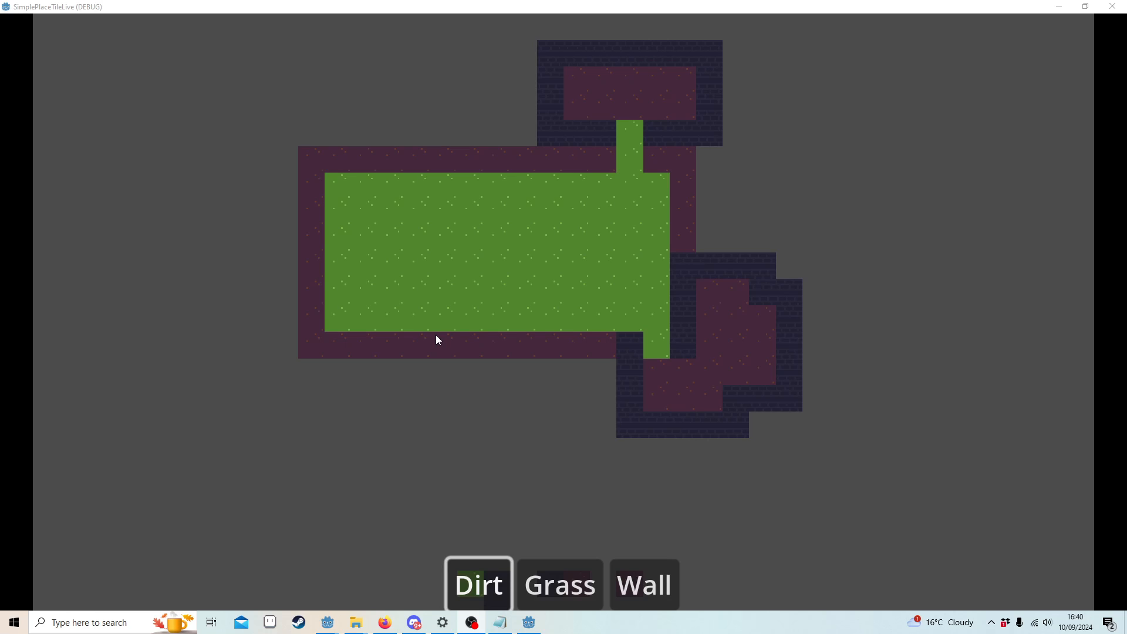
{"action": "mouse_move", "coordinate": [447, 166]}
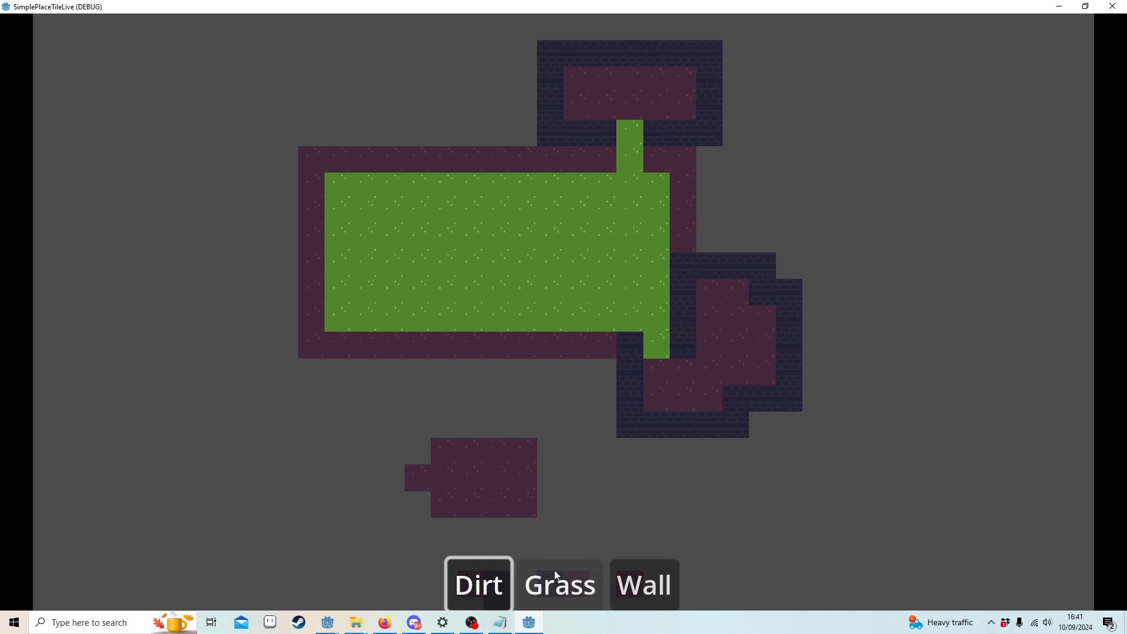
- Choose Grass, then Wall, then Dirt from the GUI buttons while painting tiles below the rooms
{"action": "left_click", "coordinate": [559, 583]}
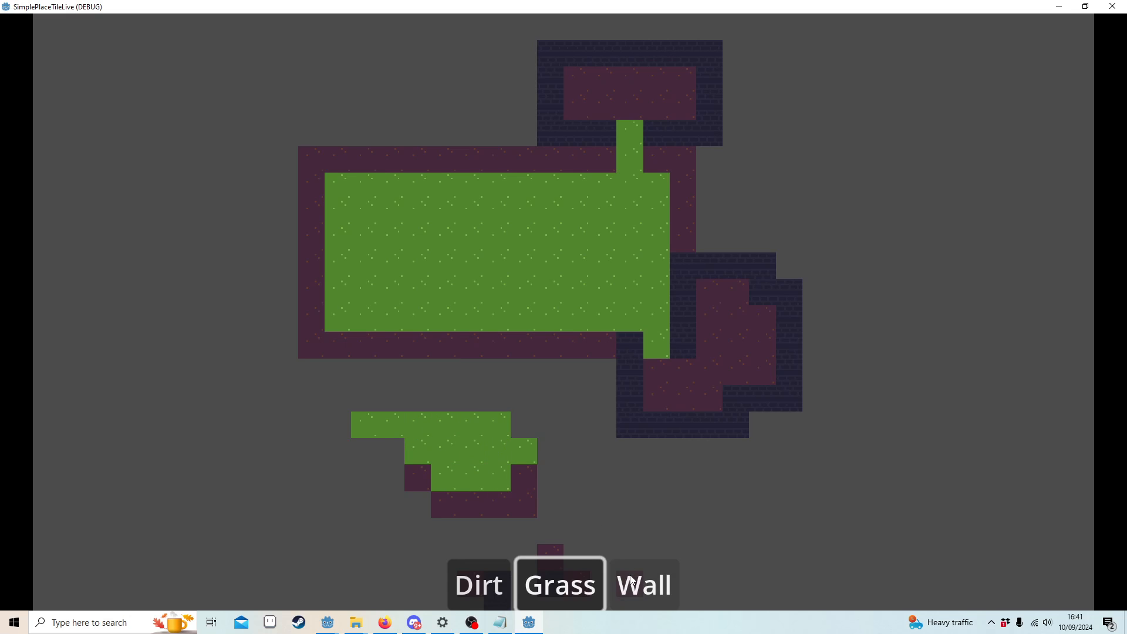
{"action": "left_click", "coordinate": [643, 584]}
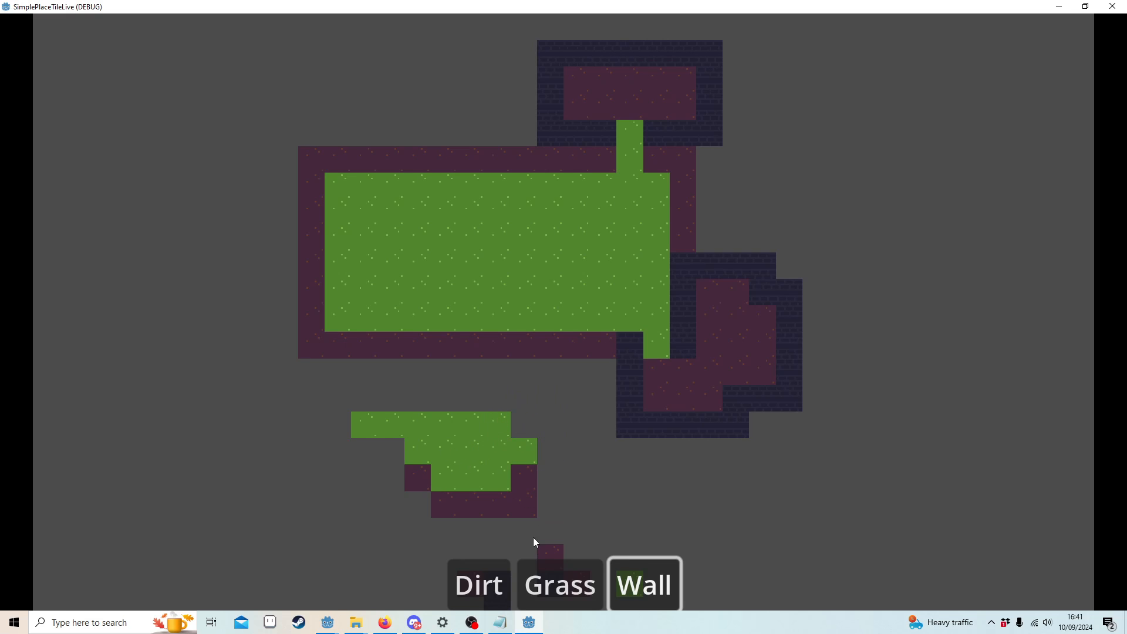
{"action": "left_click", "coordinate": [478, 583]}
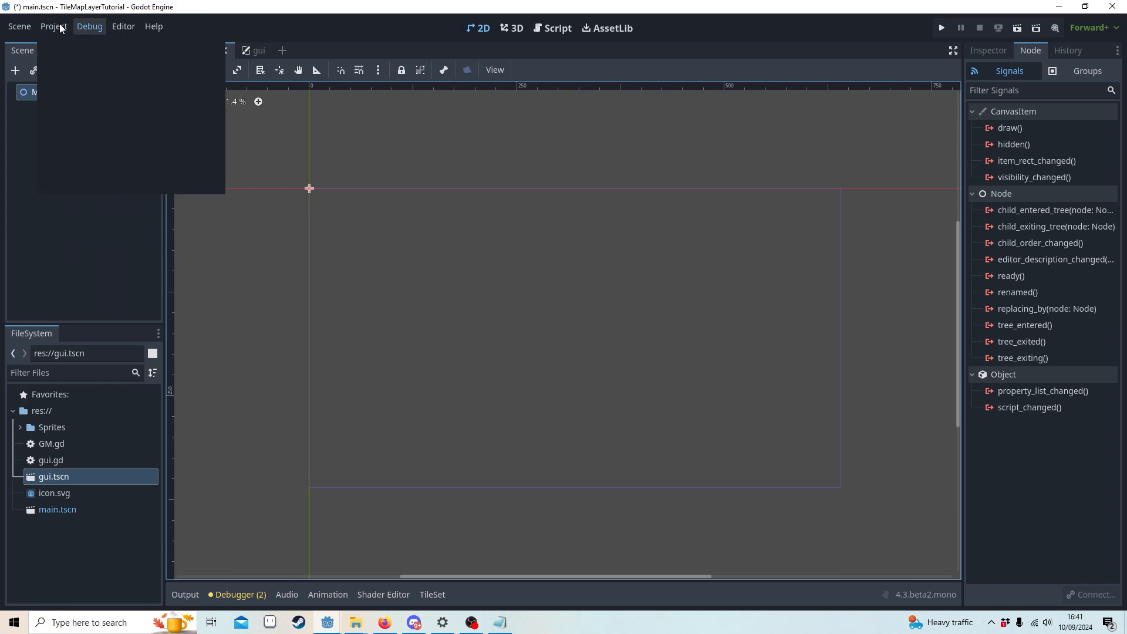
{"action": "left_click", "coordinate": [54, 27]}
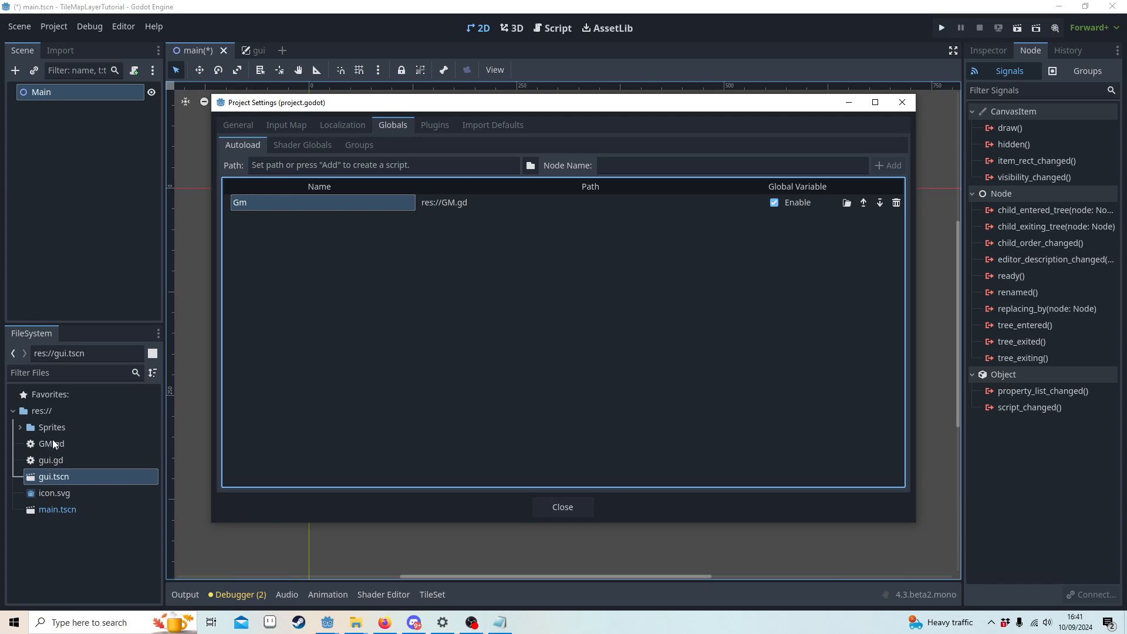
{"action": "mouse_move", "coordinate": [302, 136]}
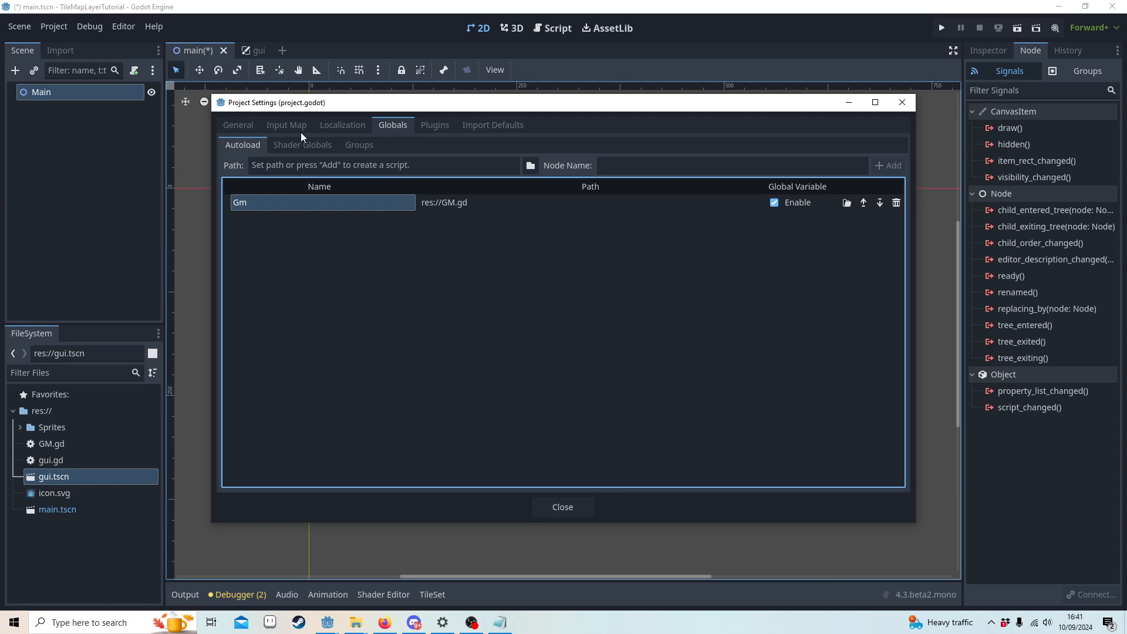
{"action": "left_click", "coordinate": [286, 124]}
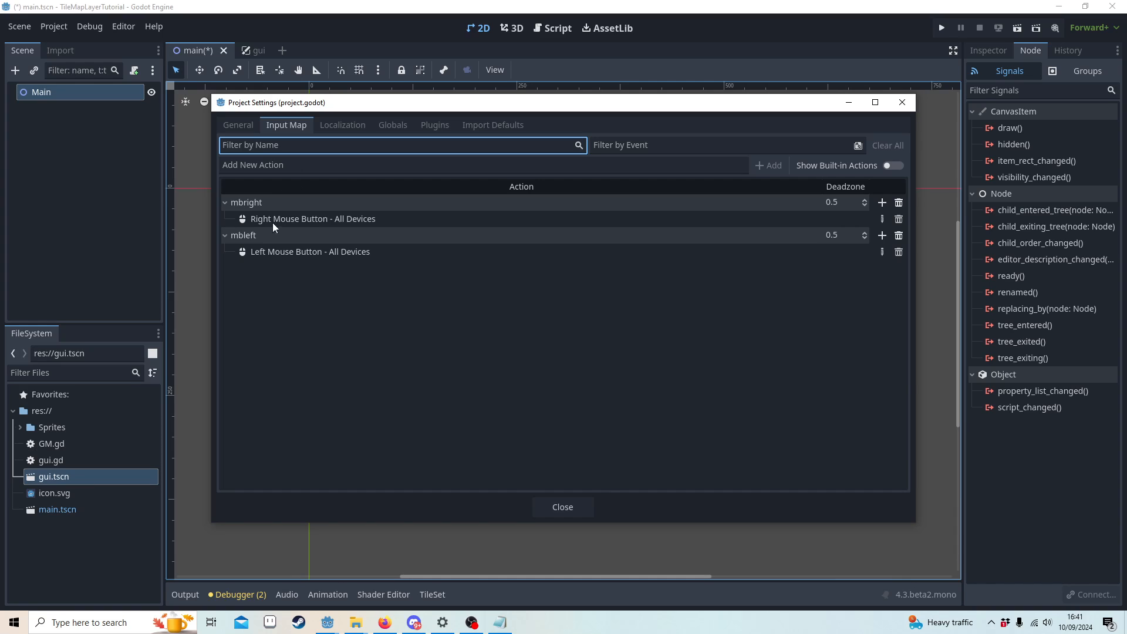
{"action": "mouse_move", "coordinate": [292, 259]}
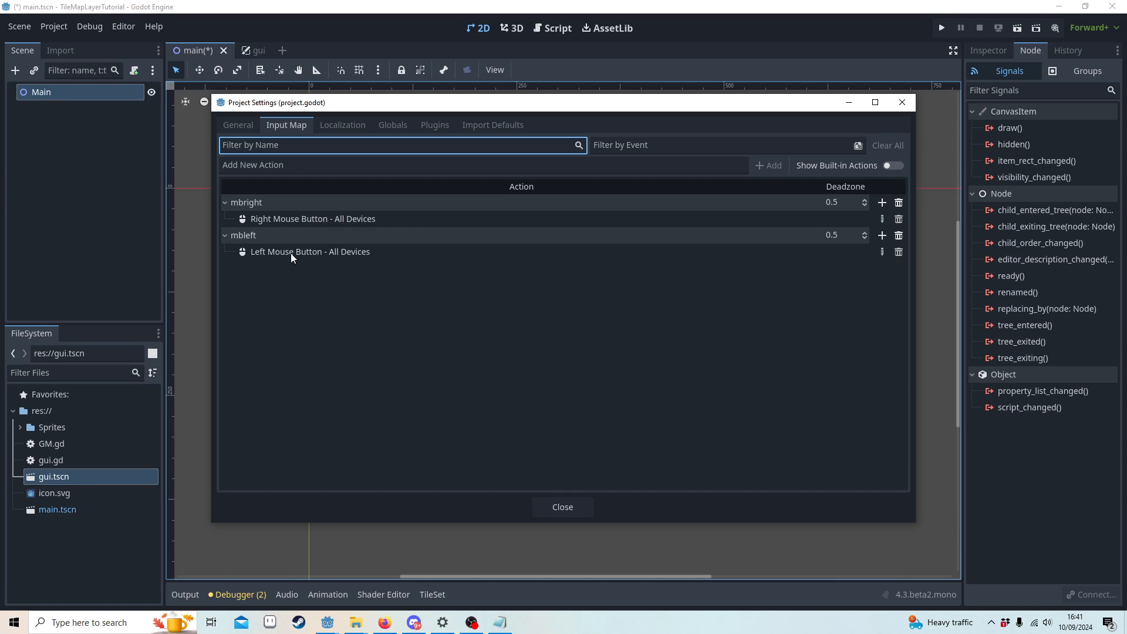
{"action": "left_click", "coordinate": [562, 508]}
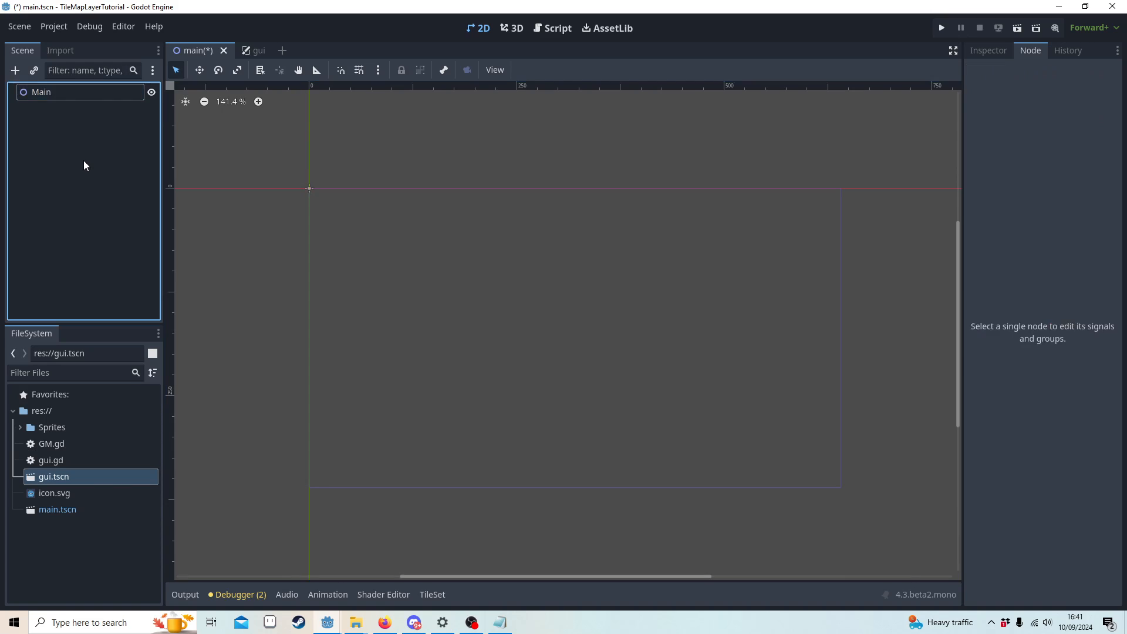
- Add a Node2D child under Main and name it Tiles
{"action": "left_click", "coordinate": [41, 92]}
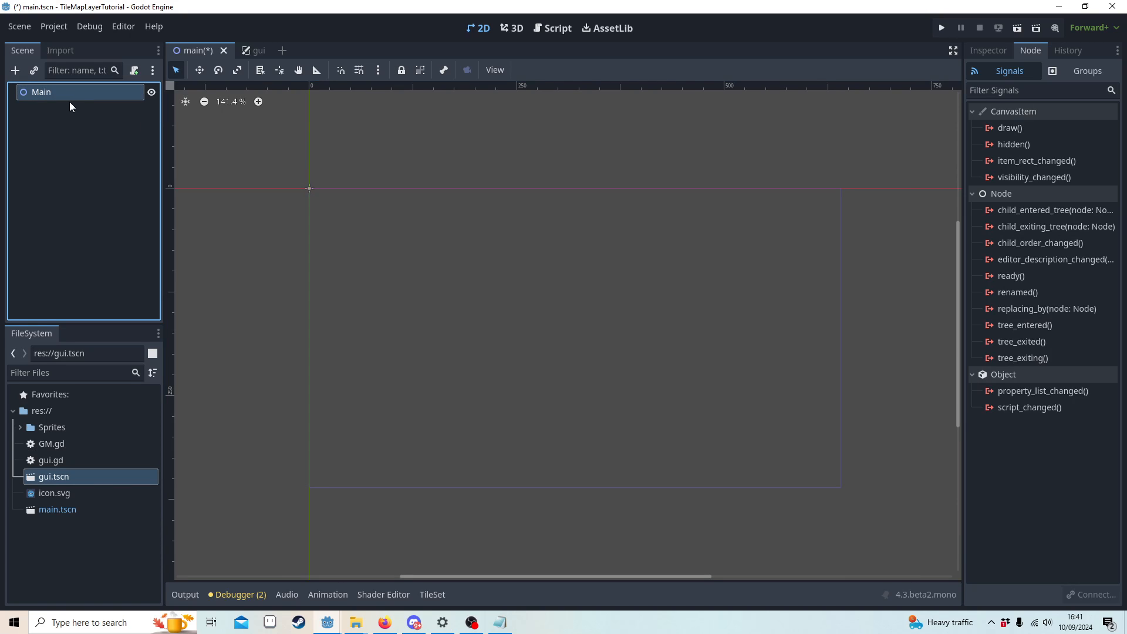
{"action": "mouse_move", "coordinate": [69, 97]}
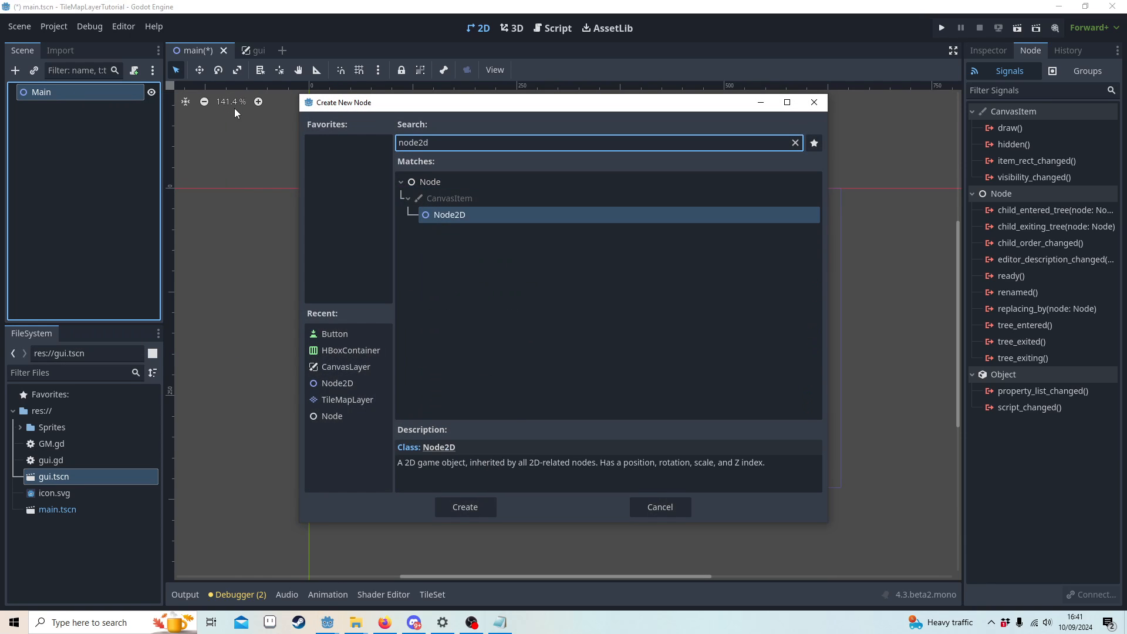
{"action": "mouse_move", "coordinate": [448, 214]}
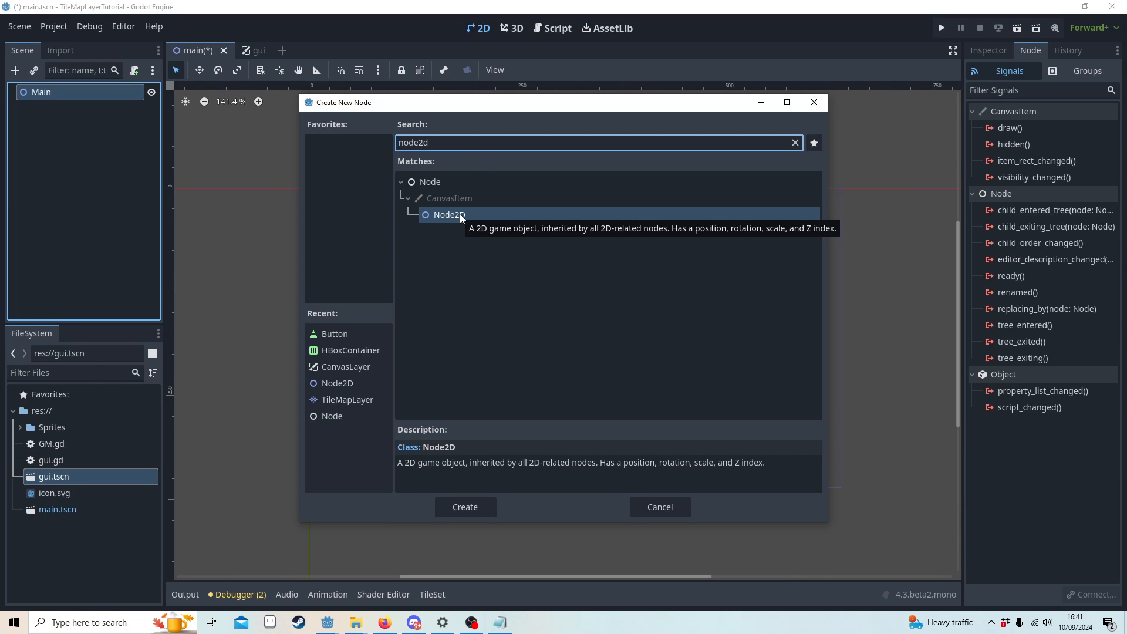
{"action": "left_click", "coordinate": [465, 507]}
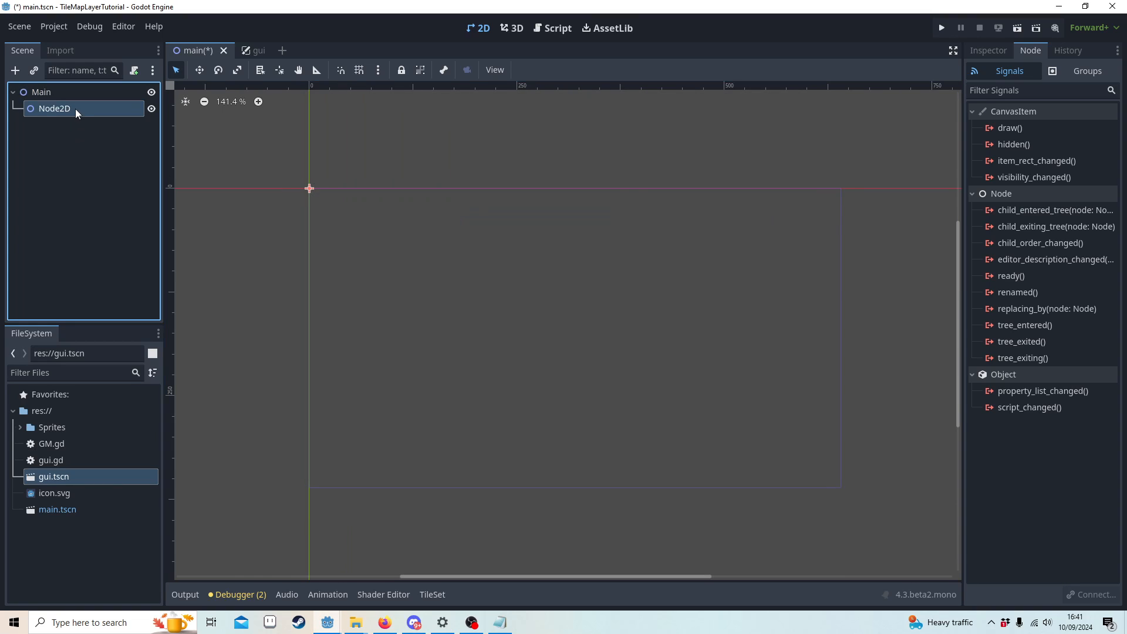
{"action": "type", "text": "Tiles"}
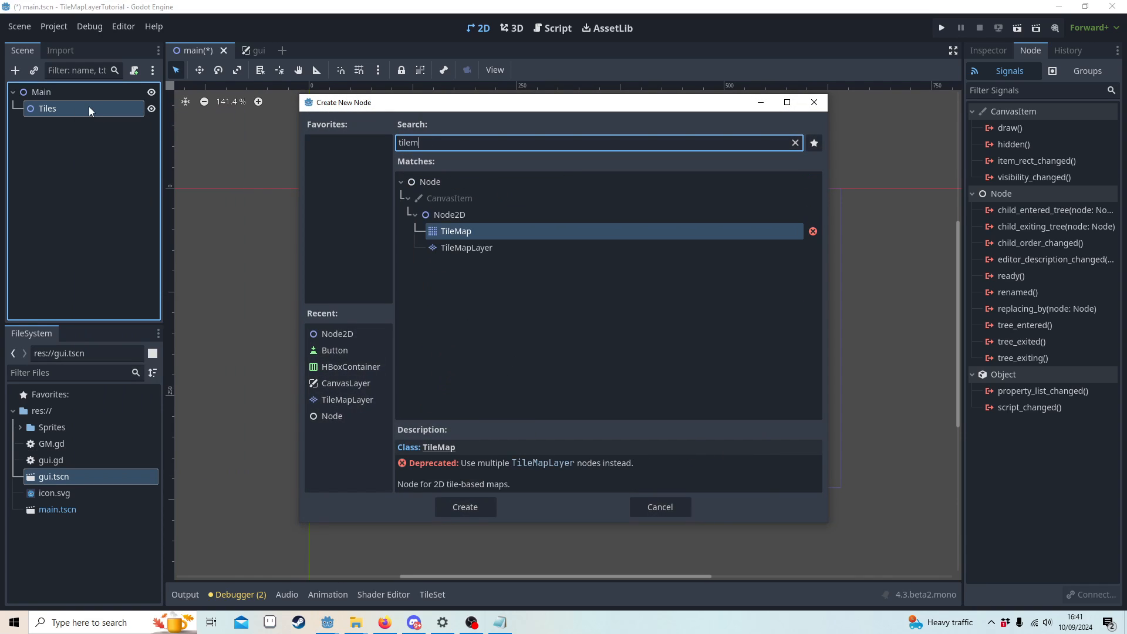
- Add two TileMapLayer children under Tiles named GroundLayer and WallLayer
{"action": "left_click", "coordinate": [465, 507]}
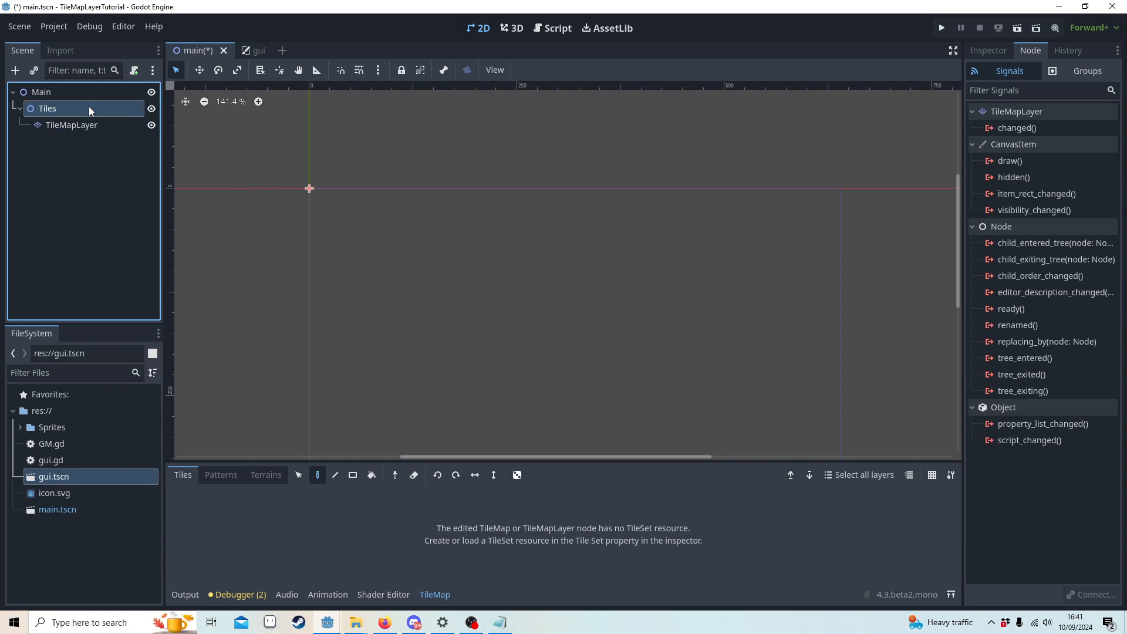
{"action": "left_click", "coordinate": [15, 69]}
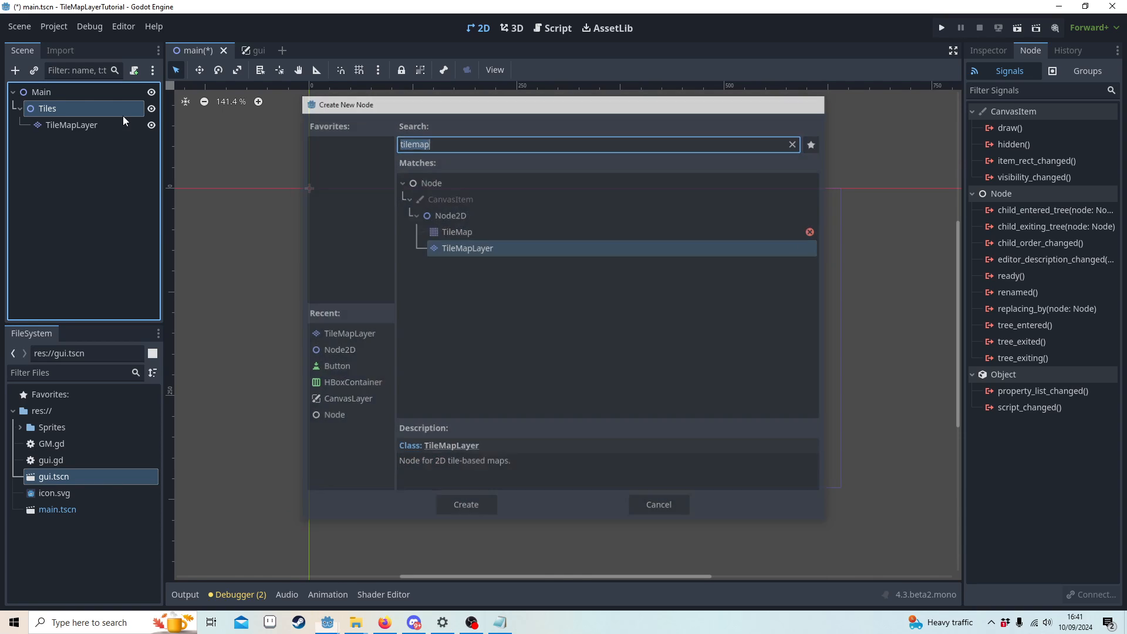
{"action": "left_click", "coordinate": [465, 503]}
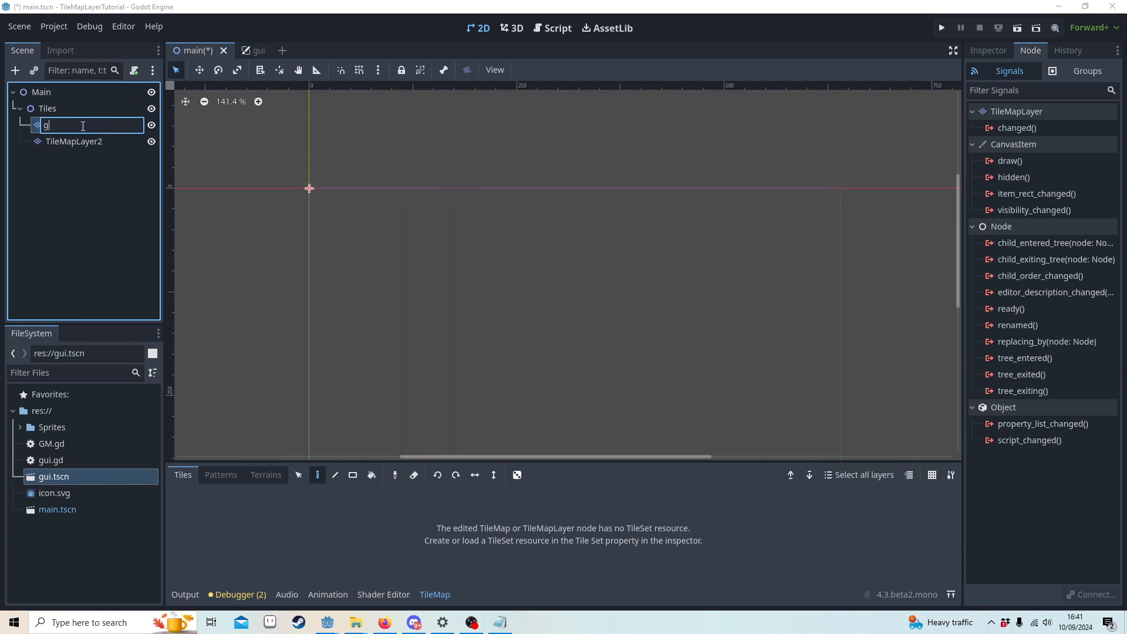
{"action": "type", "text": "Gr"}
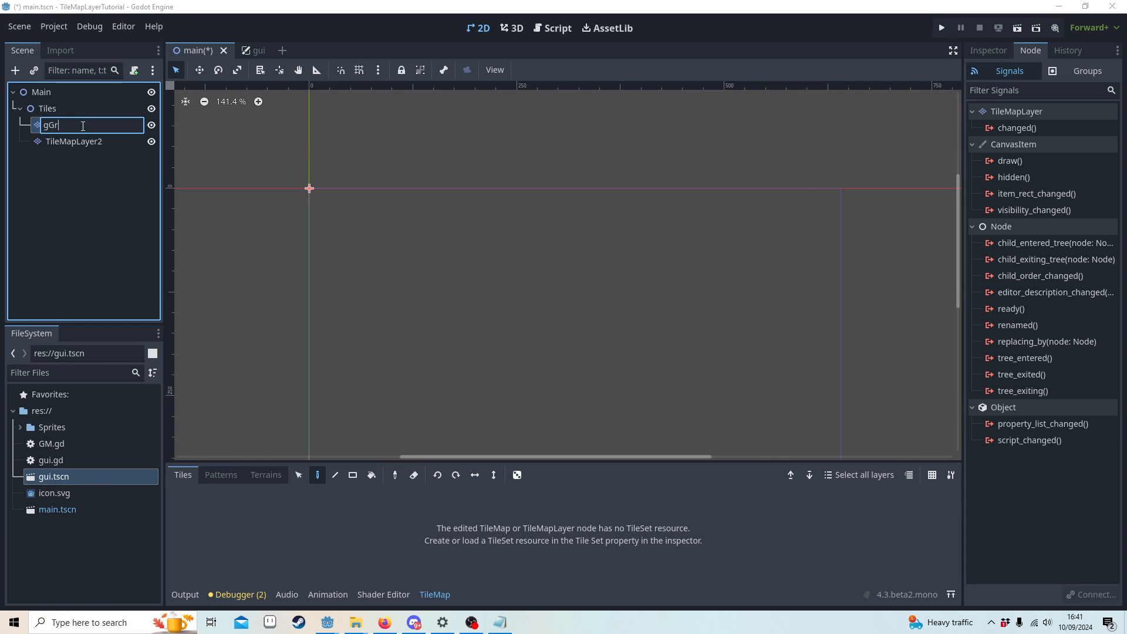
{"action": "key", "text": "Backspace"}
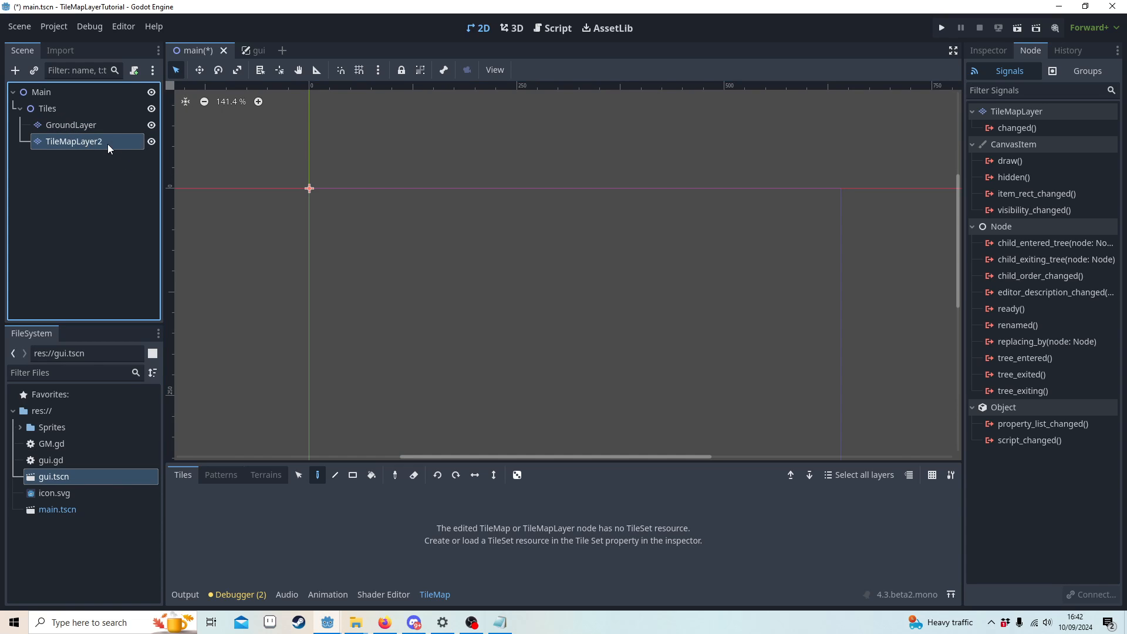
{"action": "type", "text": "WallLayer"}
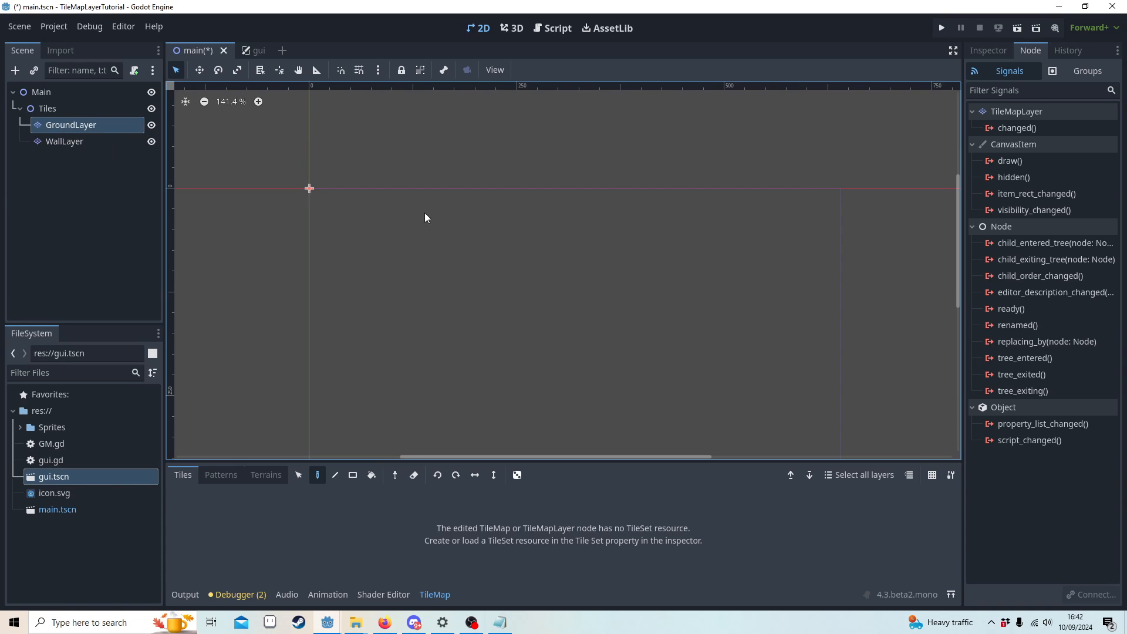
- Give WallLayer a new TileSet and confirm GroundLayer's TileSet uses 16×16 tiles
{"action": "left_click", "coordinate": [987, 50]}
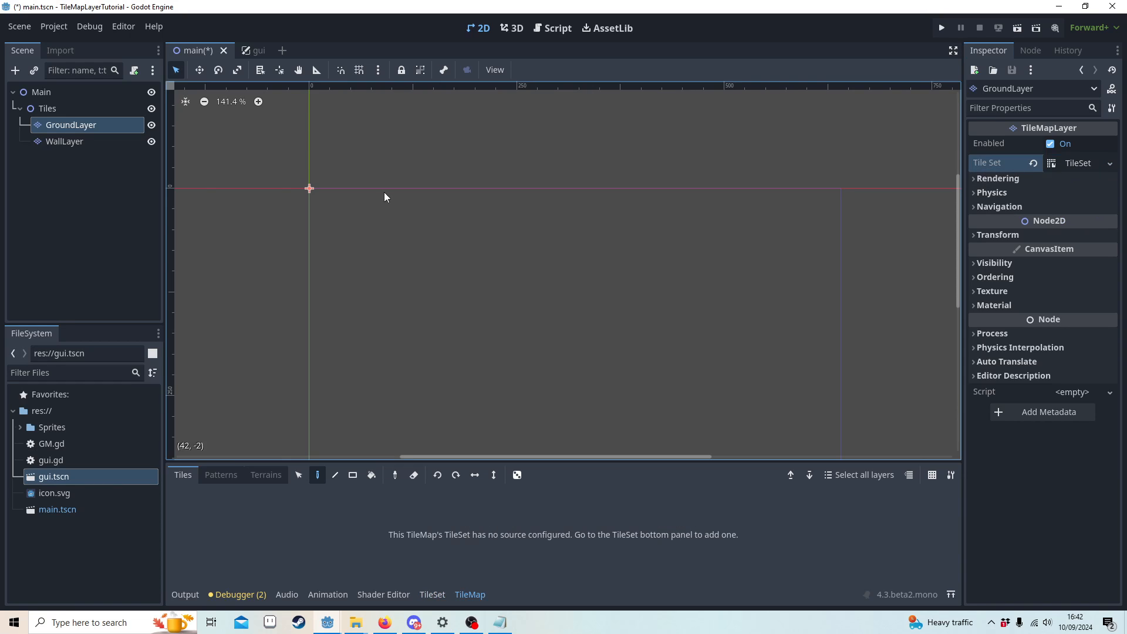
{"action": "left_click", "coordinate": [65, 141]}
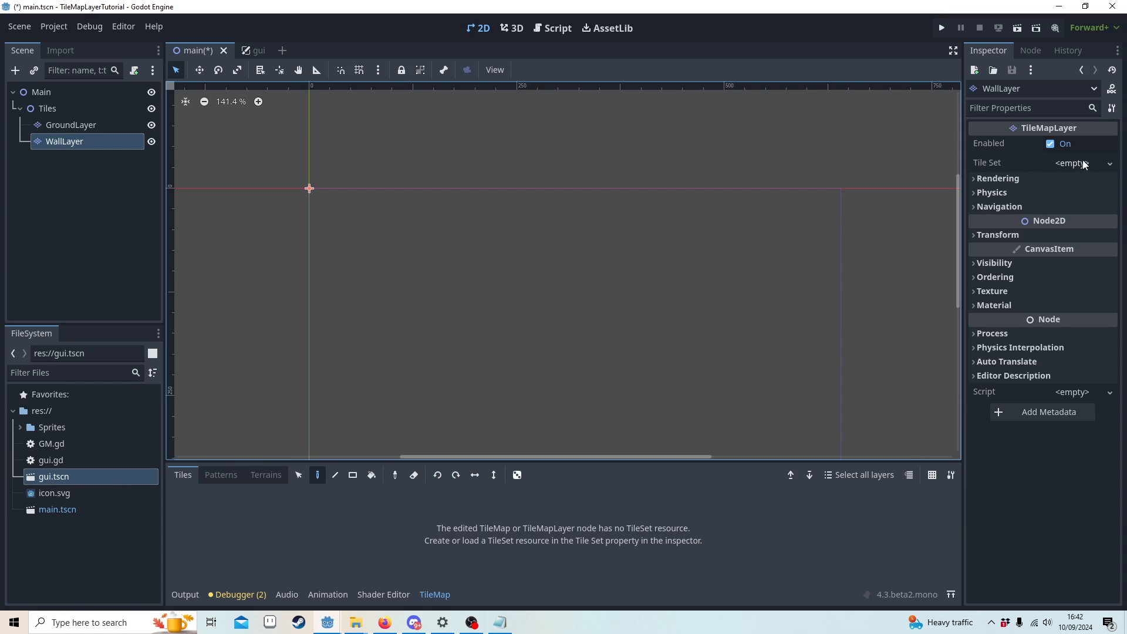
{"action": "left_click", "coordinate": [1109, 164]}
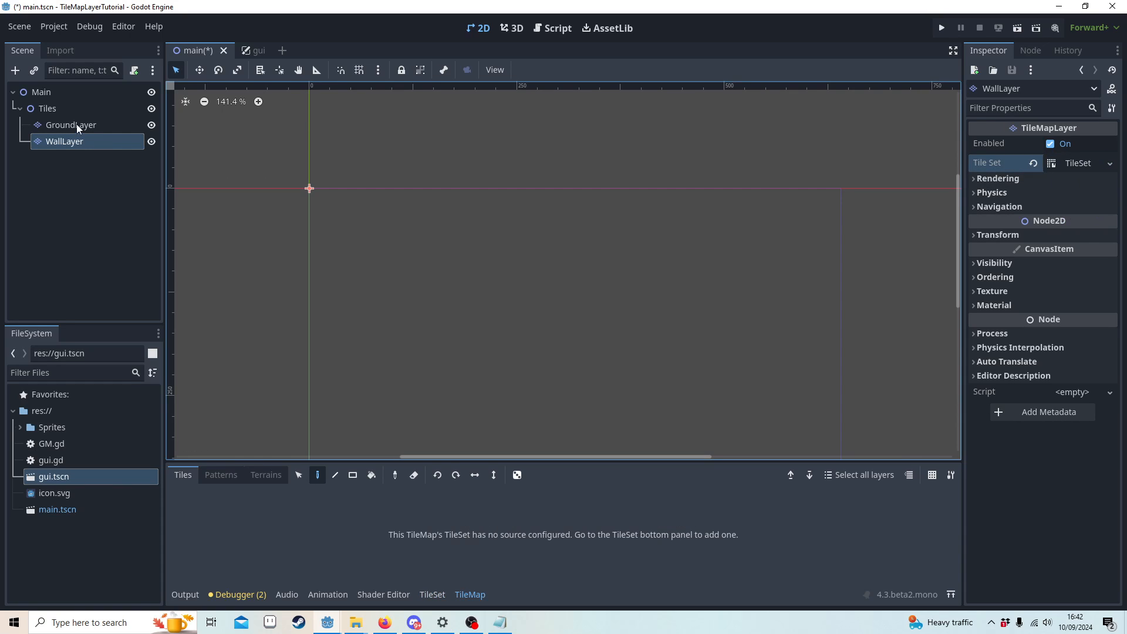
{"action": "left_click", "coordinate": [70, 125]}
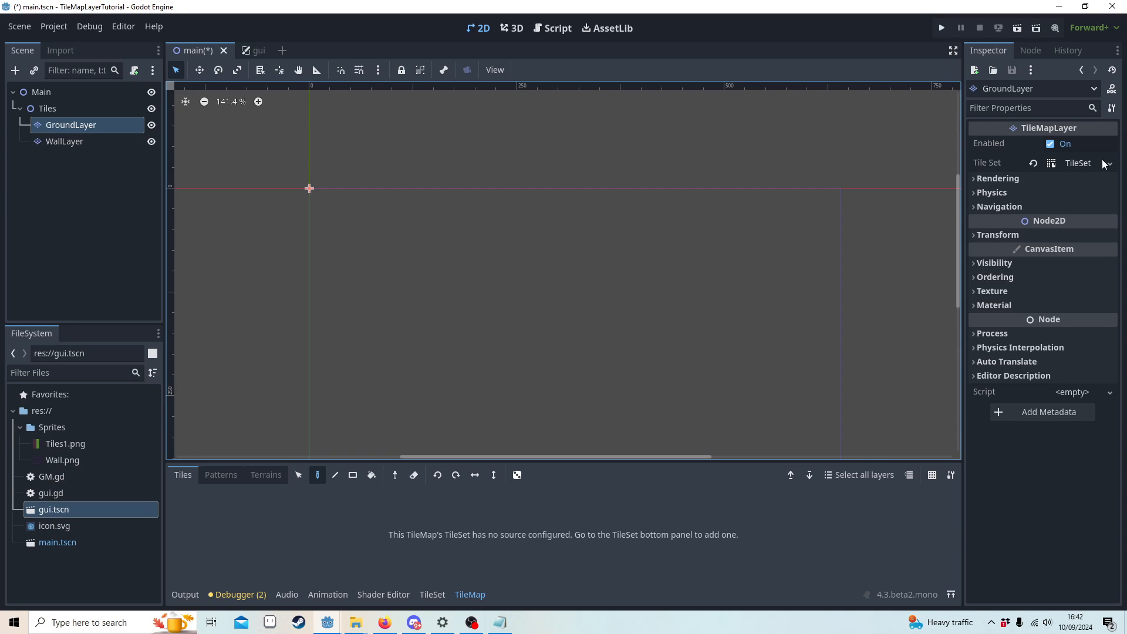
{"action": "left_click", "coordinate": [1077, 164]}
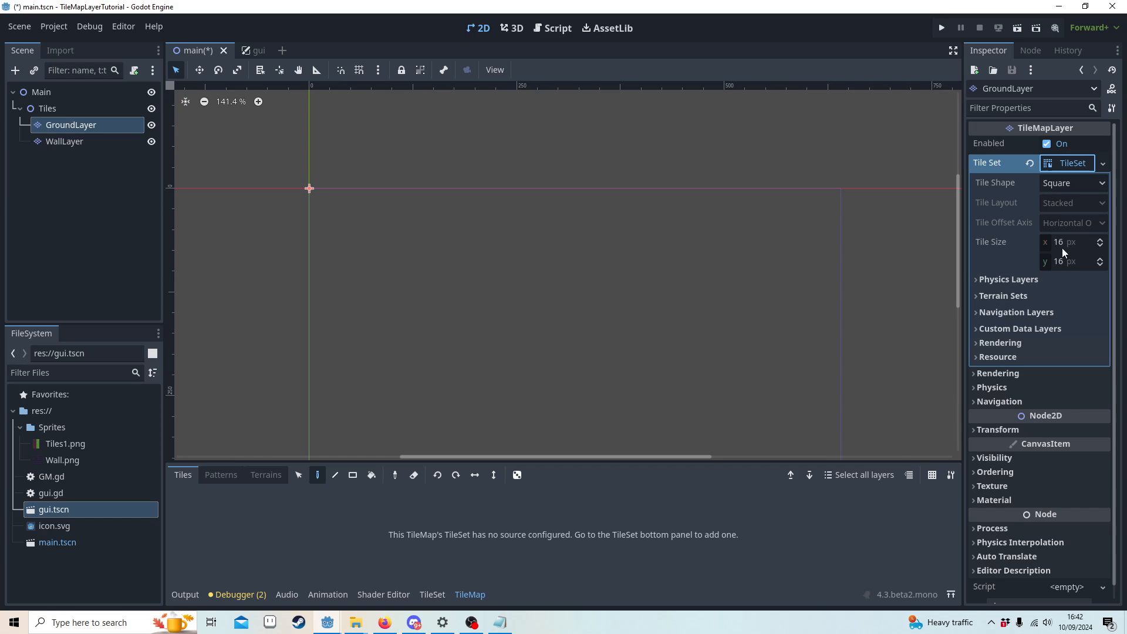
{"action": "mouse_move", "coordinate": [1067, 251]}
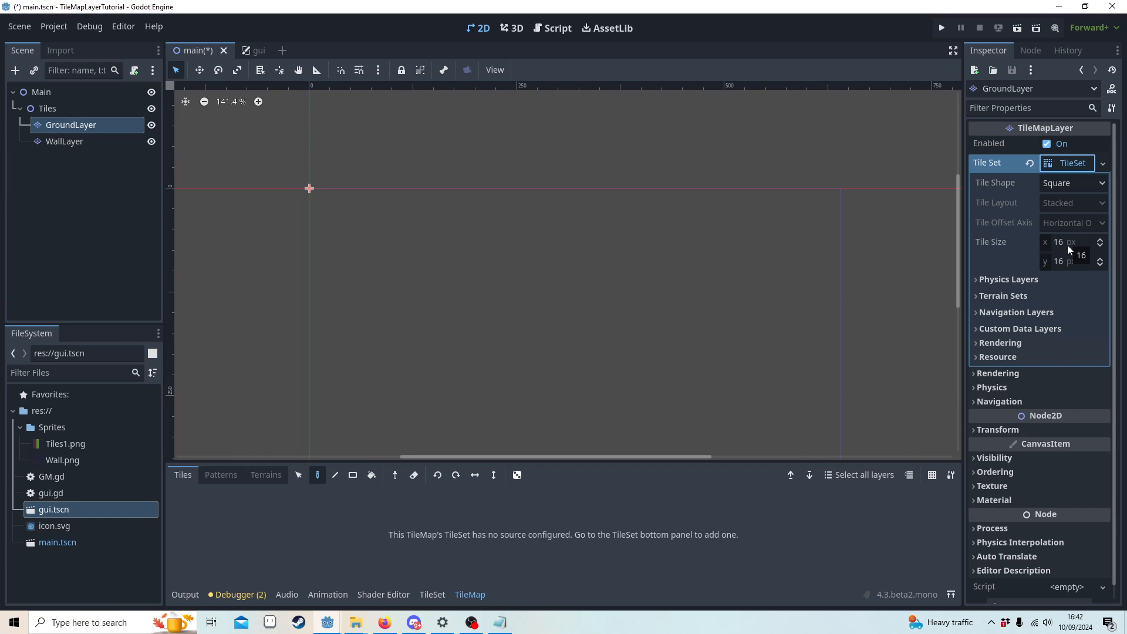
{"action": "mouse_move", "coordinate": [1070, 261]}
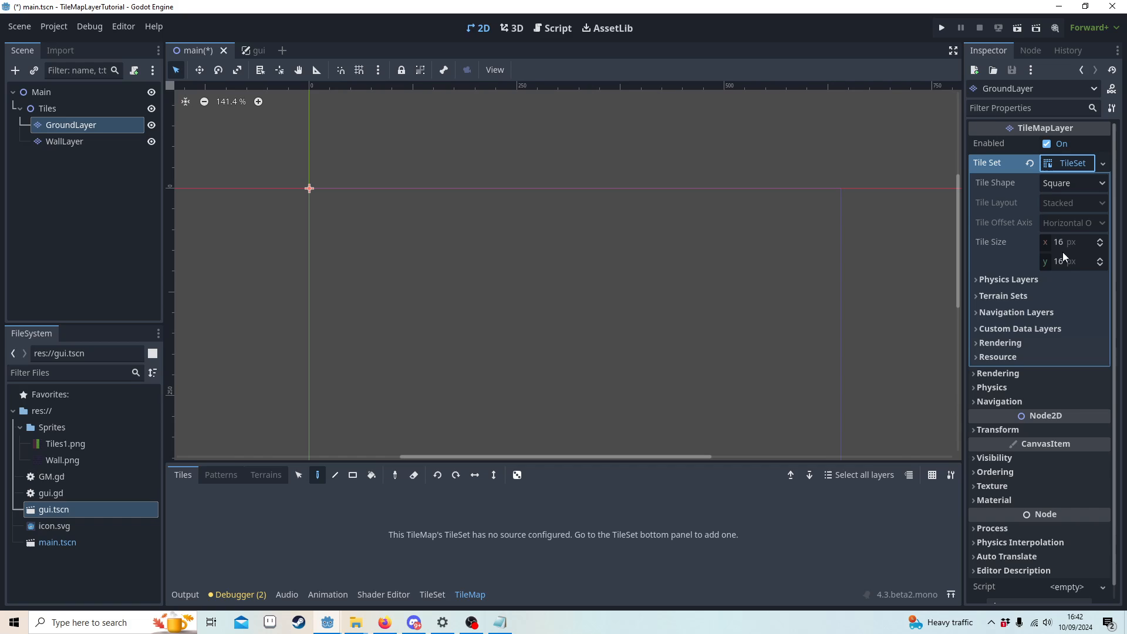
{"action": "mouse_move", "coordinate": [1071, 248]}
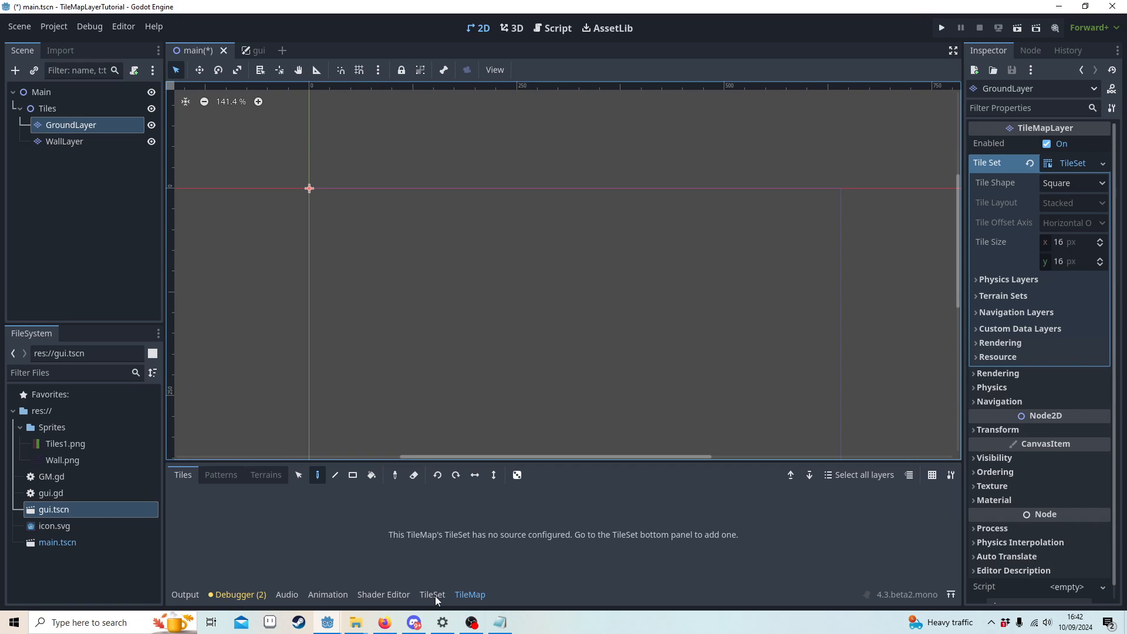
- Review the TileSet and TileMap panels and select WallLayer for editing
{"action": "left_click", "coordinate": [432, 594]}
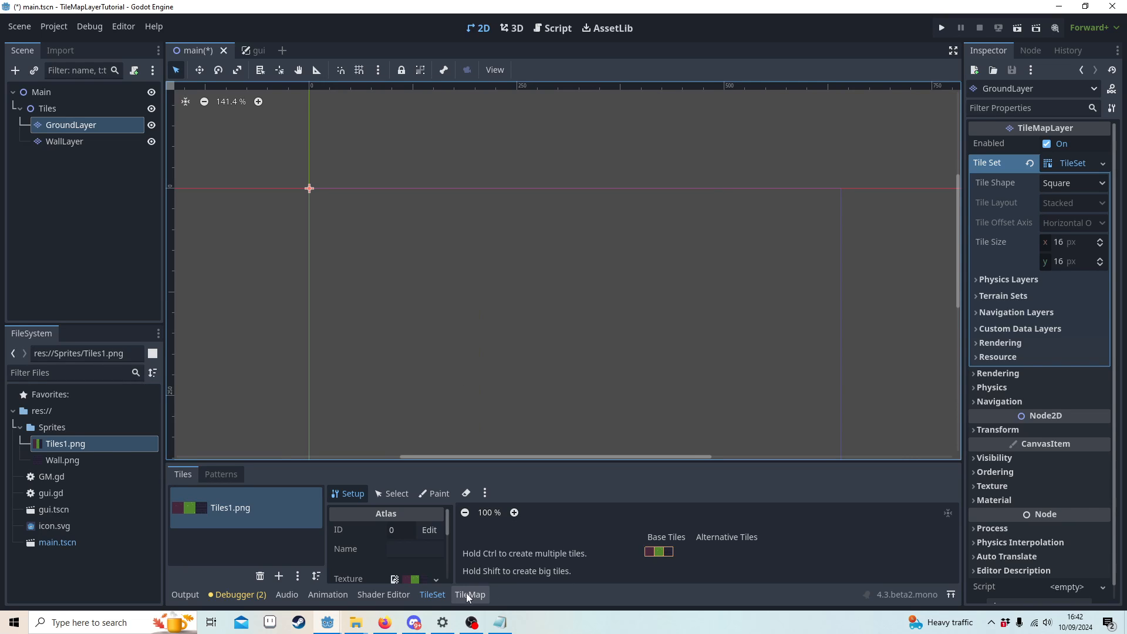
{"action": "left_click", "coordinate": [469, 594]}
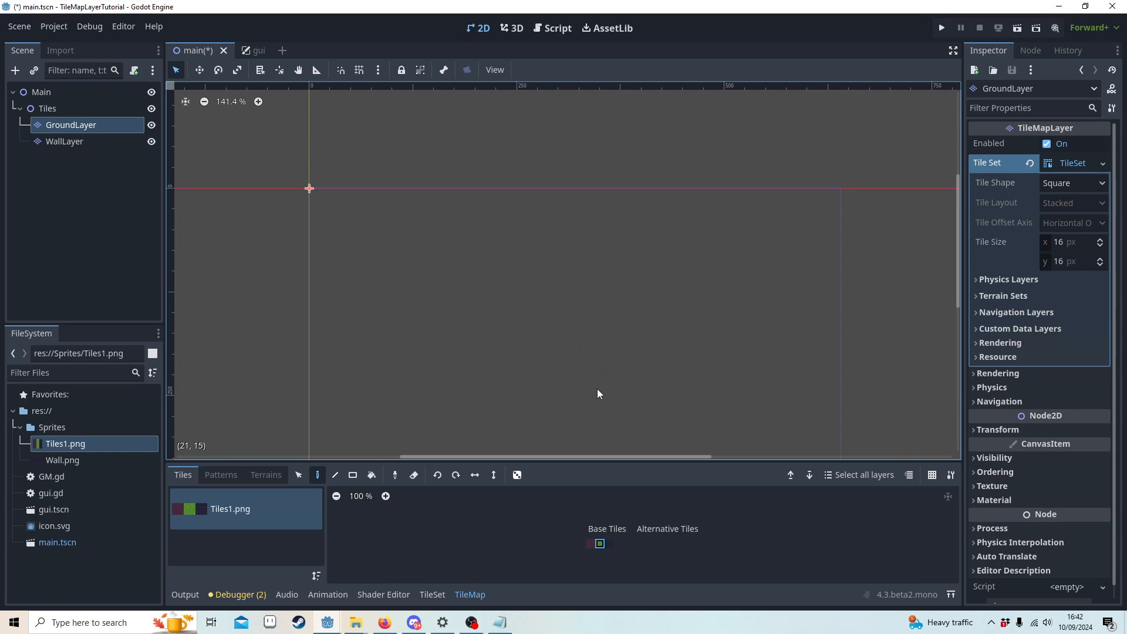
{"action": "left_click", "coordinate": [64, 141]}
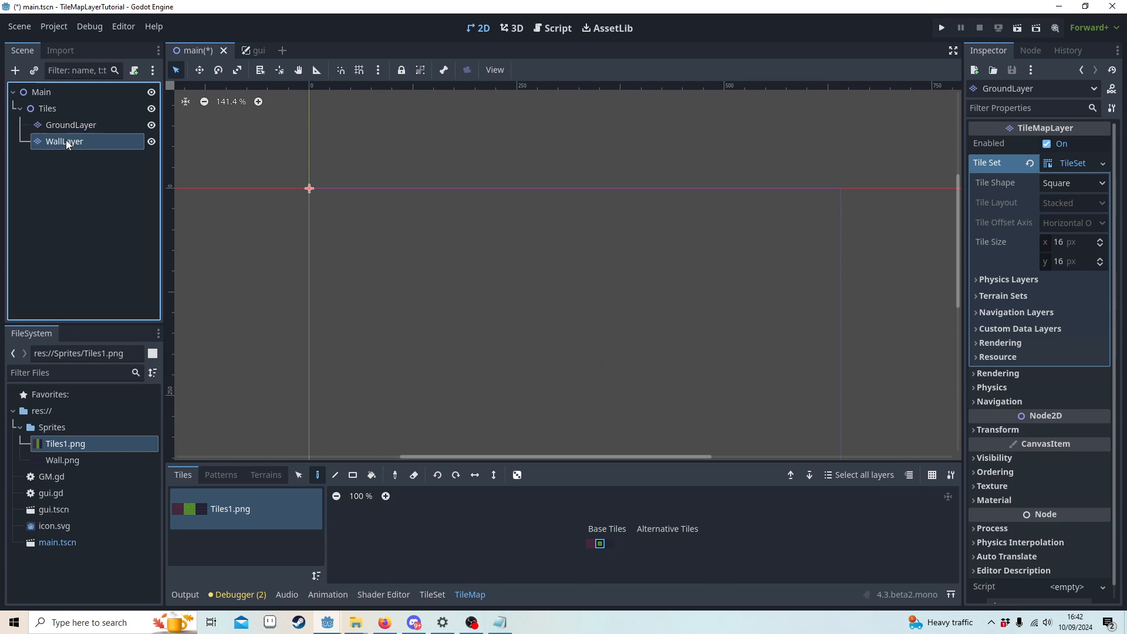
{"action": "left_click", "coordinate": [64, 141]}
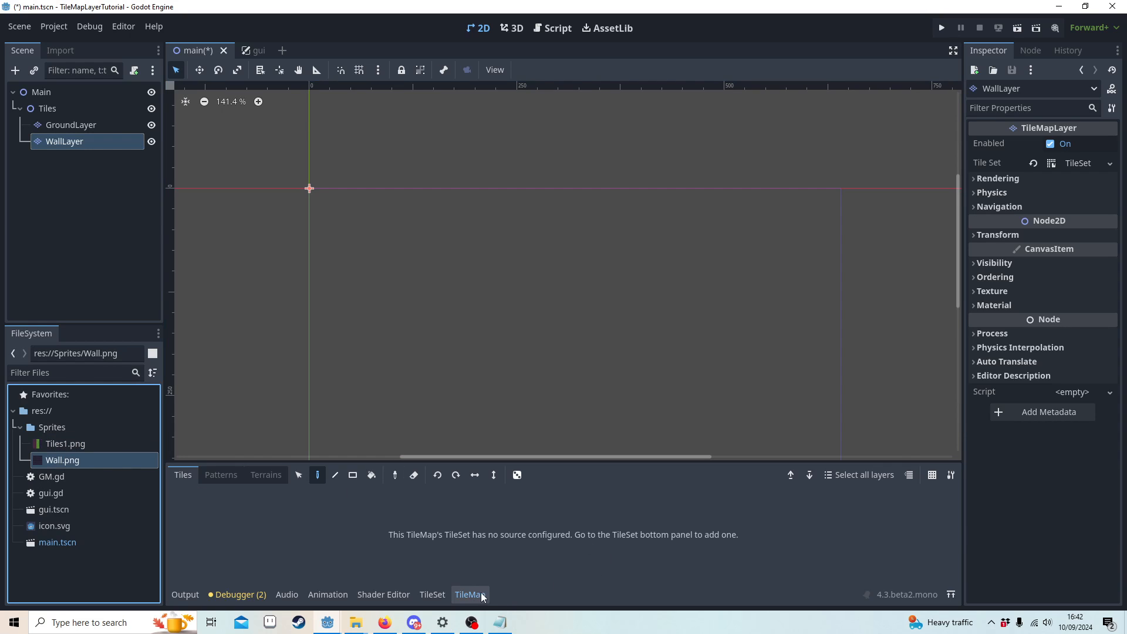
- Add Wall.png as WallLayer's tile source and paint wall tiles over the ground
{"action": "left_click", "coordinate": [432, 594]}
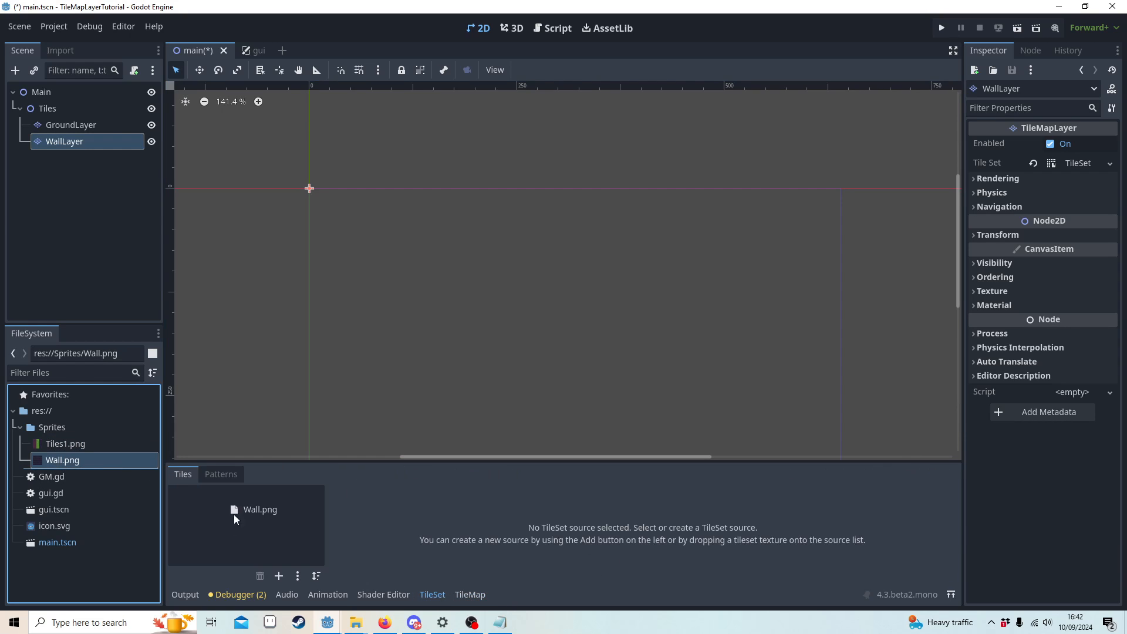
{"action": "left_click", "coordinate": [246, 508]}
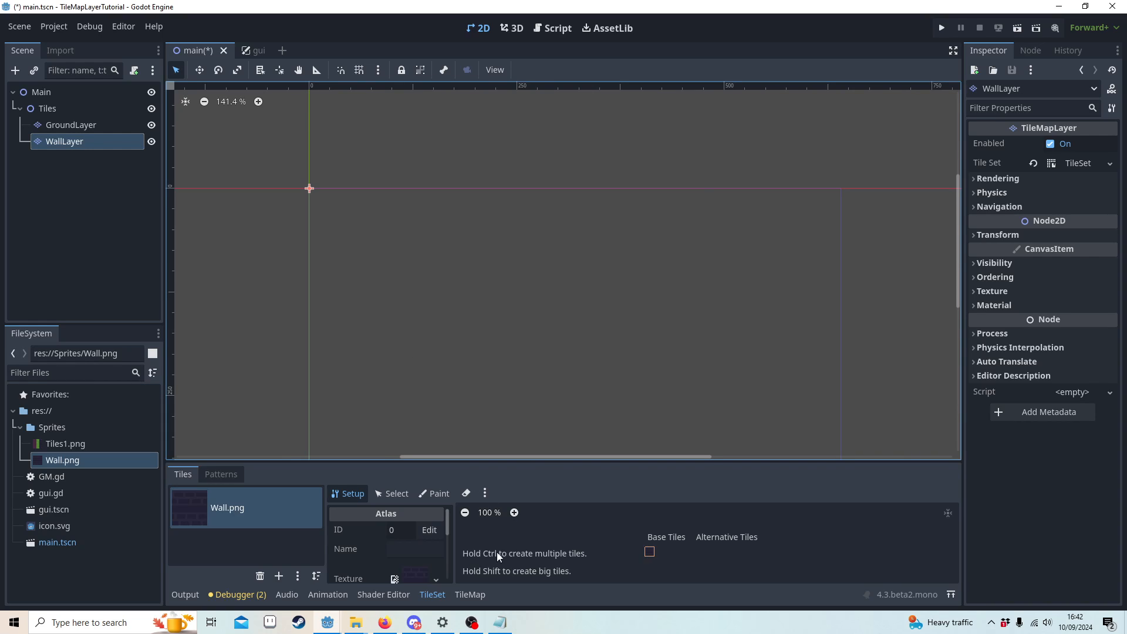
{"action": "left_click", "coordinate": [71, 125]}
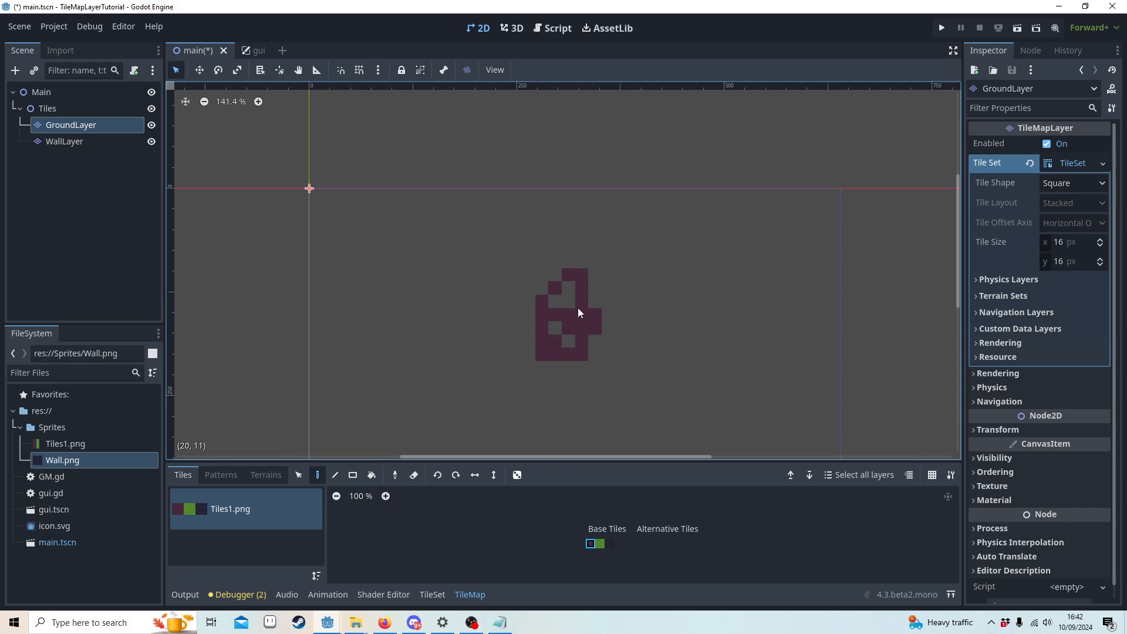
{"action": "left_click", "coordinate": [65, 141]}
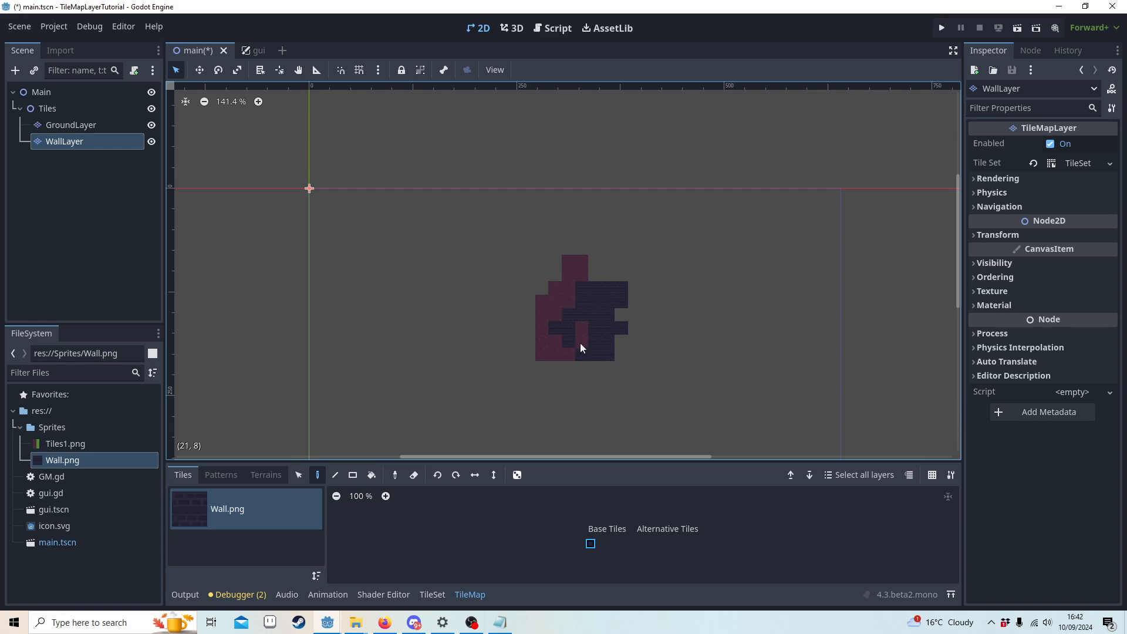
- Highlight the wall layer and toggle the grid while erasing wall tiles, then select GroundLayer and Tiles
{"action": "left_click", "coordinate": [909, 474]}
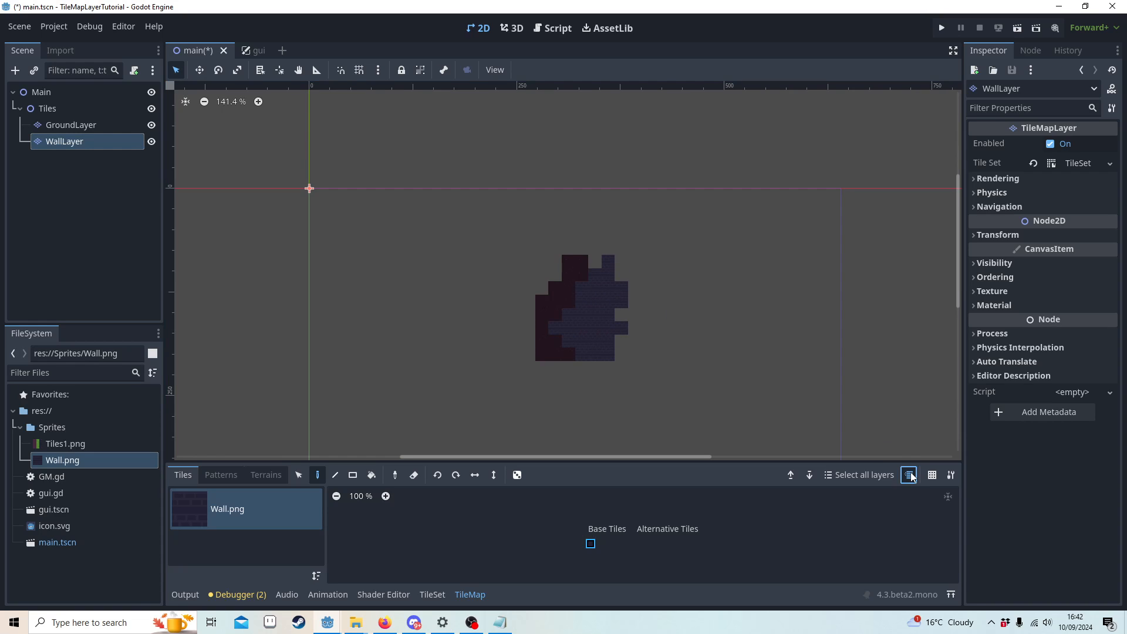
{"action": "mouse_move", "coordinate": [546, 288]}
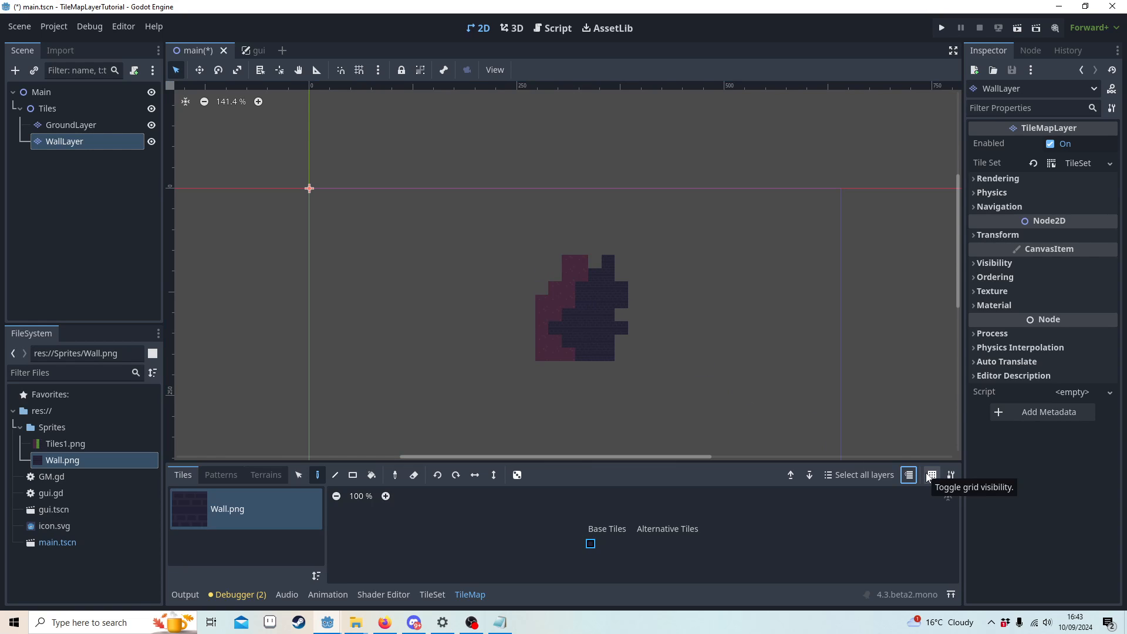
{"action": "left_click", "coordinate": [931, 475]}
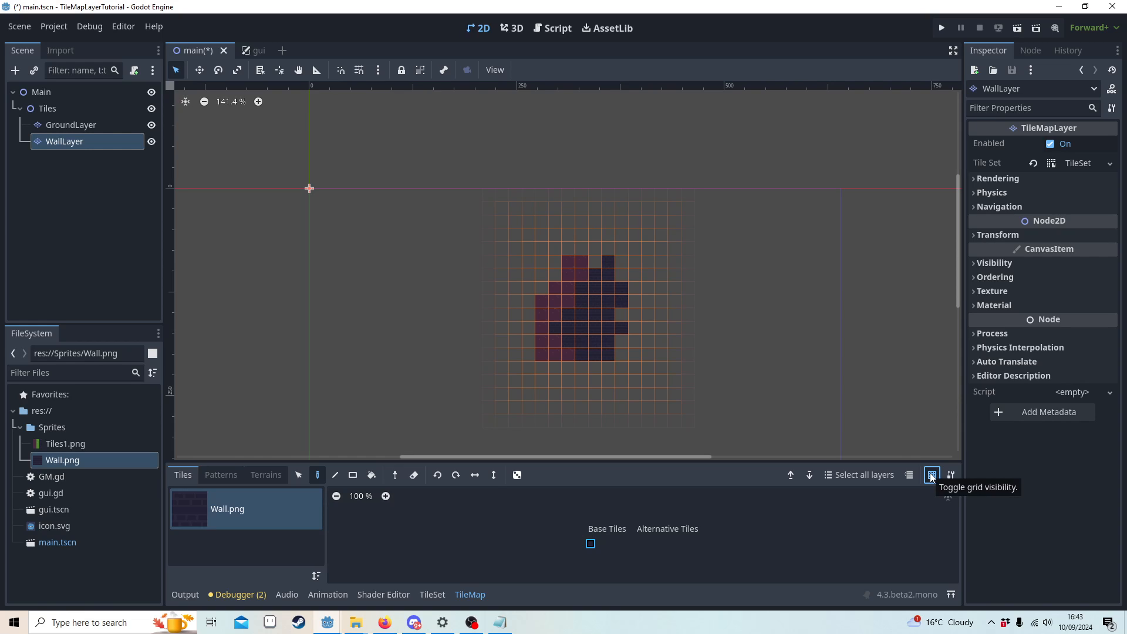
{"action": "left_click", "coordinate": [931, 474]}
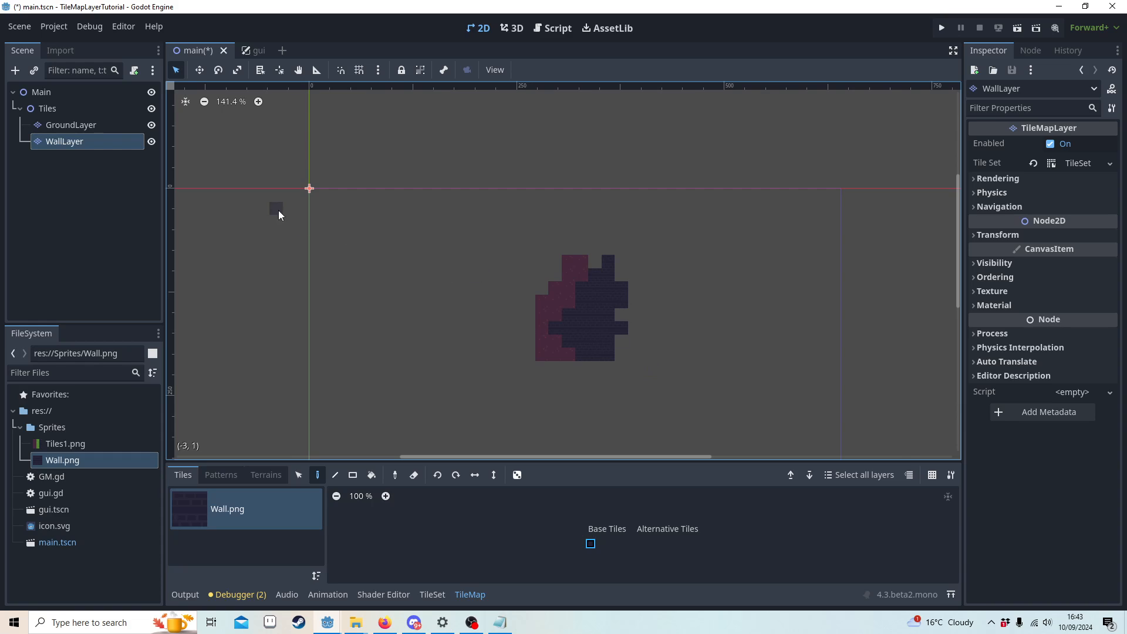
{"action": "mouse_move", "coordinate": [578, 276]}
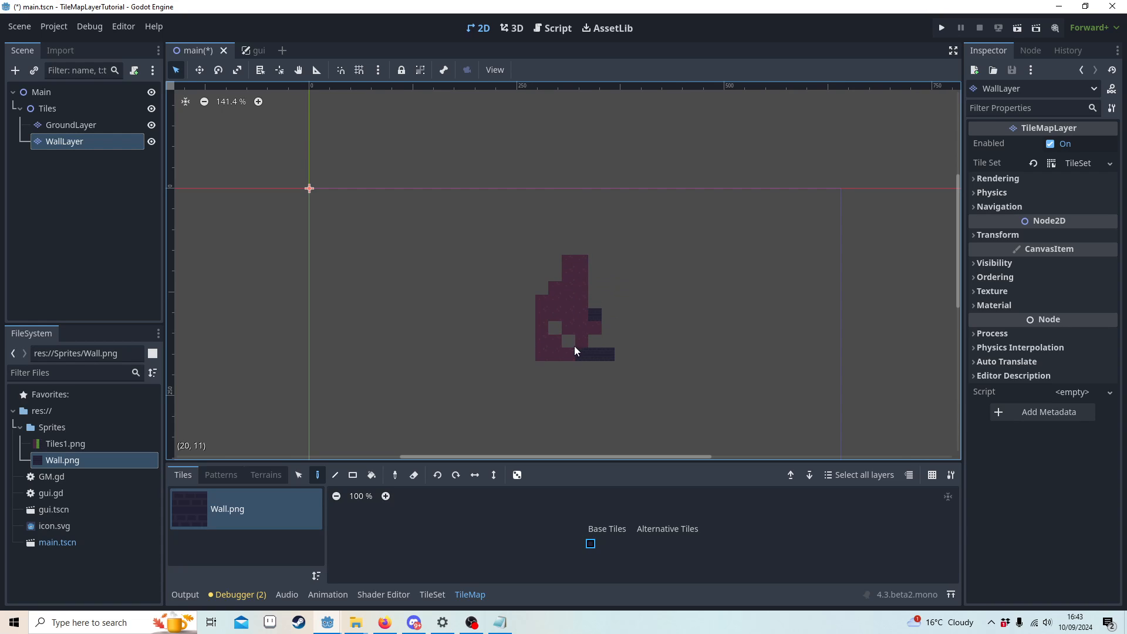
{"action": "left_click", "coordinate": [72, 124]}
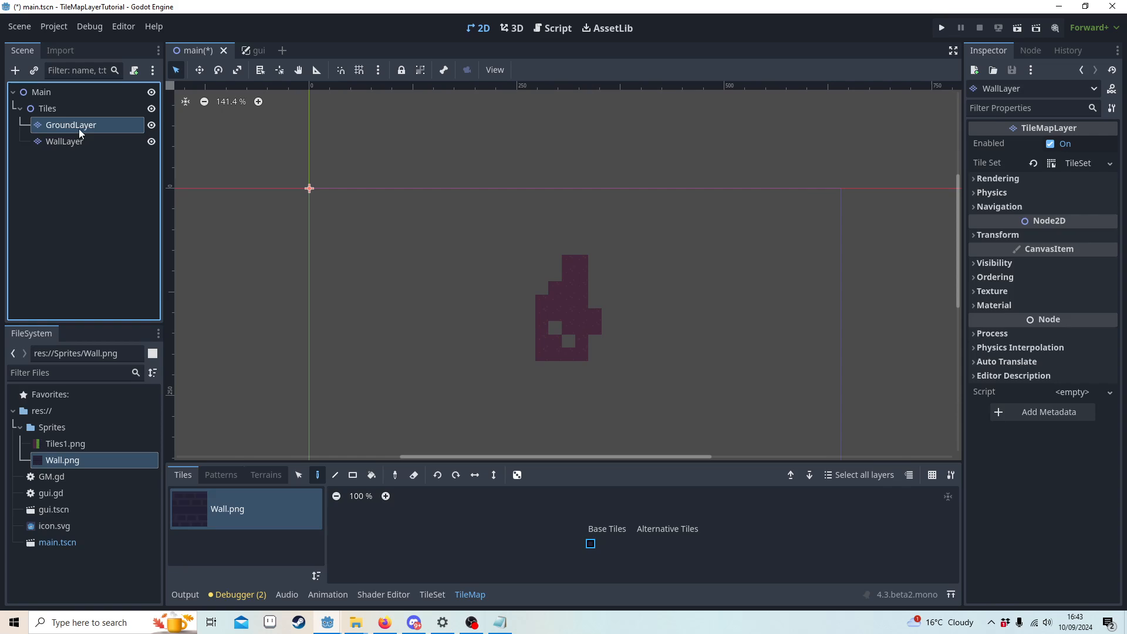
{"action": "left_click", "coordinate": [47, 108]}
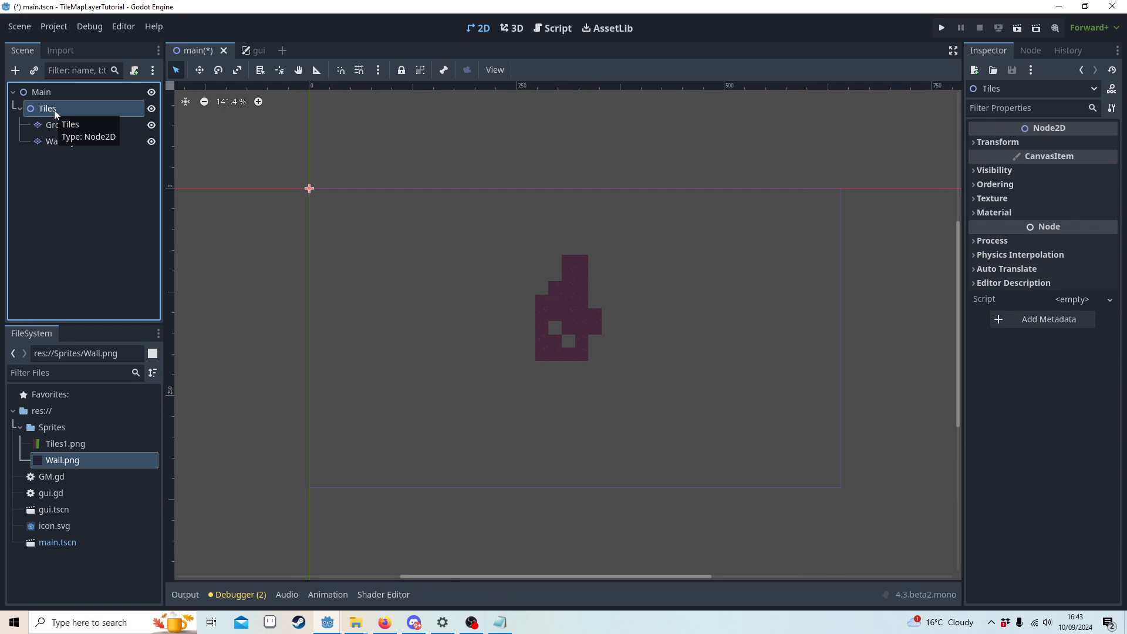
{"action": "right_click", "coordinate": [47, 108]}
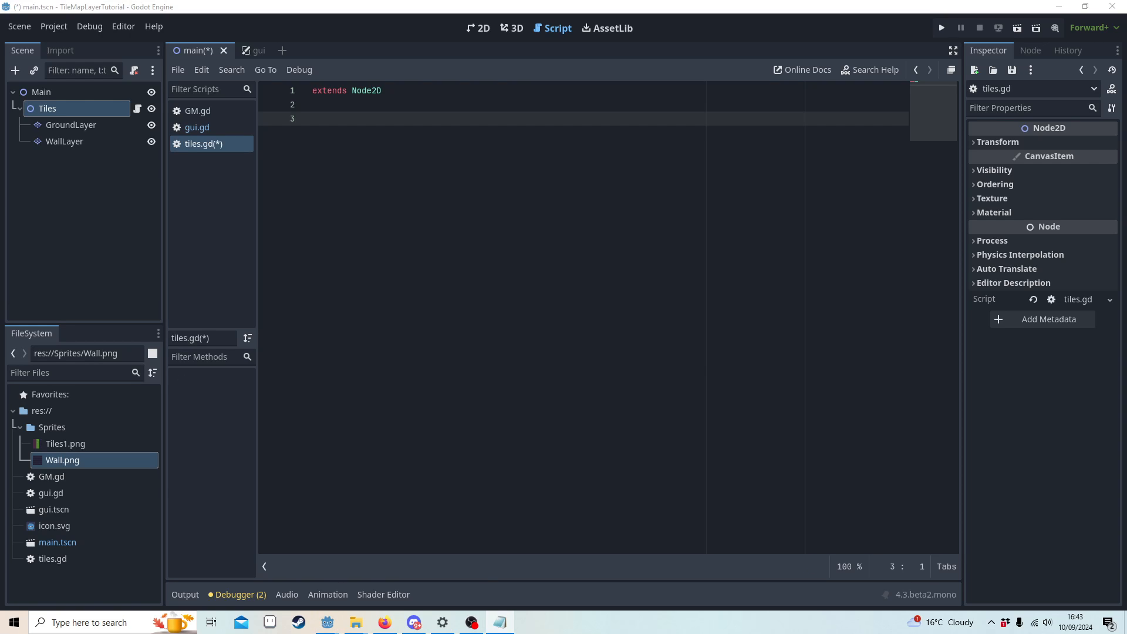
{"action": "left_click", "coordinate": [71, 124]}
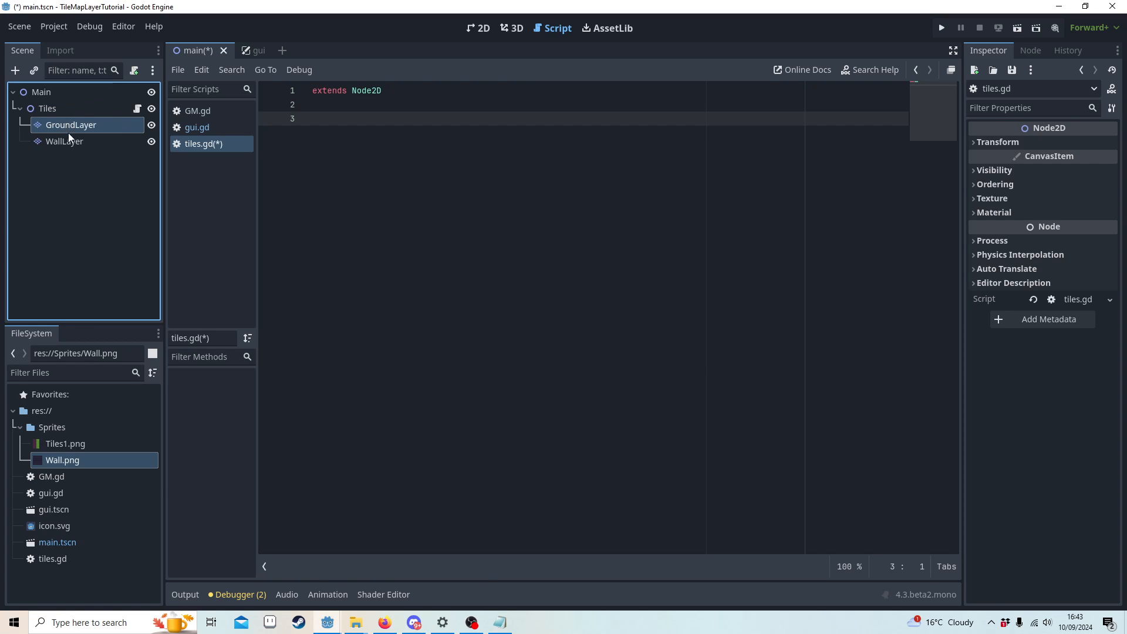
{"action": "left_click", "coordinate": [70, 125]}
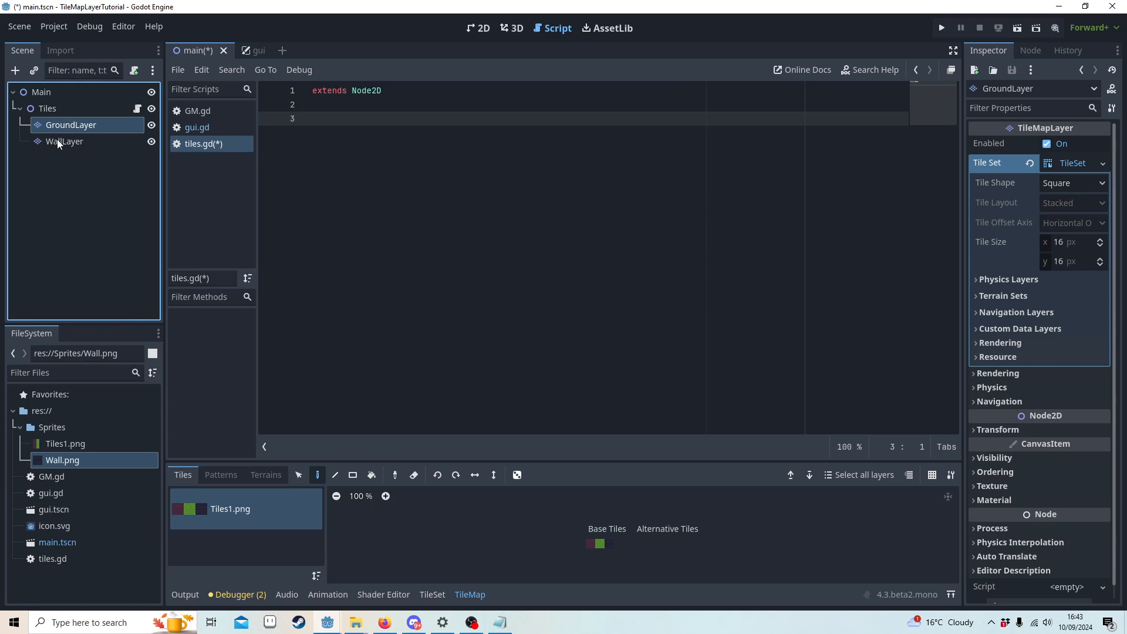
{"action": "left_click", "coordinate": [63, 141]}
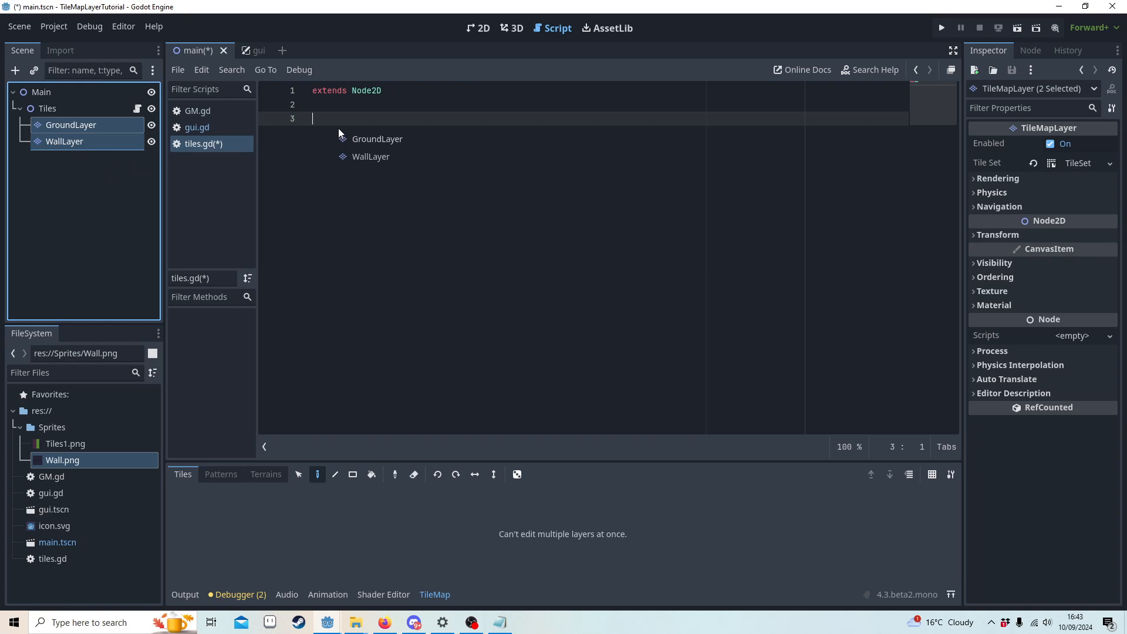
{"action": "type", "text": "@onready var ground_layer: TileMapLayer = $GroundLayer"}
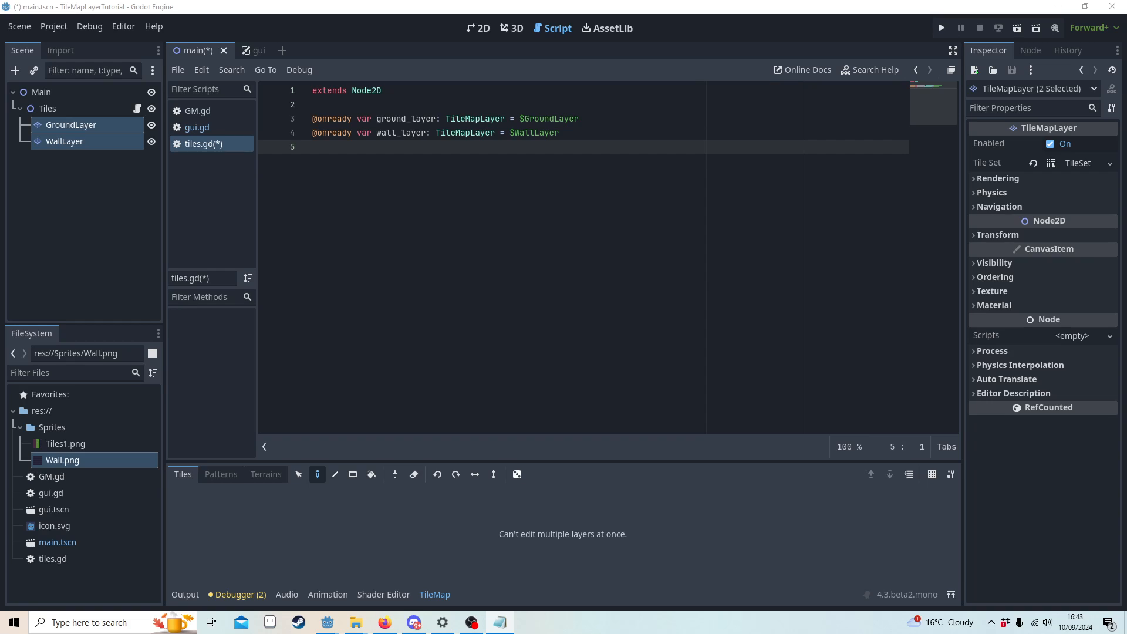
- Write the _process mouse handler and SetTileAtMouse function in tiles.gd
{"action": "key", "text": "Return"}
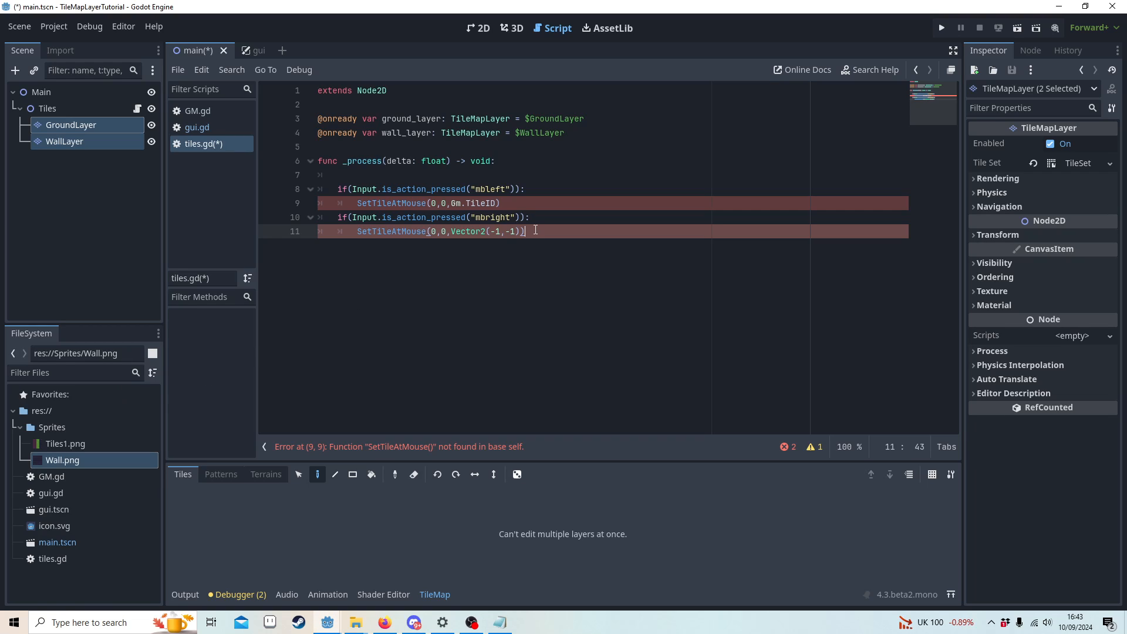
{"action": "key", "text": "Return"}
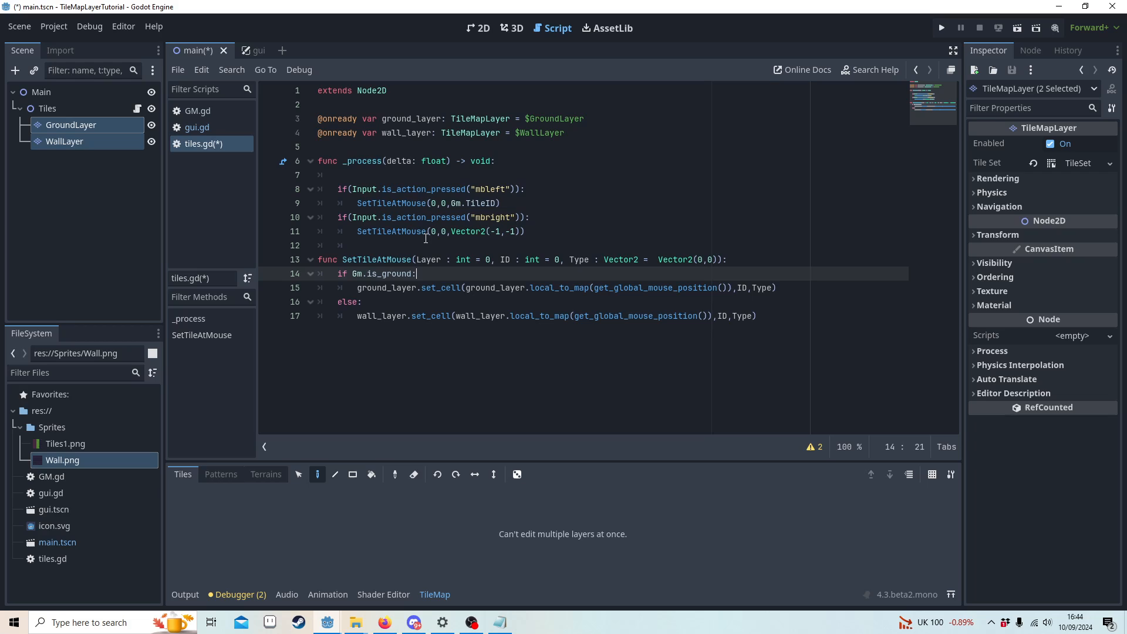
{"action": "mouse_move", "coordinate": [465, 249]}
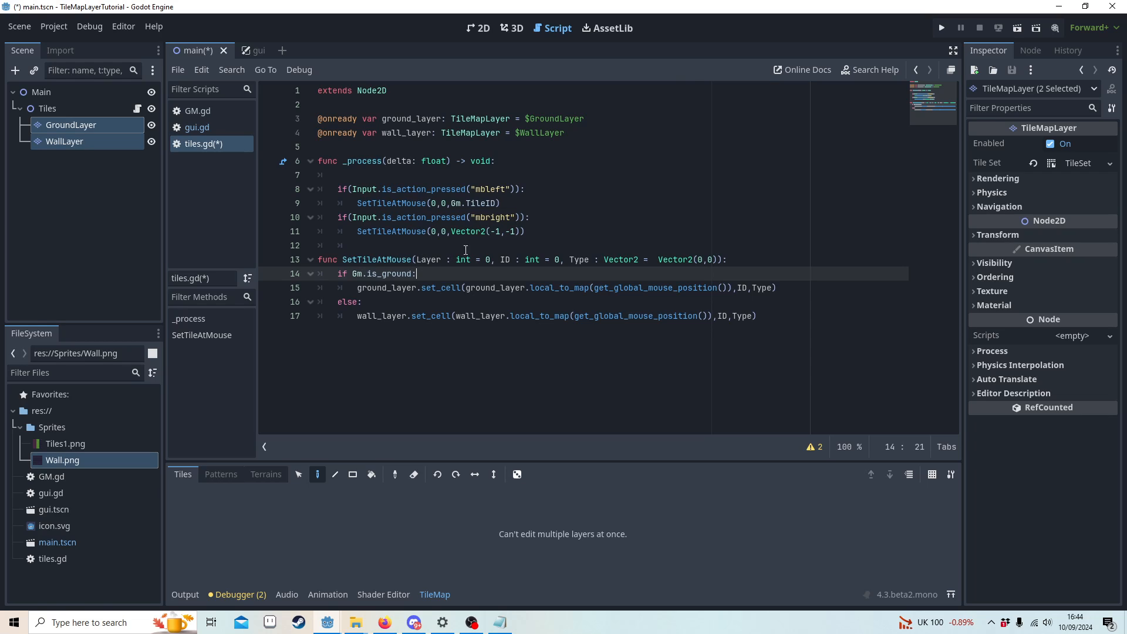
{"action": "mouse_move", "coordinate": [410, 292]}
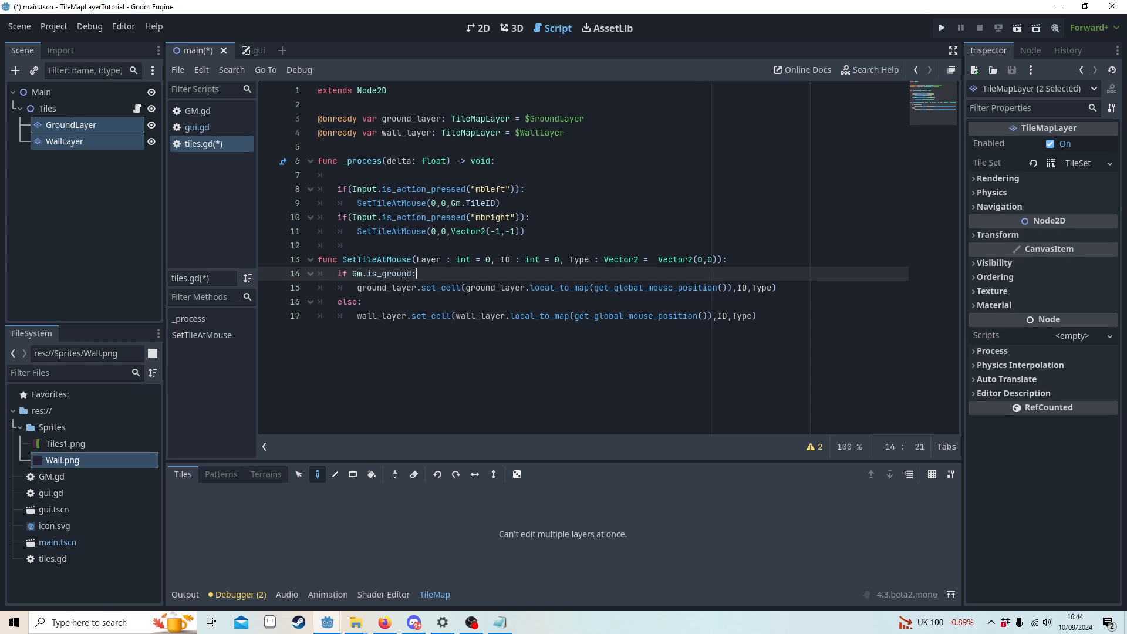
- View GM.gd's TileID variable and inspect the Wall.png and Tiles1.png atlases for tile coordinates
{"action": "left_click", "coordinate": [197, 111]}
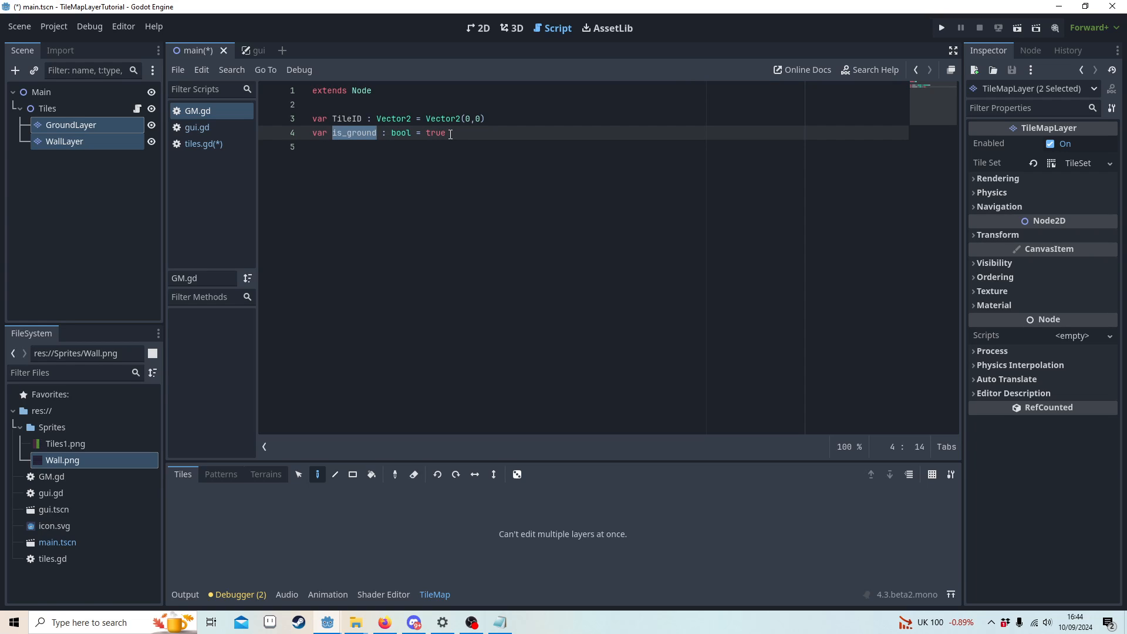
{"action": "double_click", "coordinate": [348, 118]}
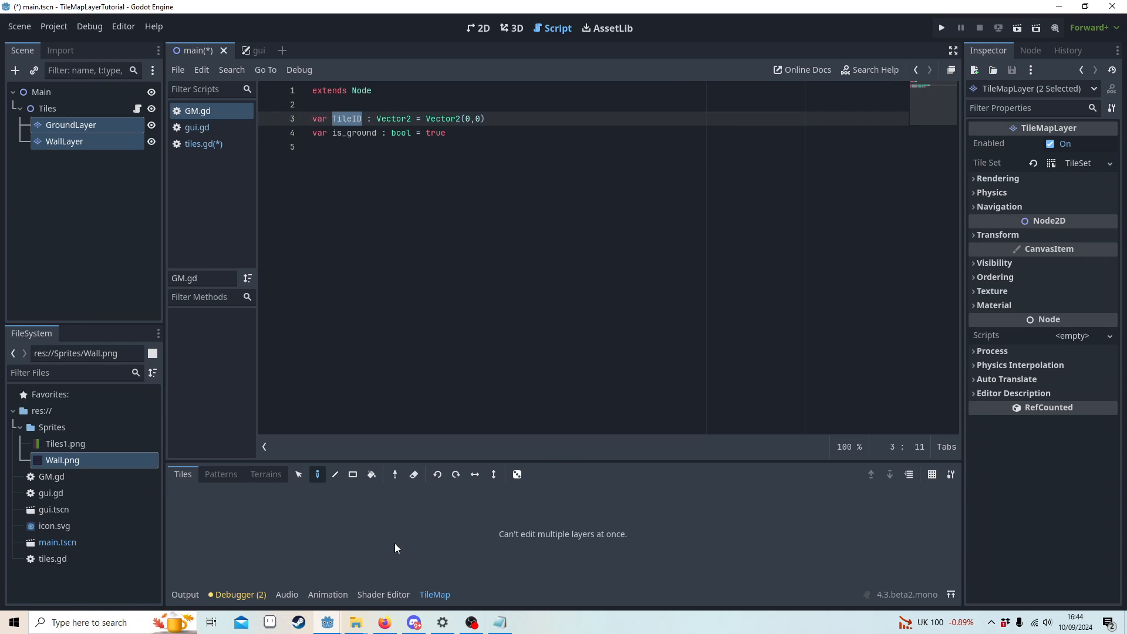
{"action": "left_click", "coordinate": [63, 141]}
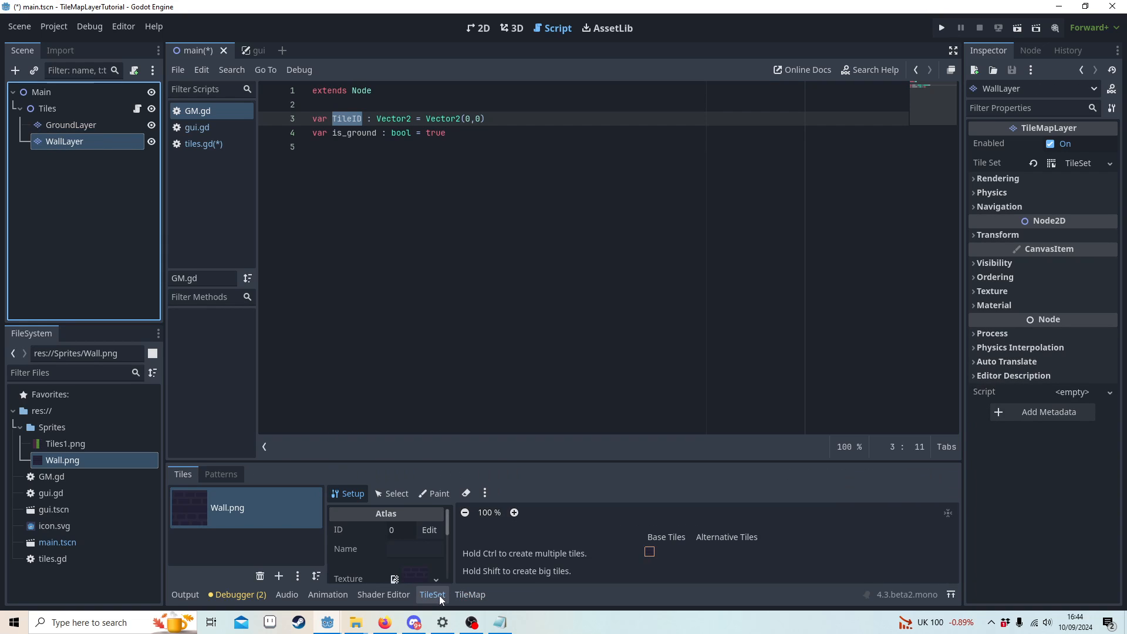
{"action": "scroll", "scroll_direction": "down", "scroll_amount": 3}
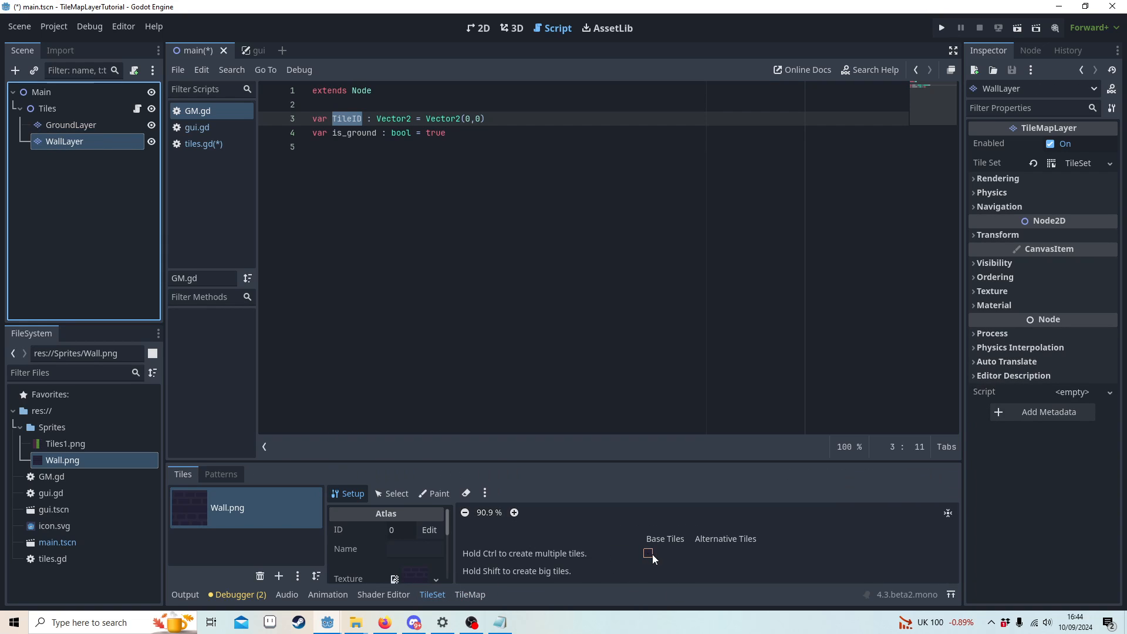
{"action": "mouse_move", "coordinate": [648, 554]}
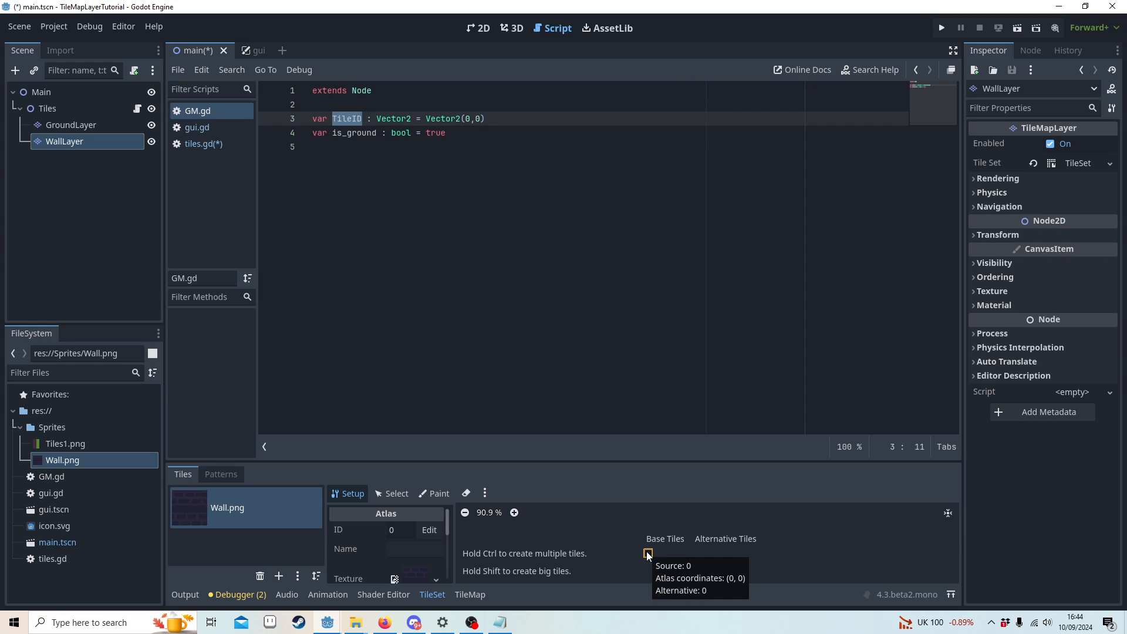
{"action": "mouse_move", "coordinate": [78, 130]}
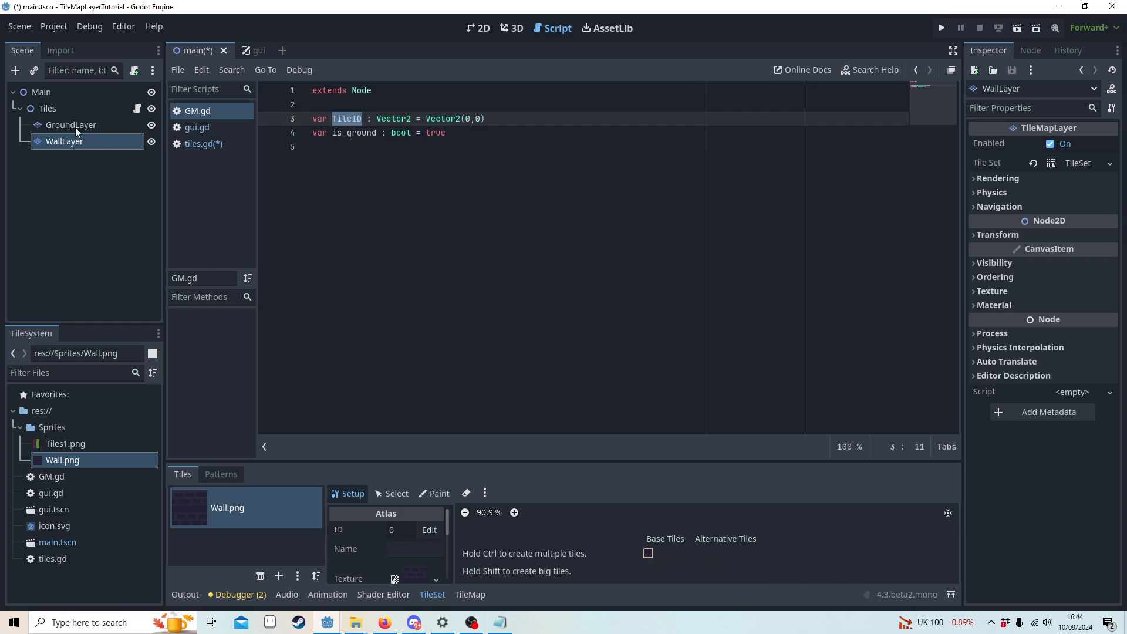
{"action": "left_click", "coordinate": [71, 125]}
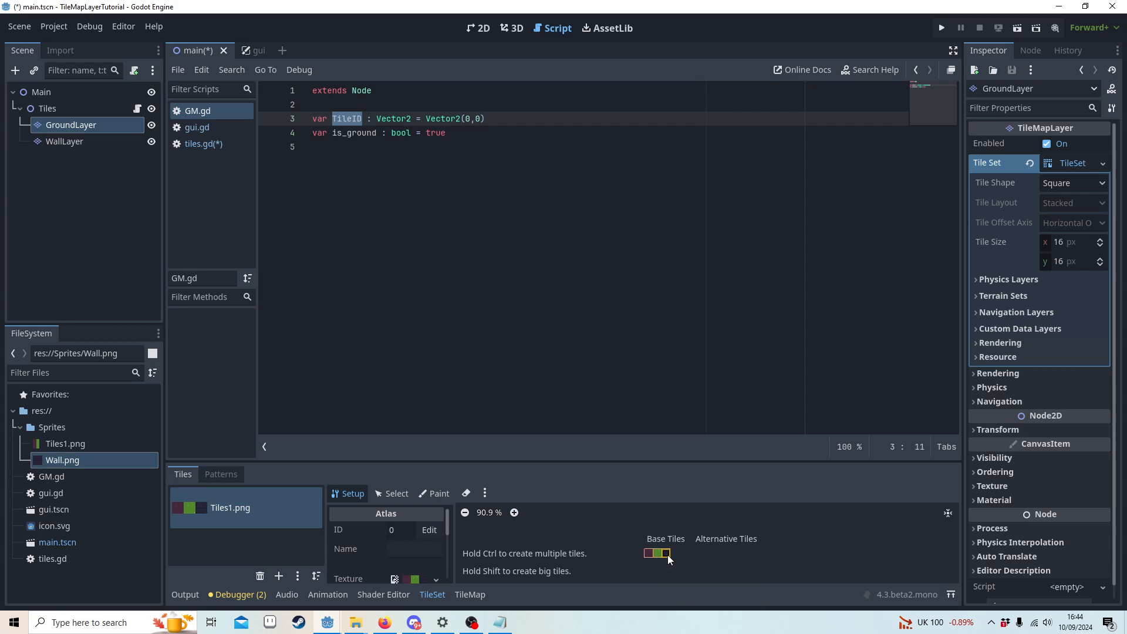
{"action": "mouse_move", "coordinate": [662, 553]}
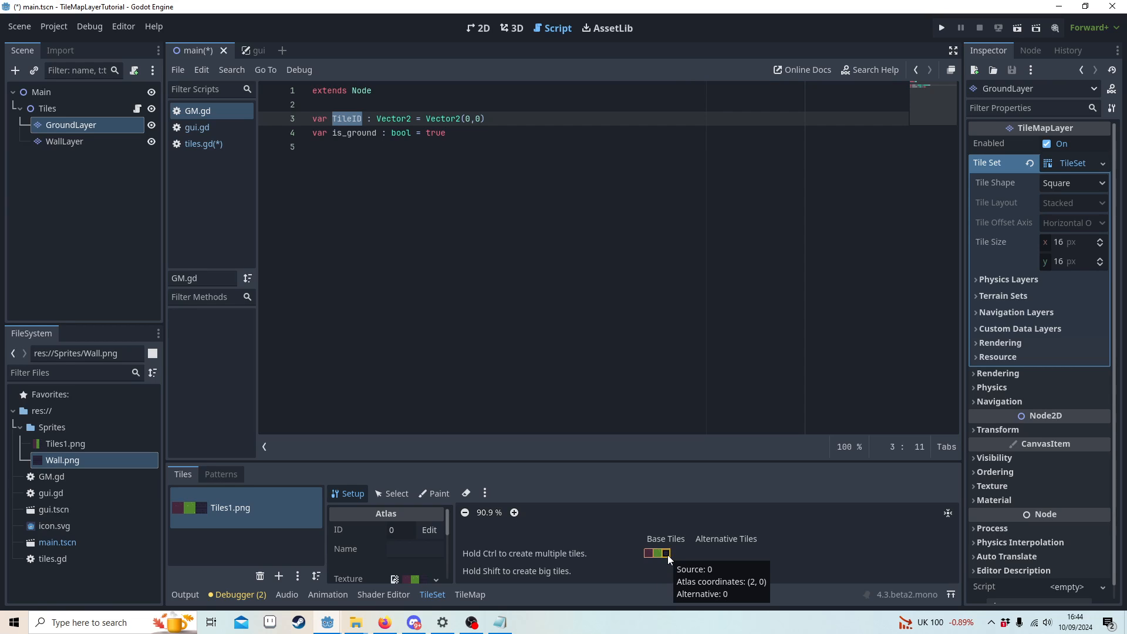
{"action": "mouse_move", "coordinate": [621, 351]}
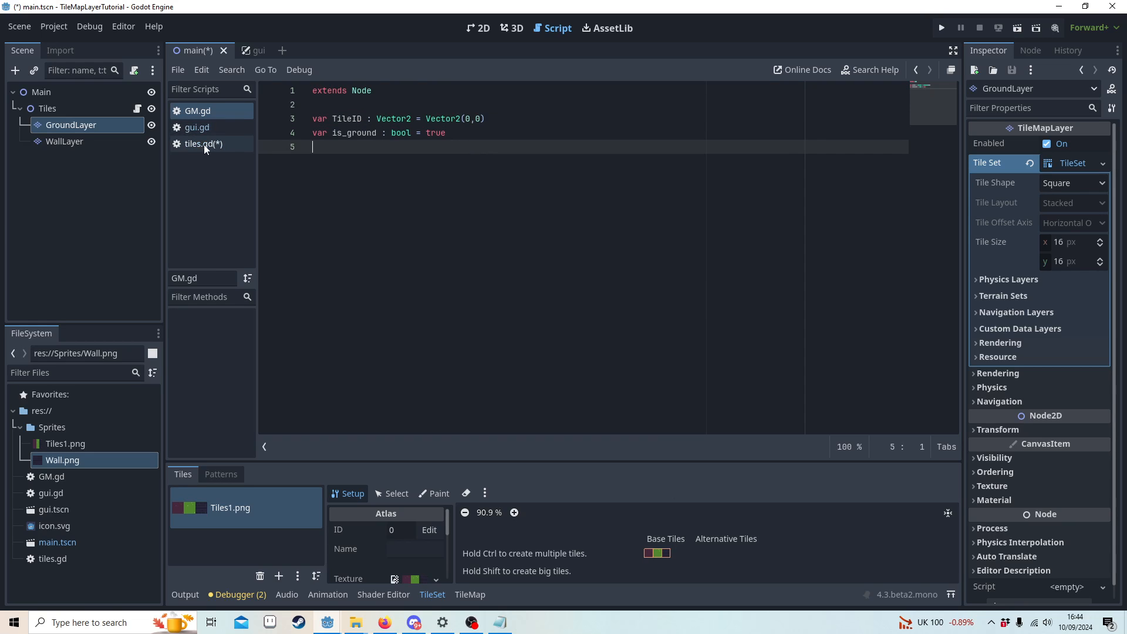
{"action": "left_click", "coordinate": [203, 144]}
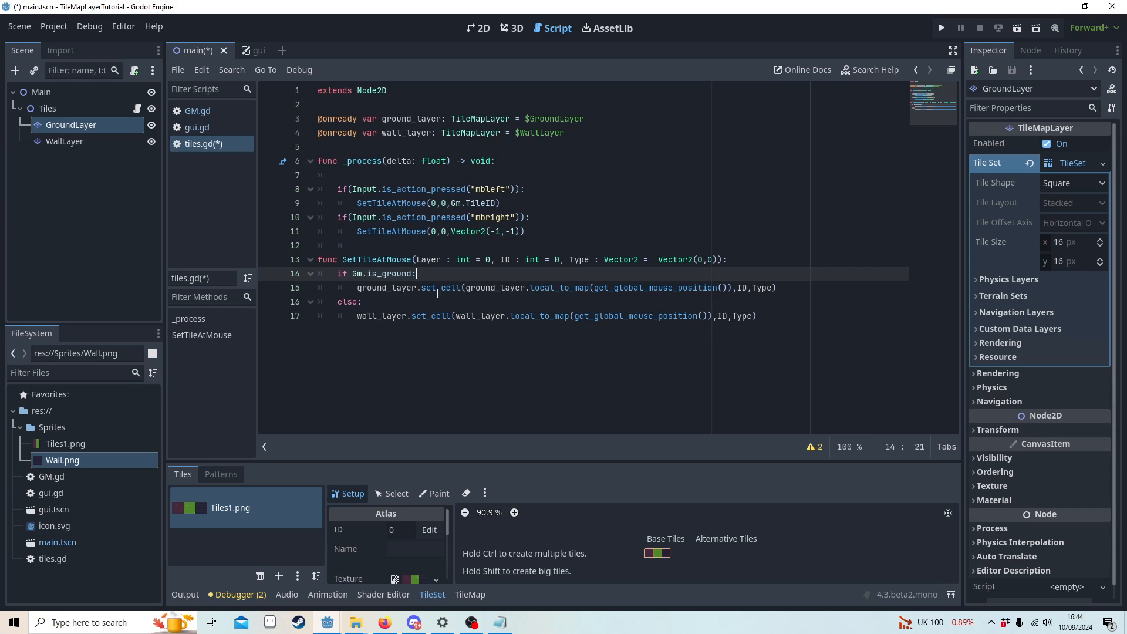
{"action": "mouse_move", "coordinate": [400, 202]}
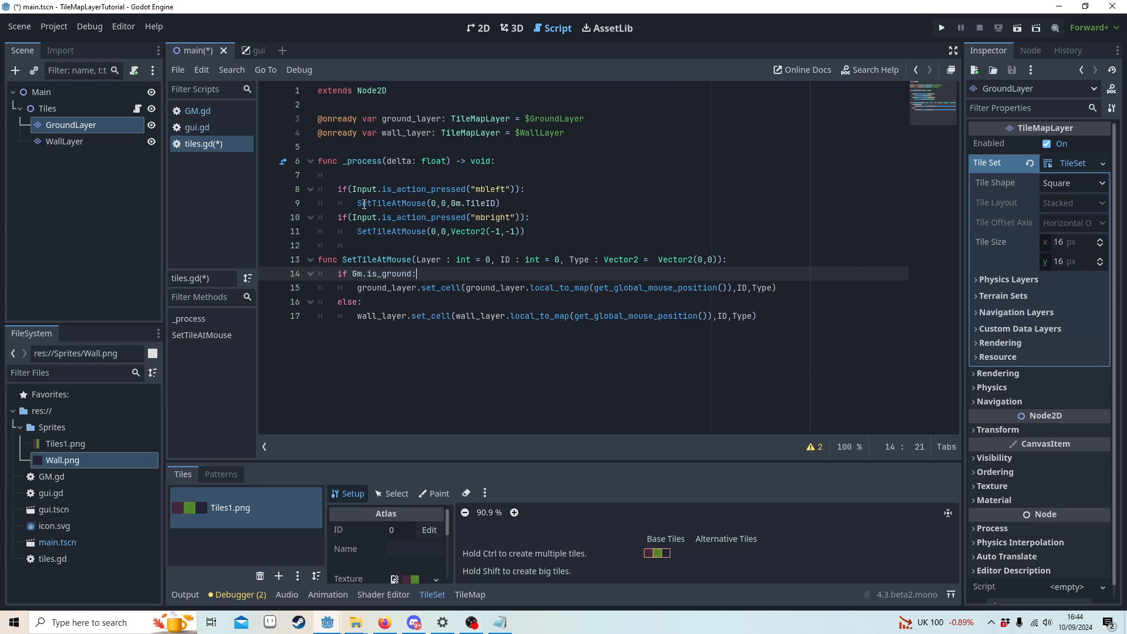
{"action": "mouse_move", "coordinate": [510, 214]}
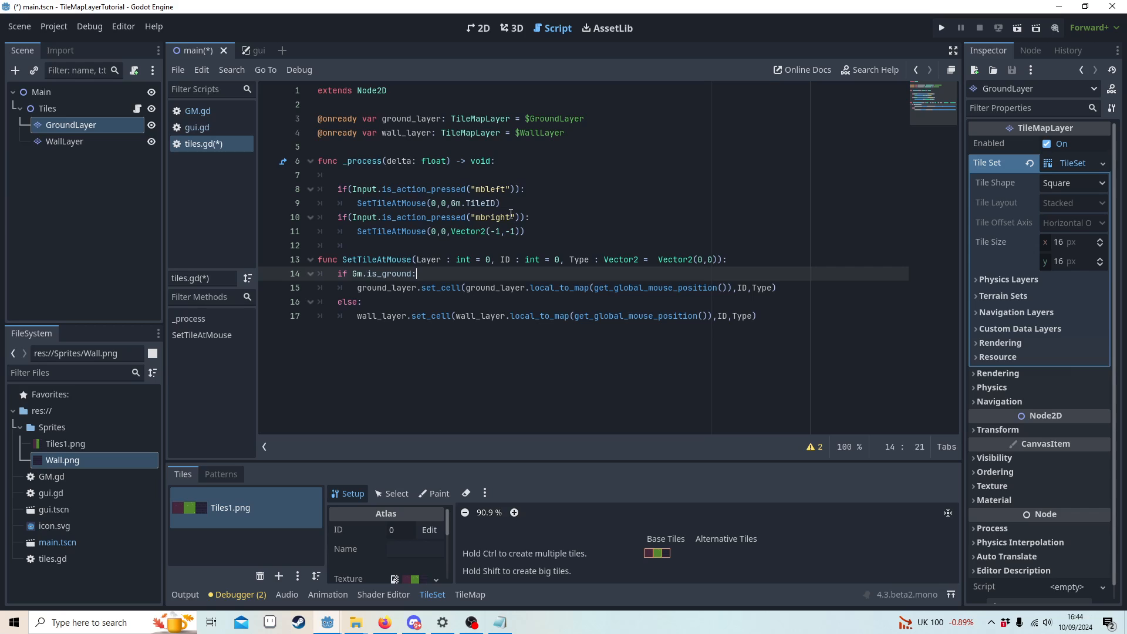
{"action": "double_click", "coordinate": [481, 203]}
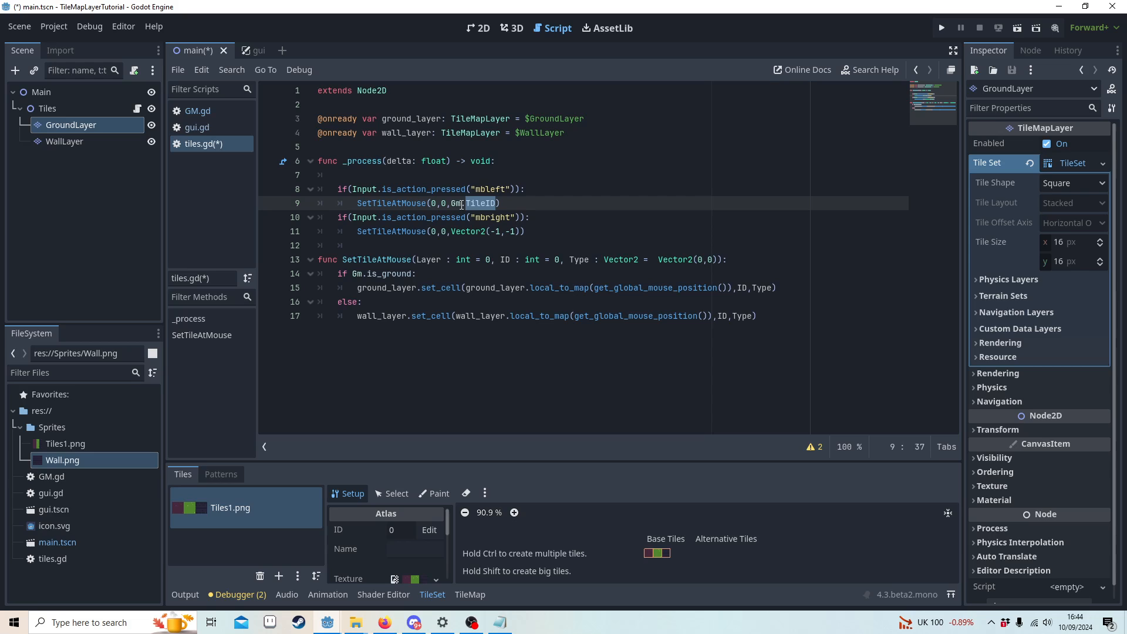
{"action": "left_click", "coordinate": [247, 51]}
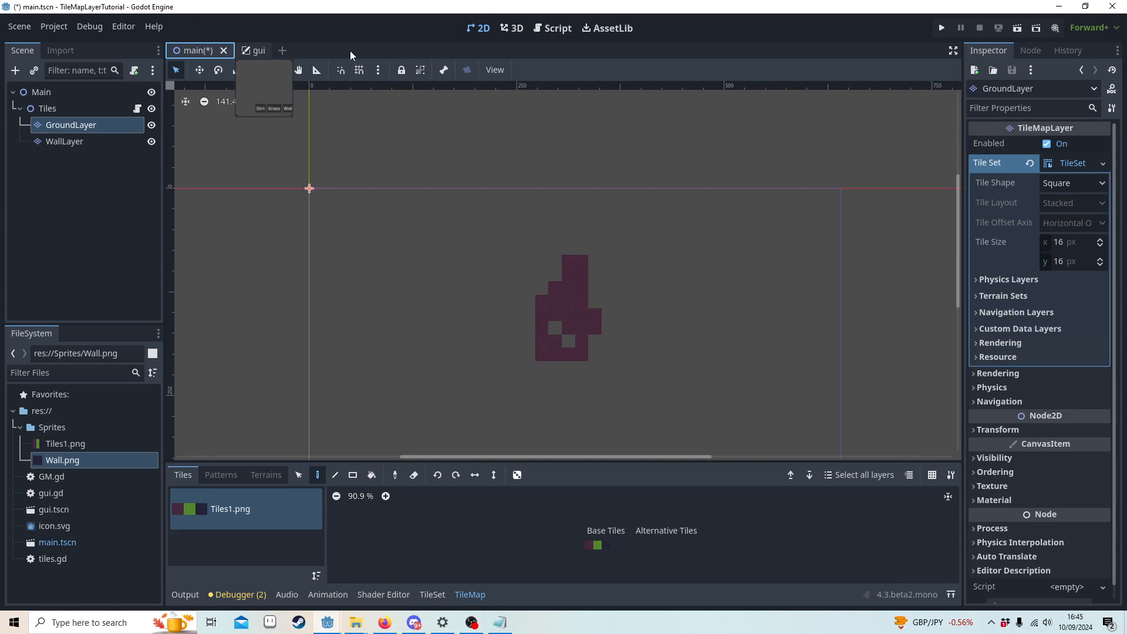
{"action": "left_click", "coordinate": [557, 28]}
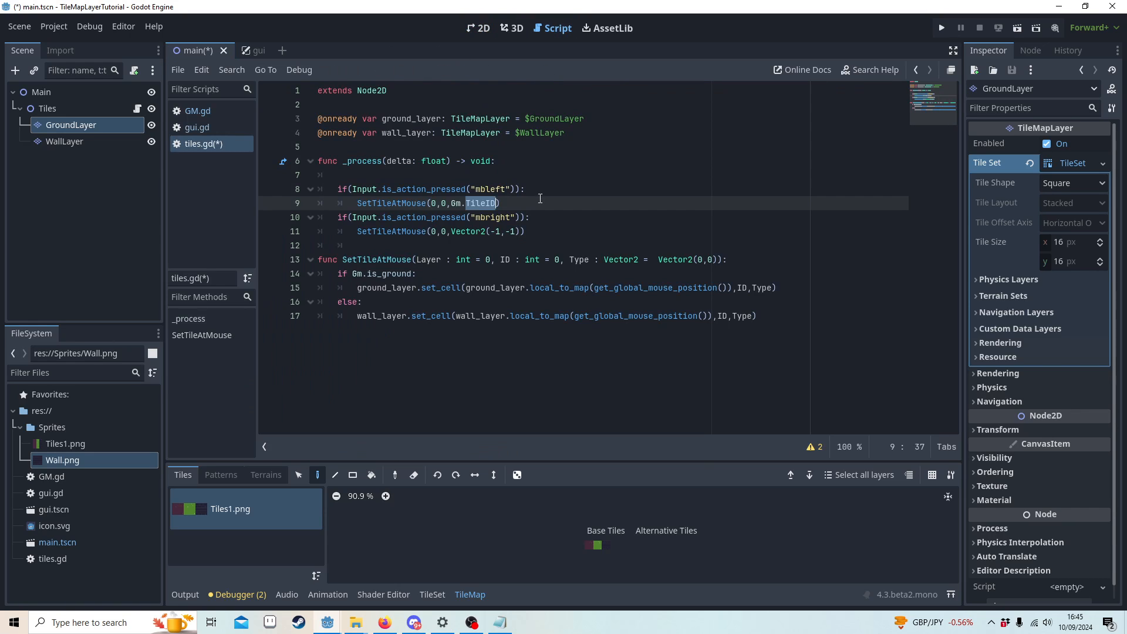
{"action": "mouse_move", "coordinate": [349, 258]}
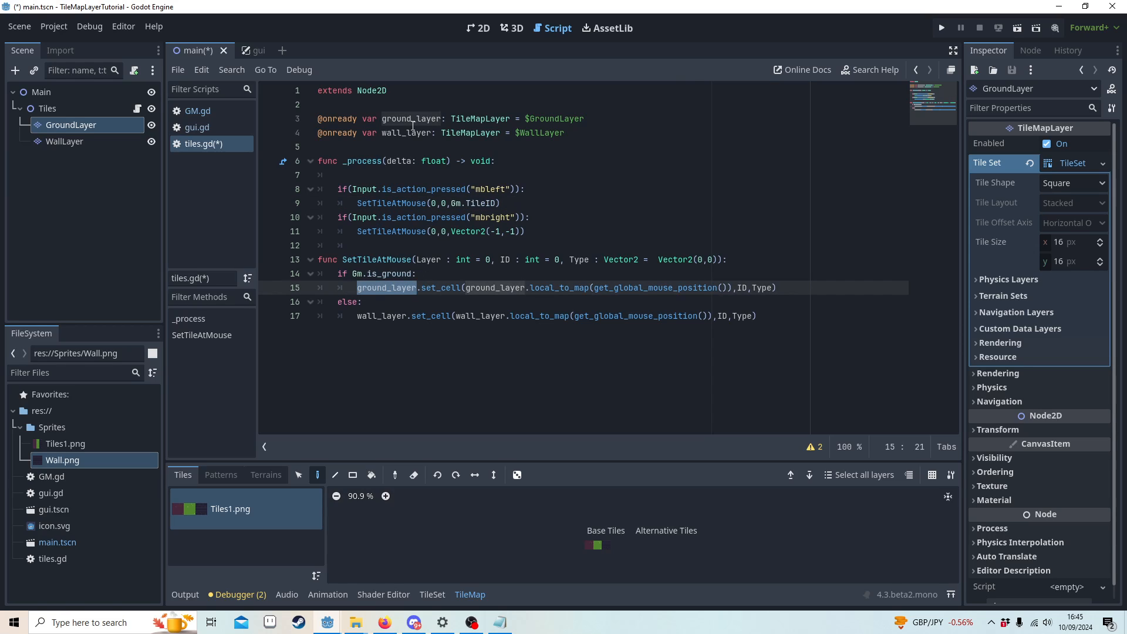
{"action": "mouse_move", "coordinate": [409, 297]}
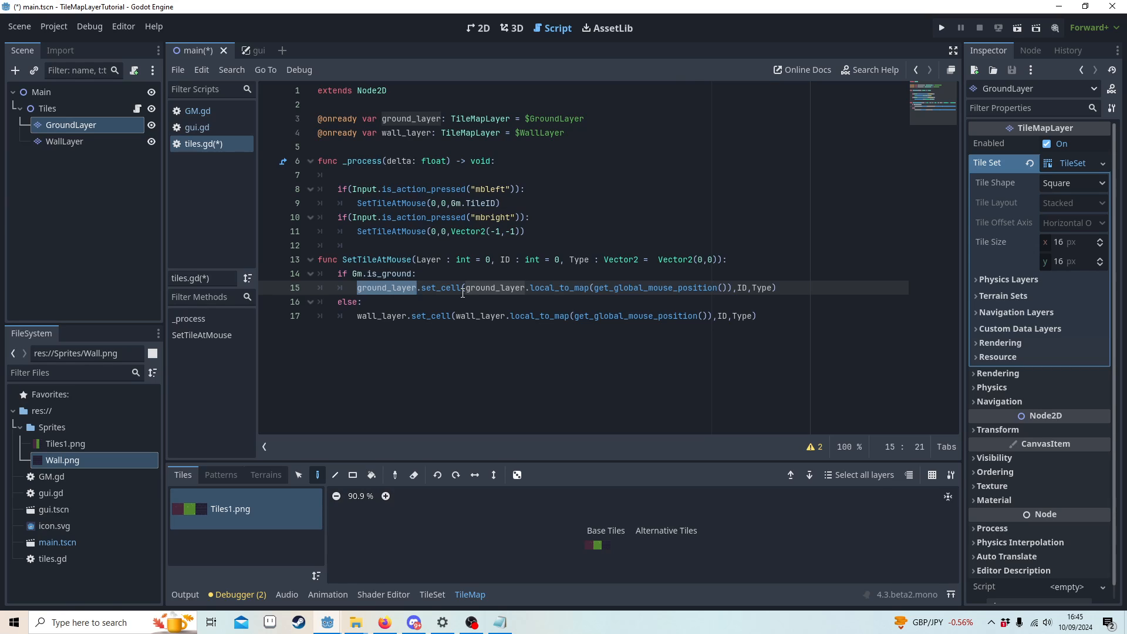
{"action": "double_click", "coordinate": [495, 287]}
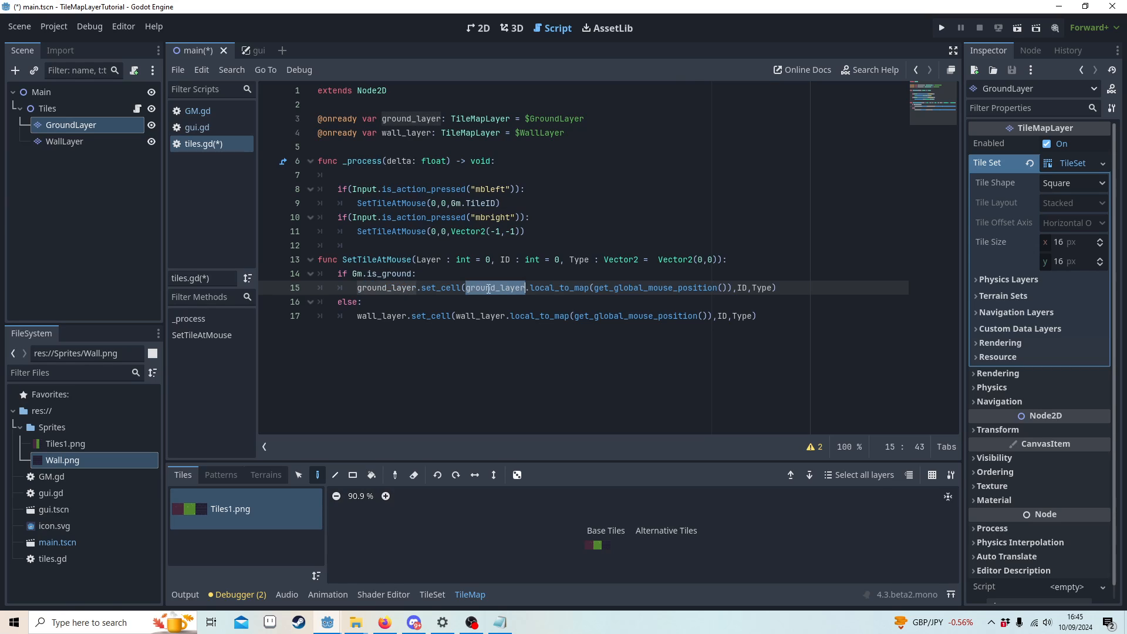
{"action": "mouse_move", "coordinate": [607, 288]}
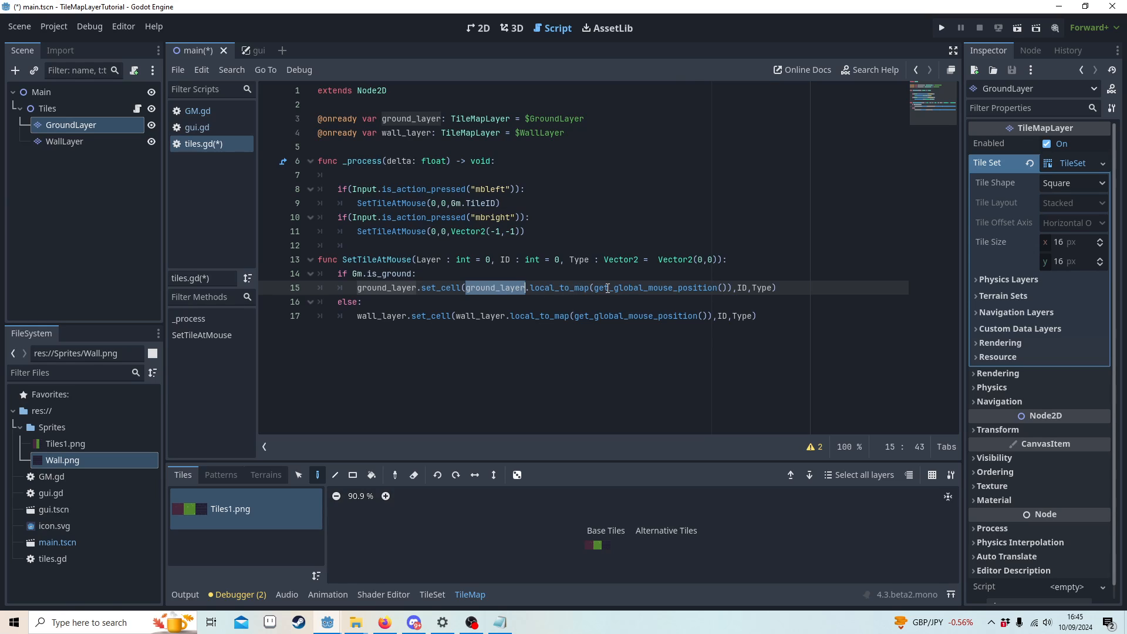
{"action": "mouse_move", "coordinate": [716, 294]}
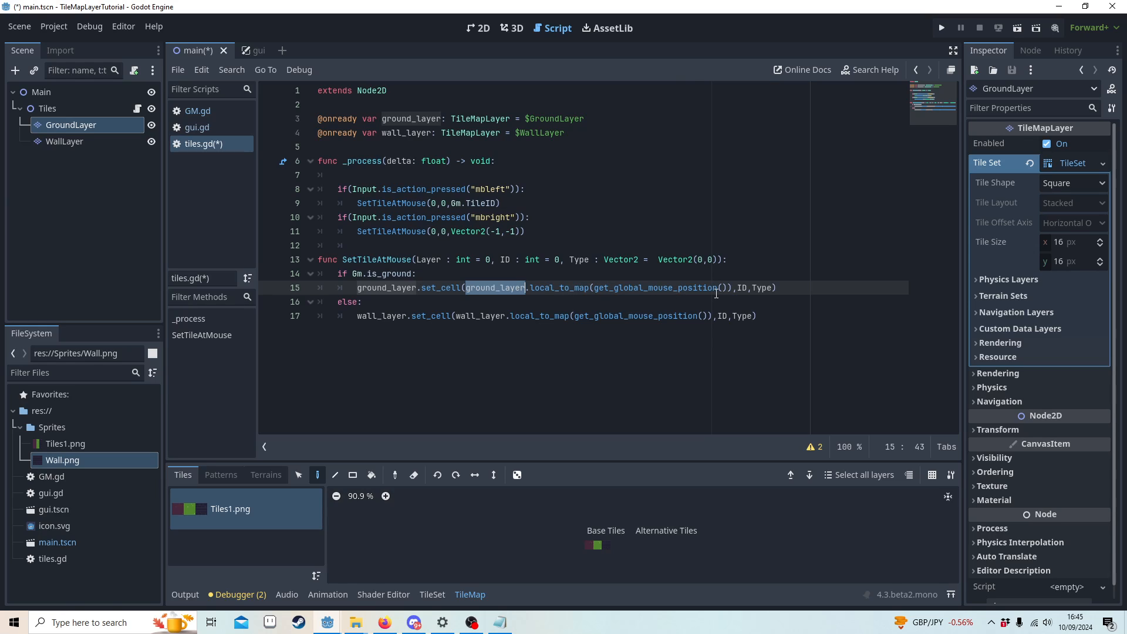
{"action": "mouse_move", "coordinate": [721, 290]}
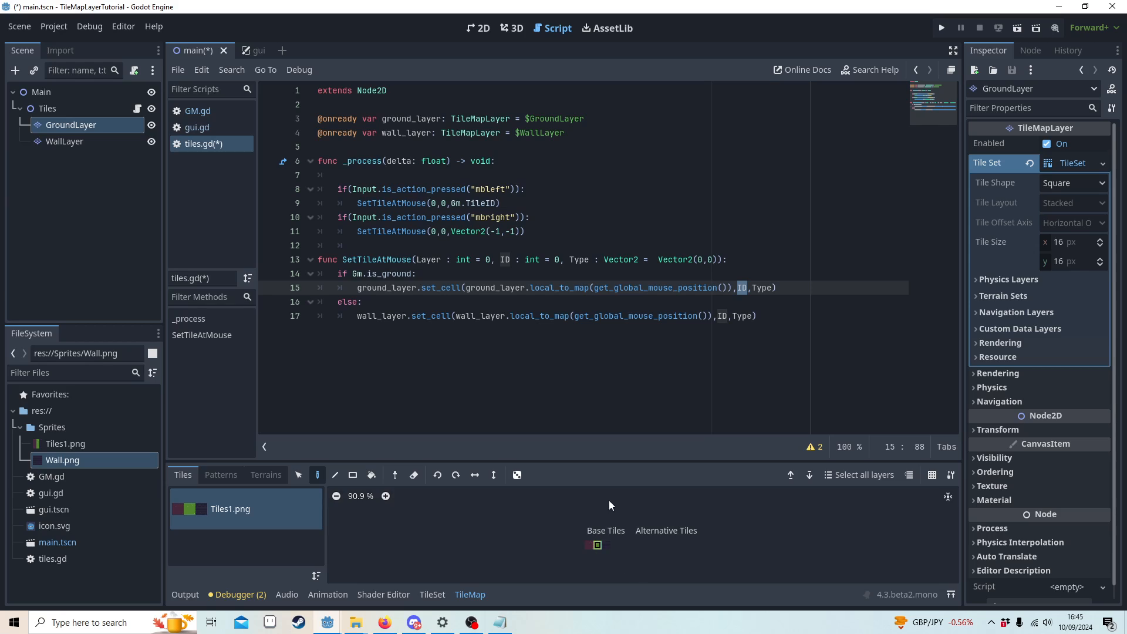
{"action": "mouse_move", "coordinate": [741, 307]}
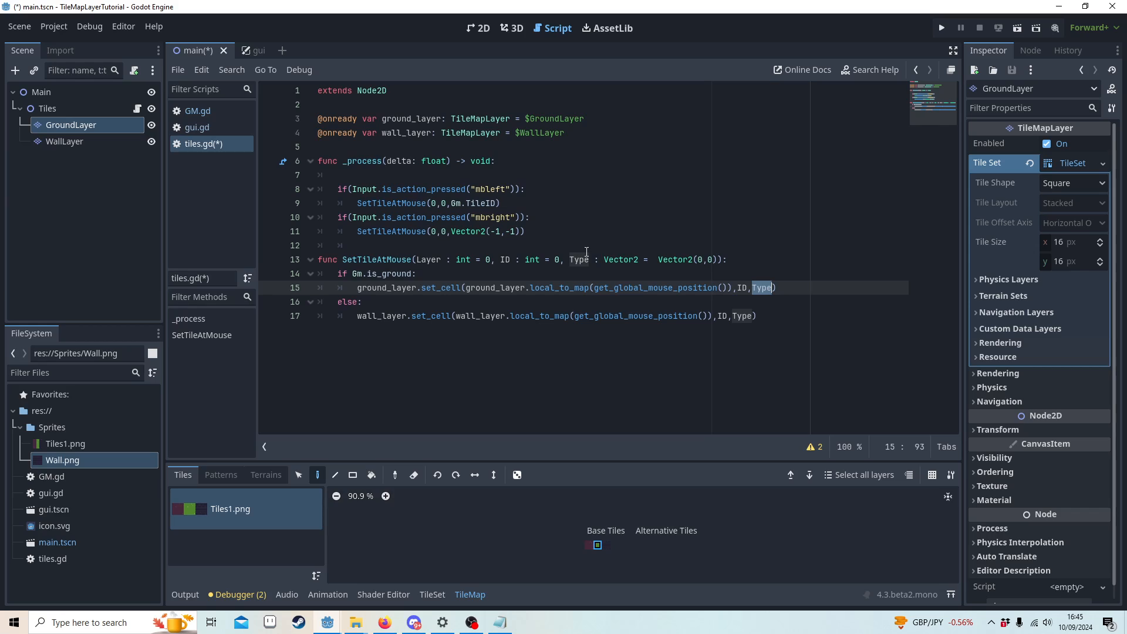
{"action": "double_click", "coordinate": [483, 203]}
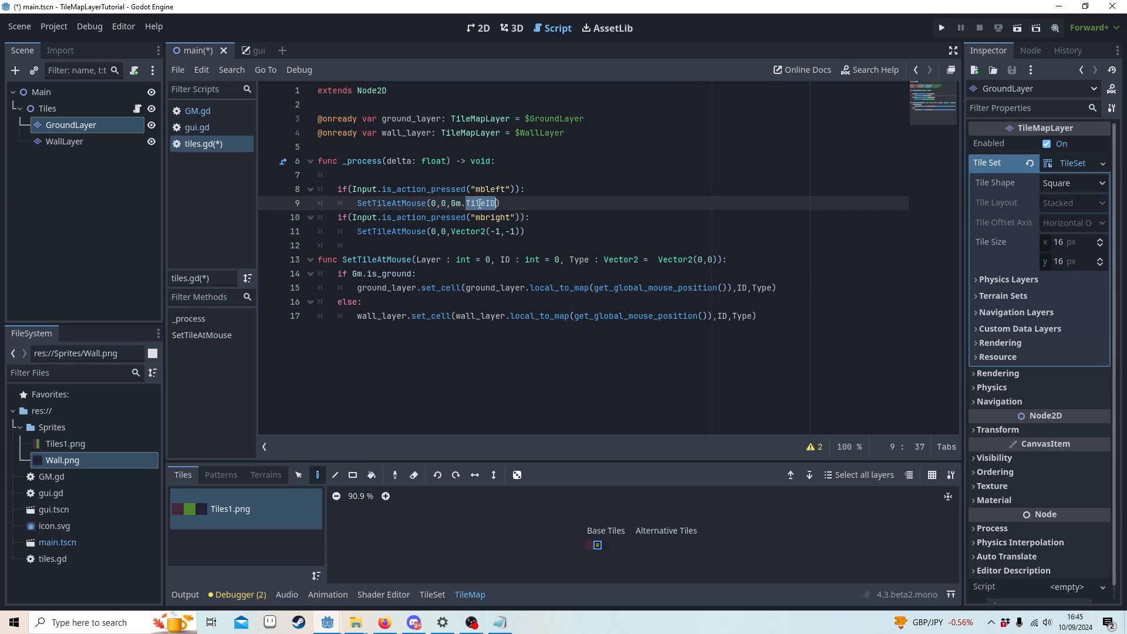
{"action": "mouse_move", "coordinate": [705, 299]}
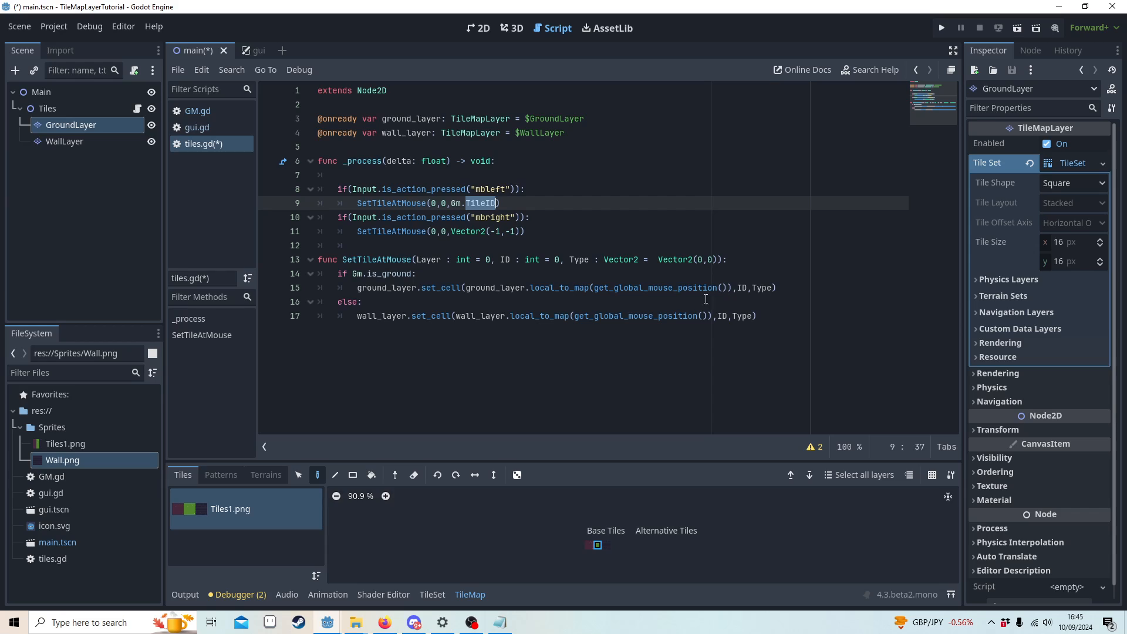
{"action": "mouse_move", "coordinate": [553, 84]}
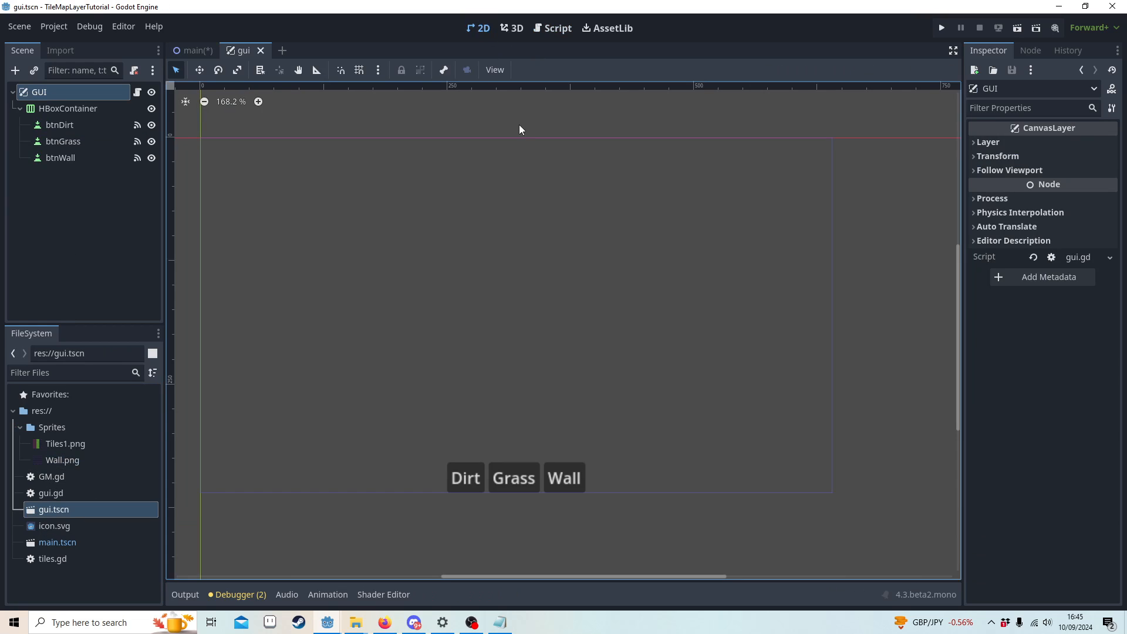
- Open gui.gd holding the Dirt, Grass and Wall pressed handlers
{"action": "scroll", "scroll_direction": "down", "scroll_amount": 3}
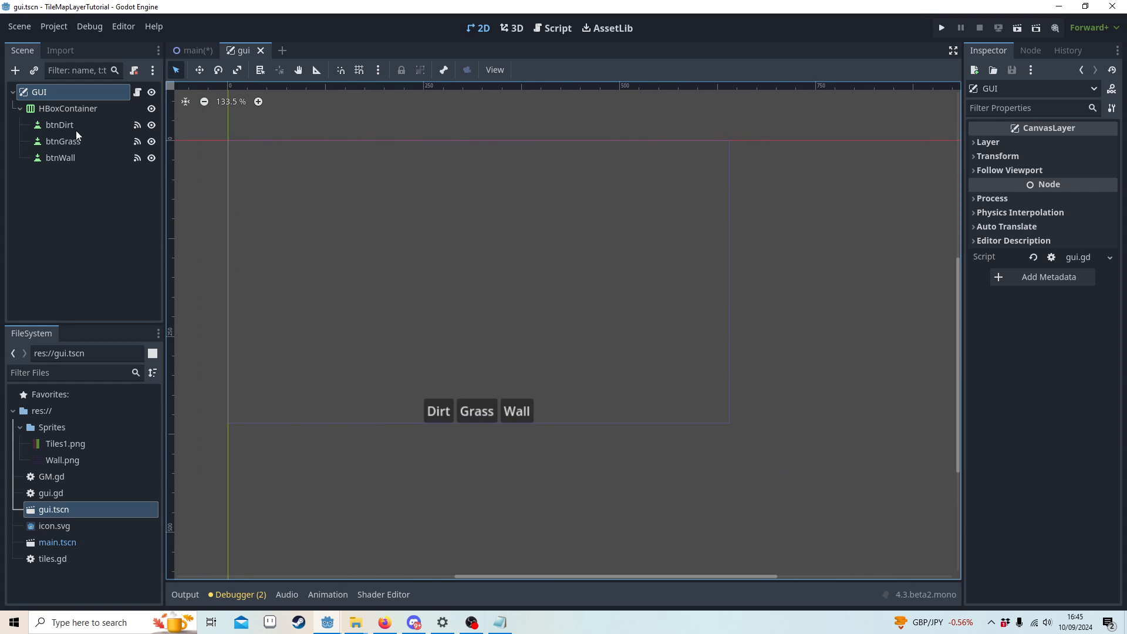
{"action": "mouse_move", "coordinate": [446, 139]}
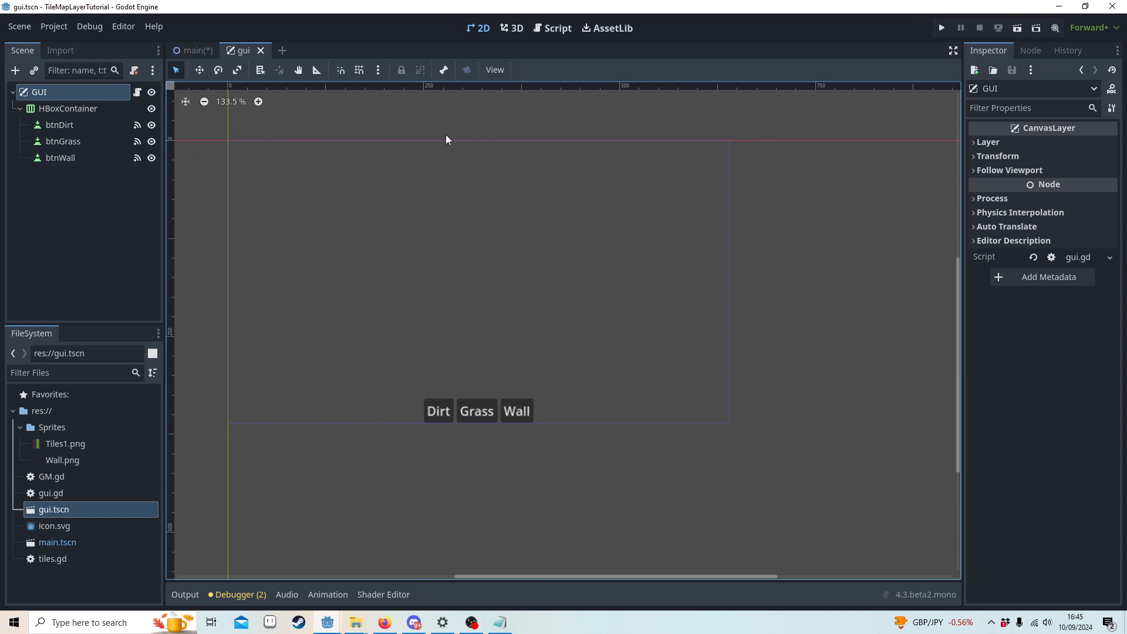
{"action": "mouse_move", "coordinate": [1054, 142]}
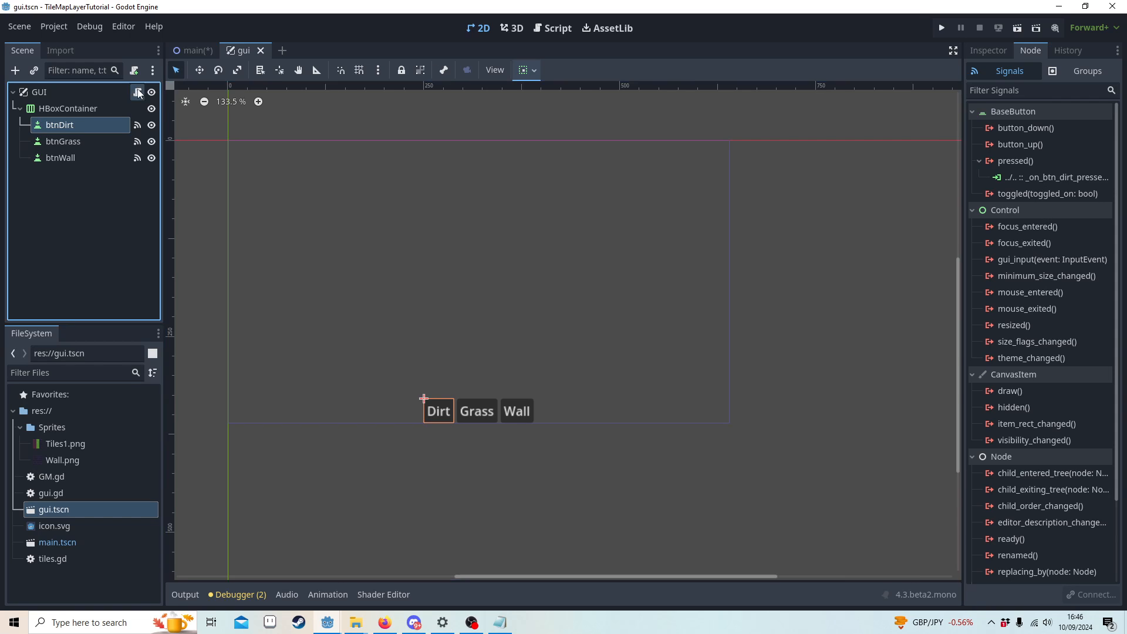
{"action": "left_click", "coordinate": [557, 28]}
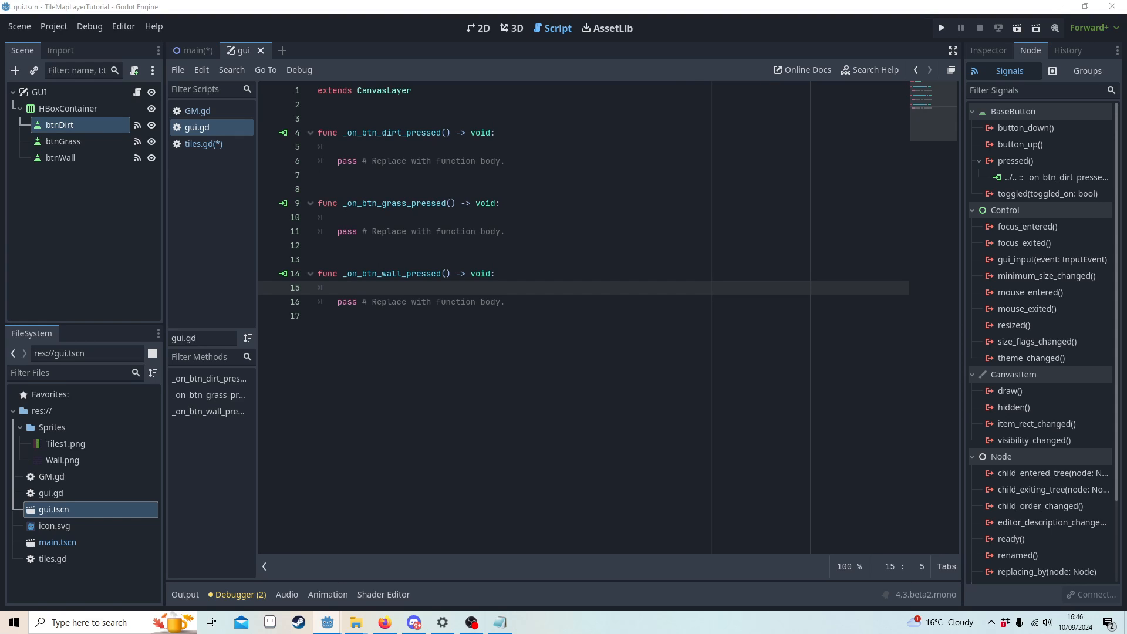
{"action": "mouse_move", "coordinate": [444, 203]}
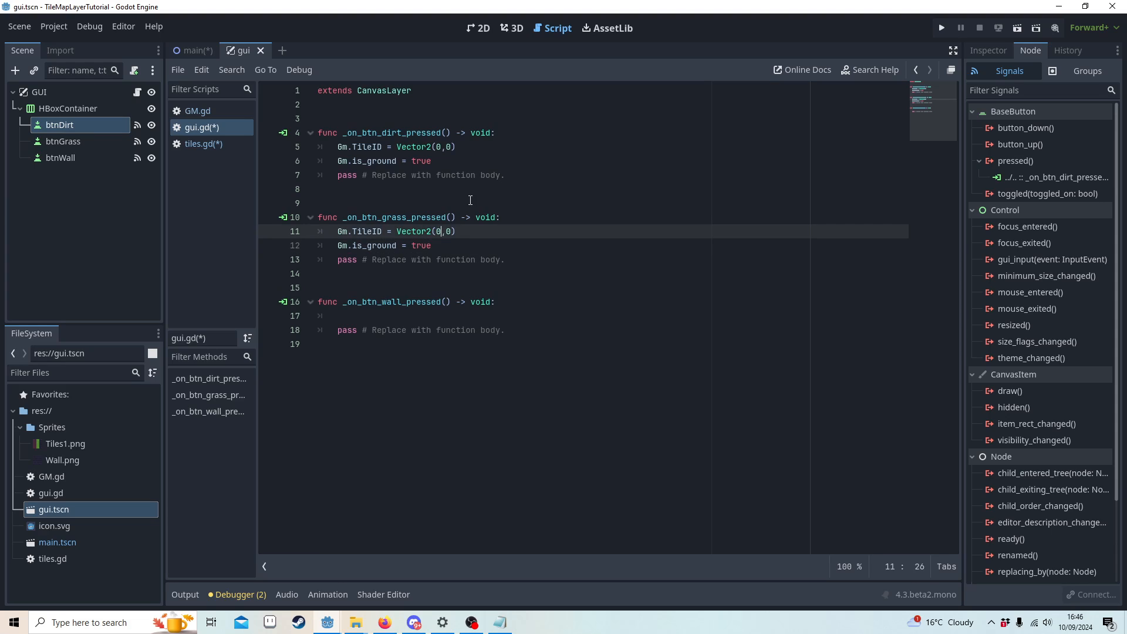
- Set Gm.TileID and is_ground in the grass and wall handlers and save gui.gd
{"action": "type", "text": "1"}
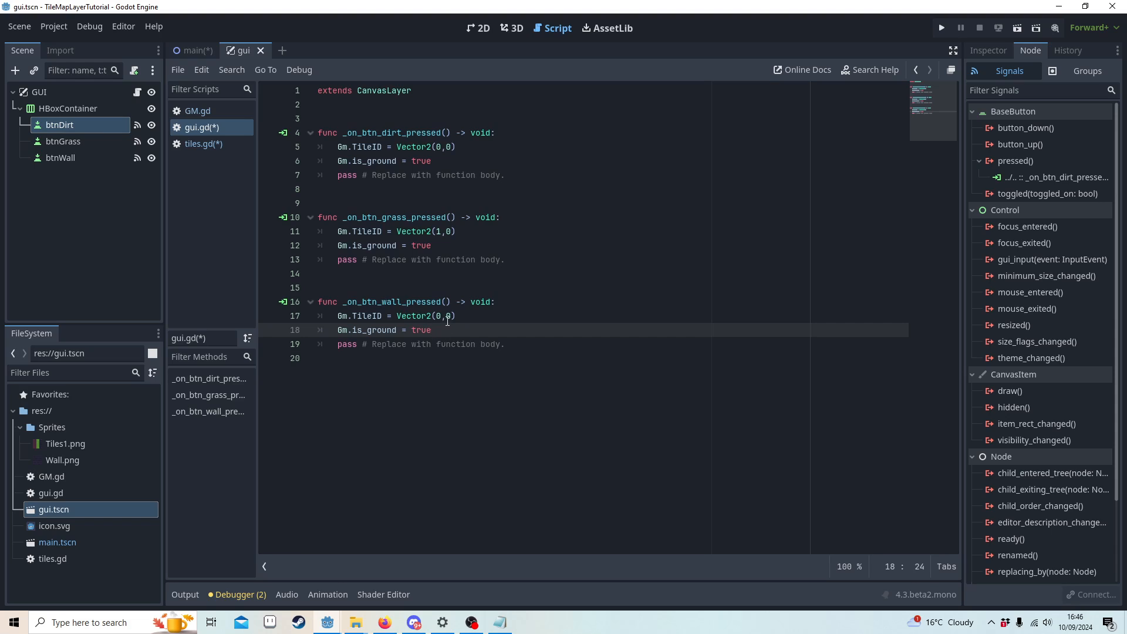
{"action": "left_click", "coordinate": [446, 316]}
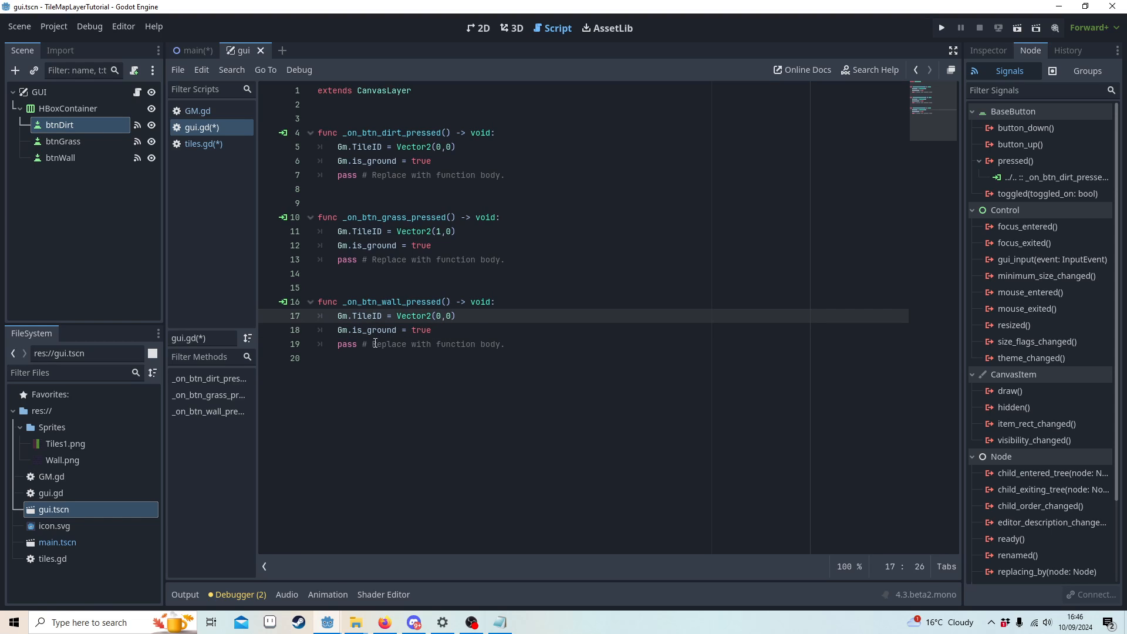
{"action": "double_click", "coordinate": [421, 330]}
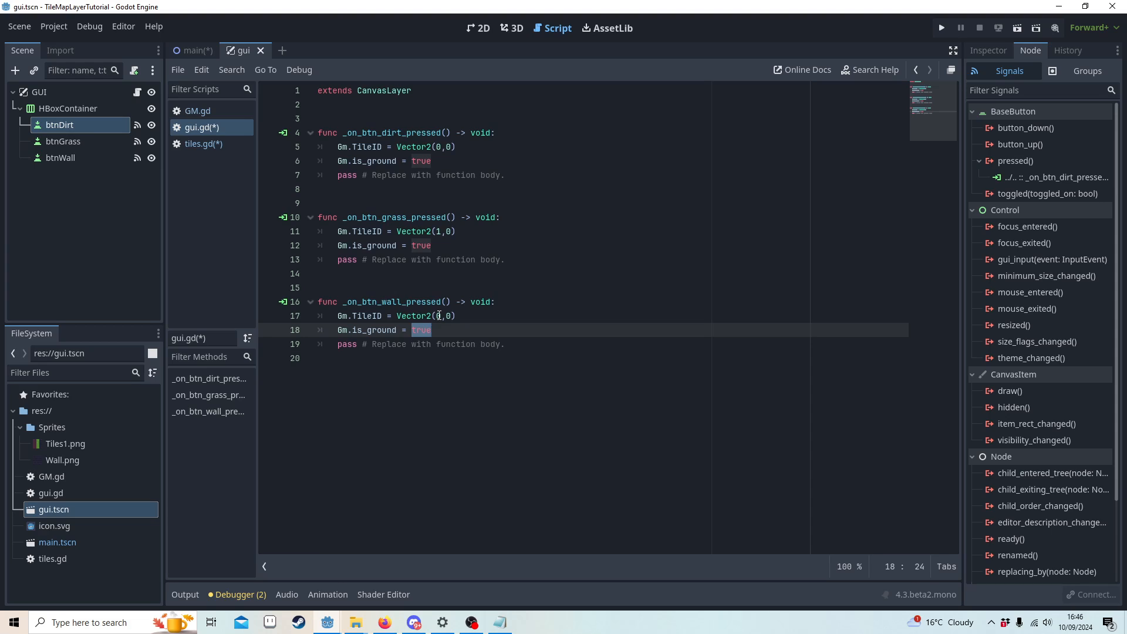
{"action": "key", "text": "ctrl+s"}
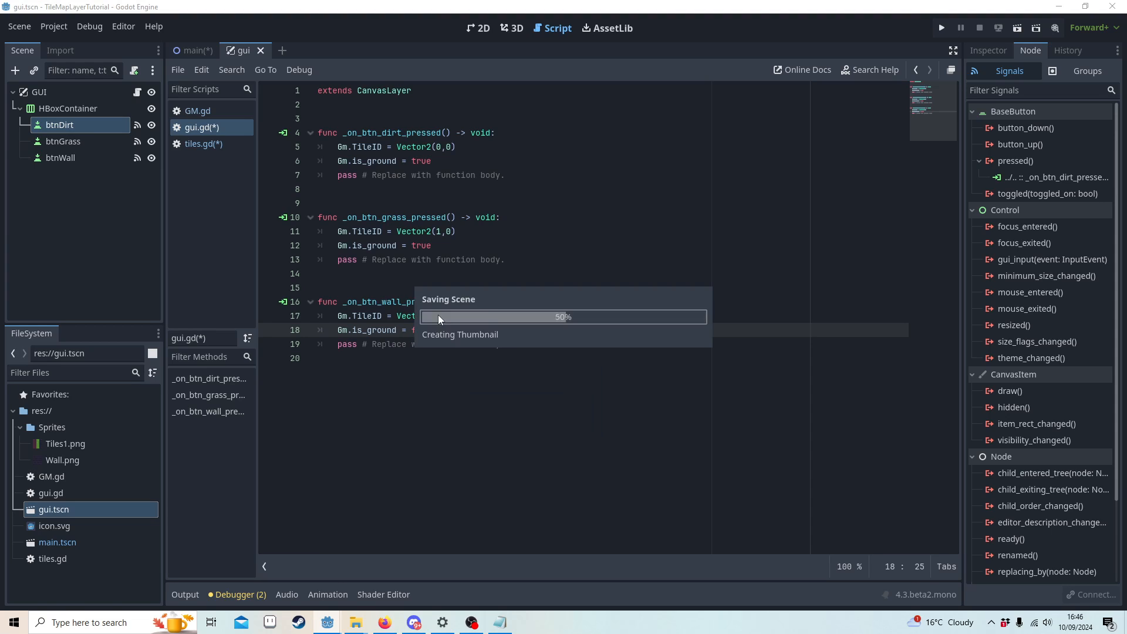
- Instance gui.tscn under Main and run the project
{"action": "left_click", "coordinate": [477, 29]}
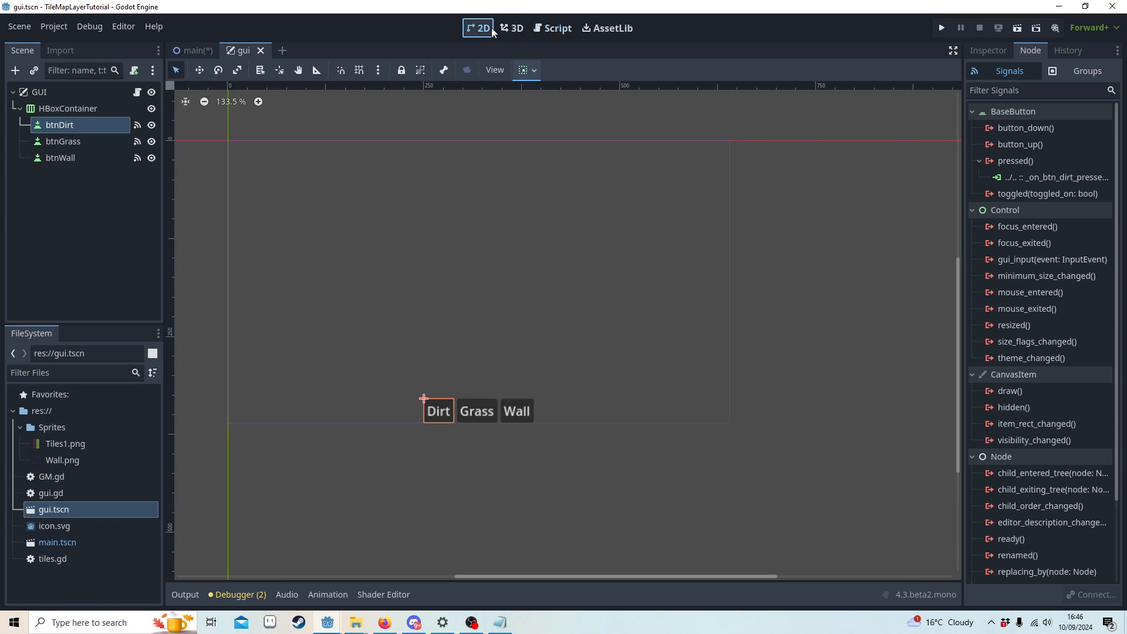
{"action": "left_click", "coordinate": [195, 50]}
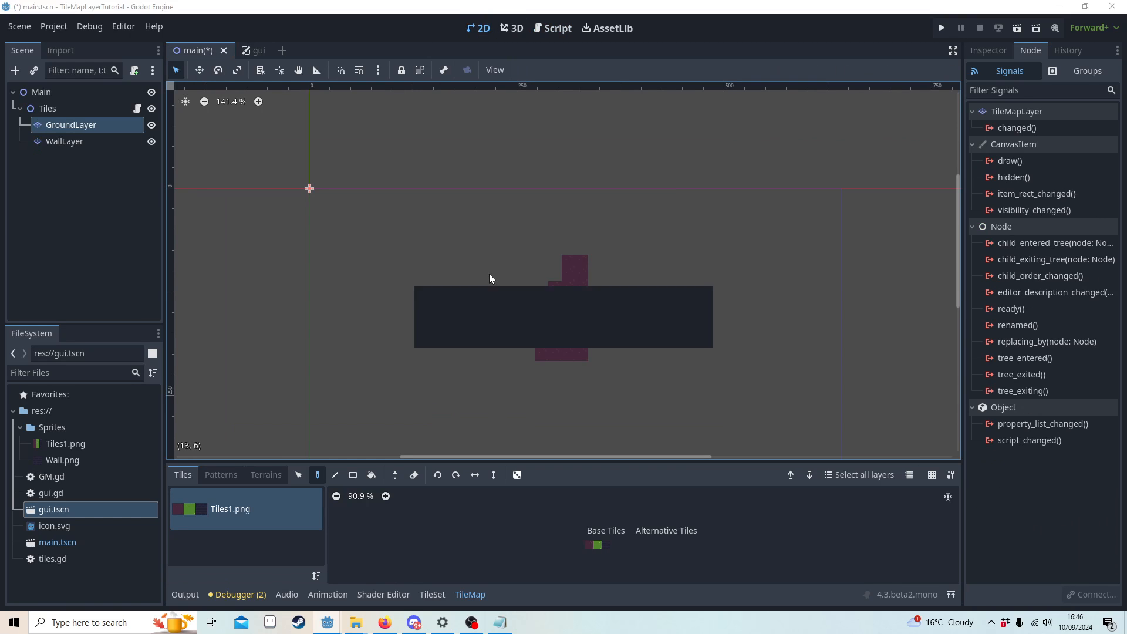
{"action": "left_click", "coordinate": [235, 50]}
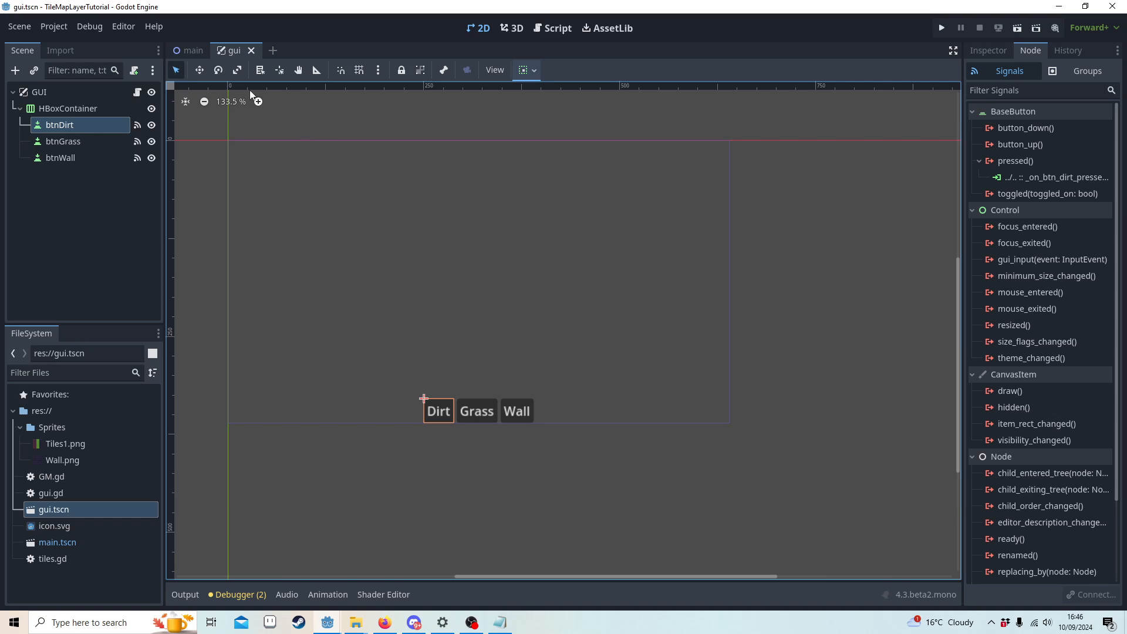
{"action": "left_click", "coordinate": [190, 50]}
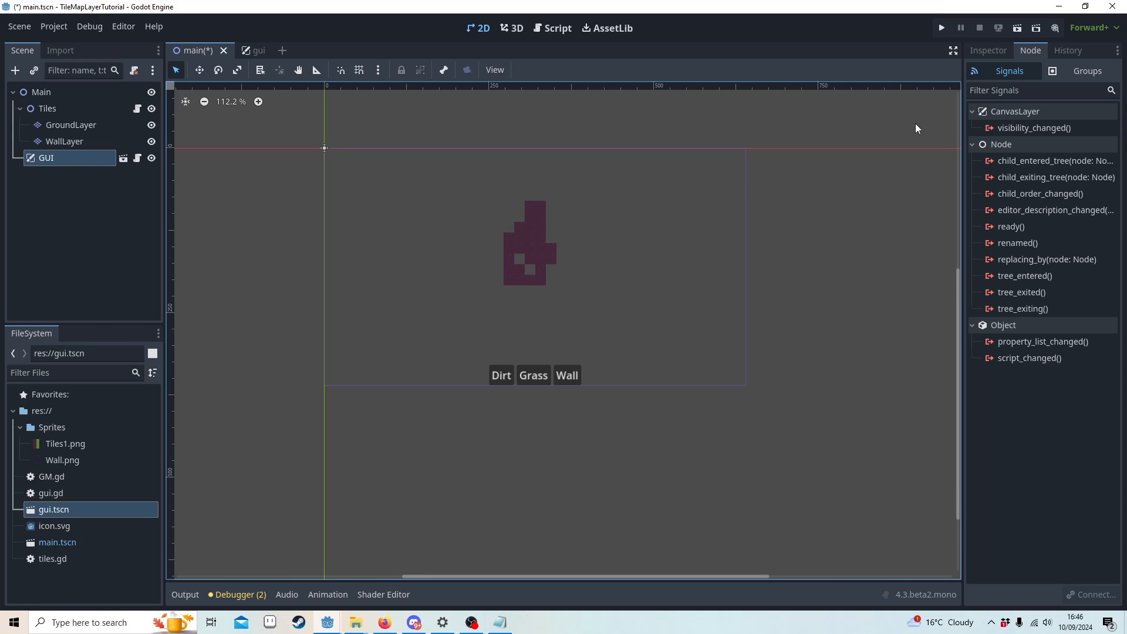
{"action": "left_click", "coordinate": [941, 27]}
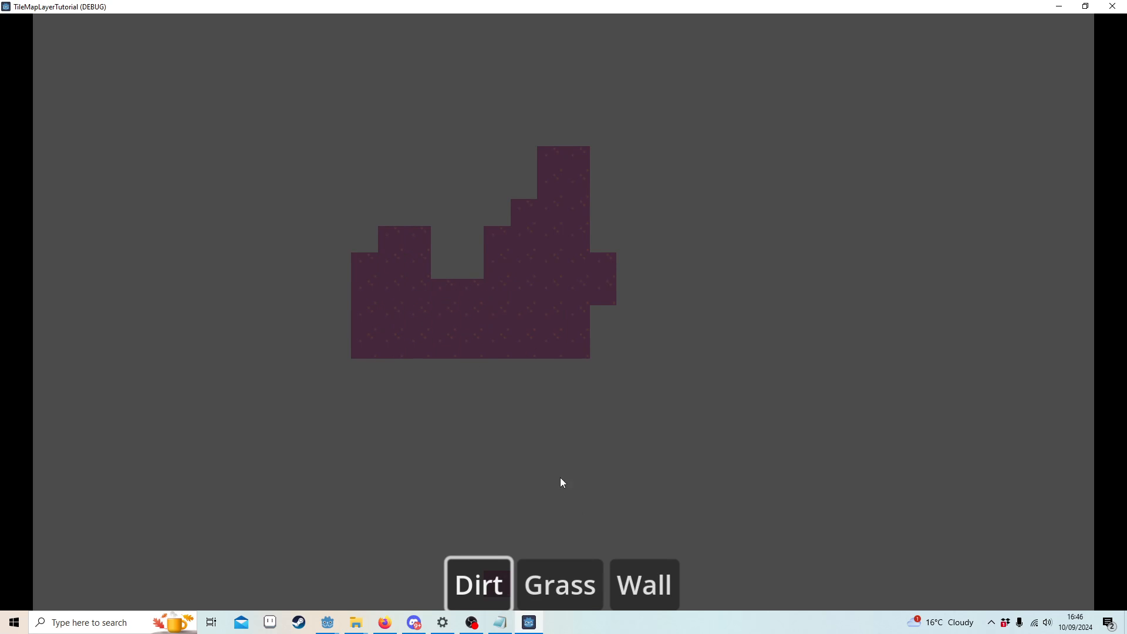
- Select Wall then Grass in the running game's GUI to paint wall tiles and a grass patch
{"action": "left_click", "coordinate": [643, 583]}
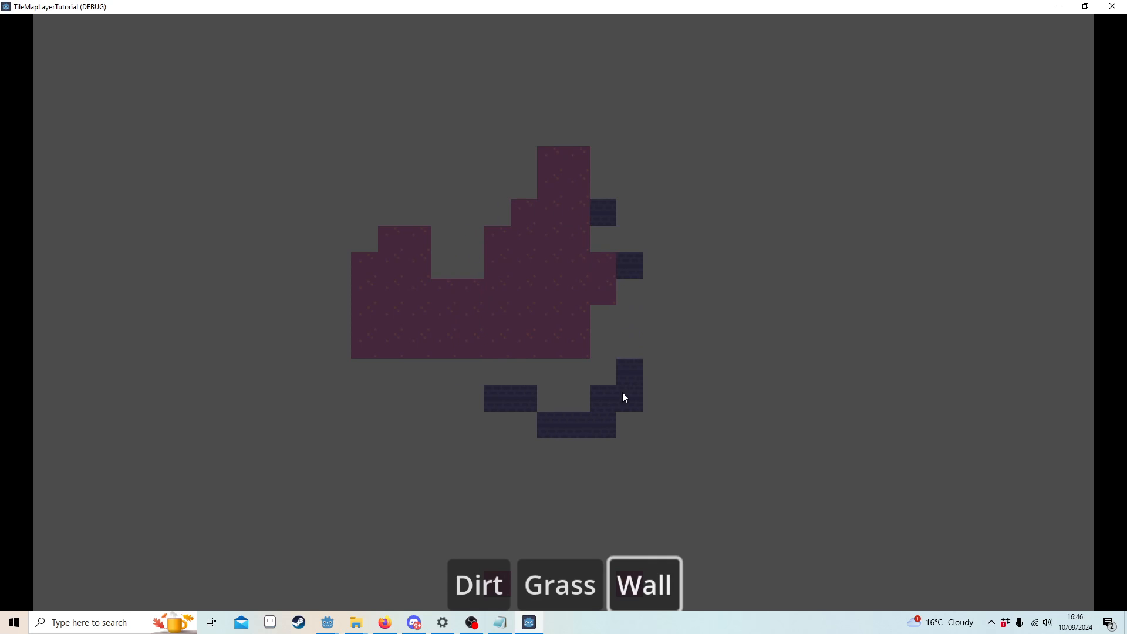
{"action": "left_click", "coordinate": [559, 584]}
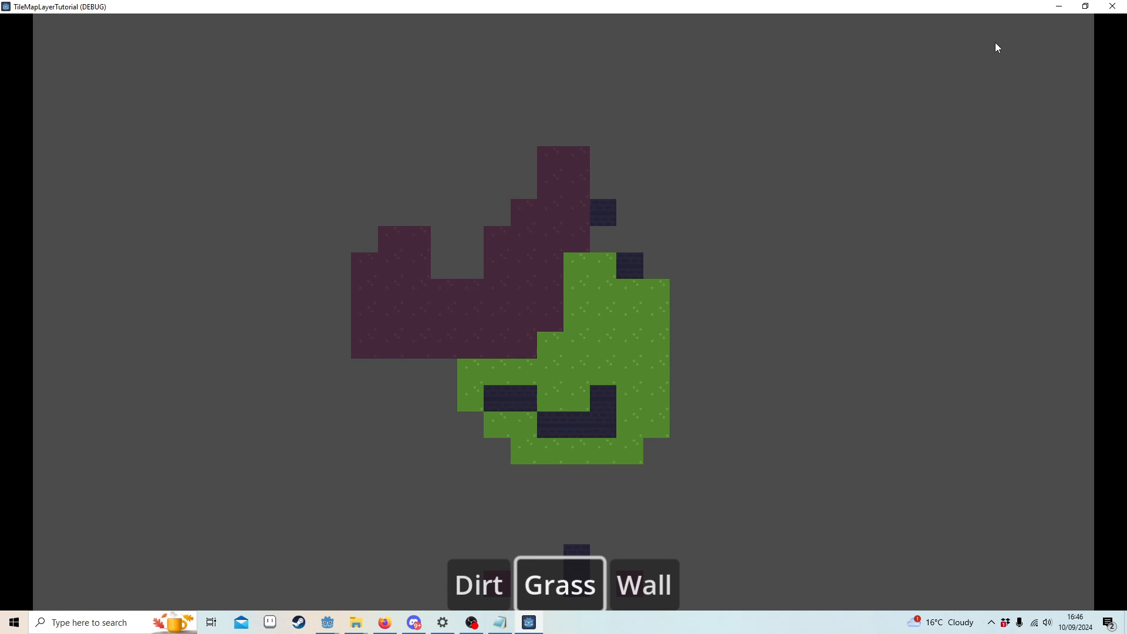
{"action": "mouse_move", "coordinate": [1086, 7]}
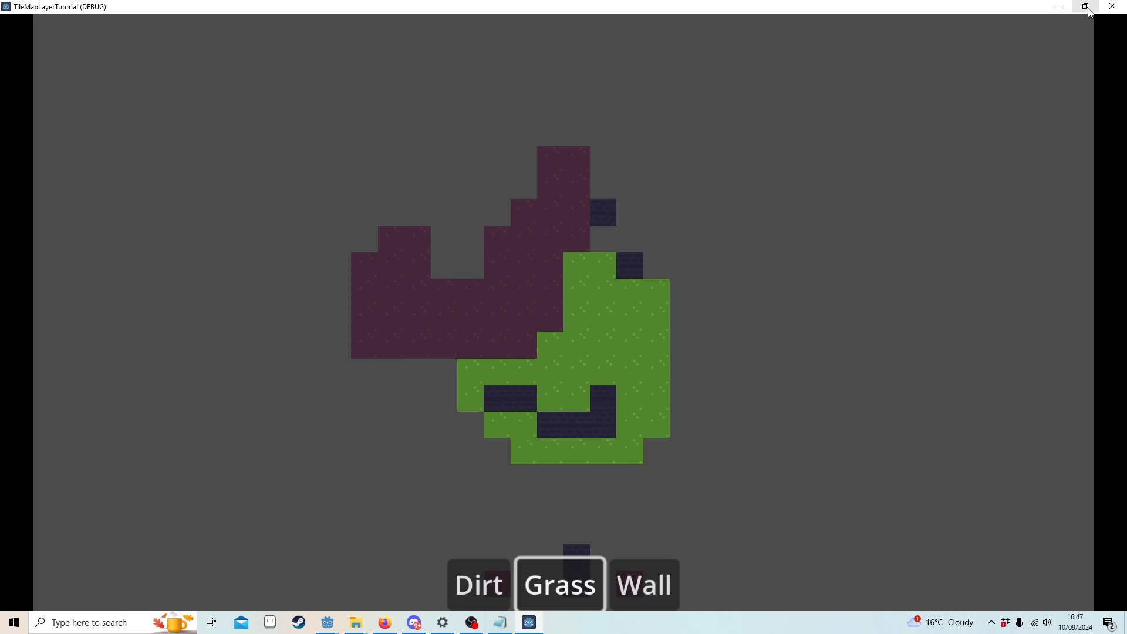
{"action": "mouse_move", "coordinate": [848, 140]}
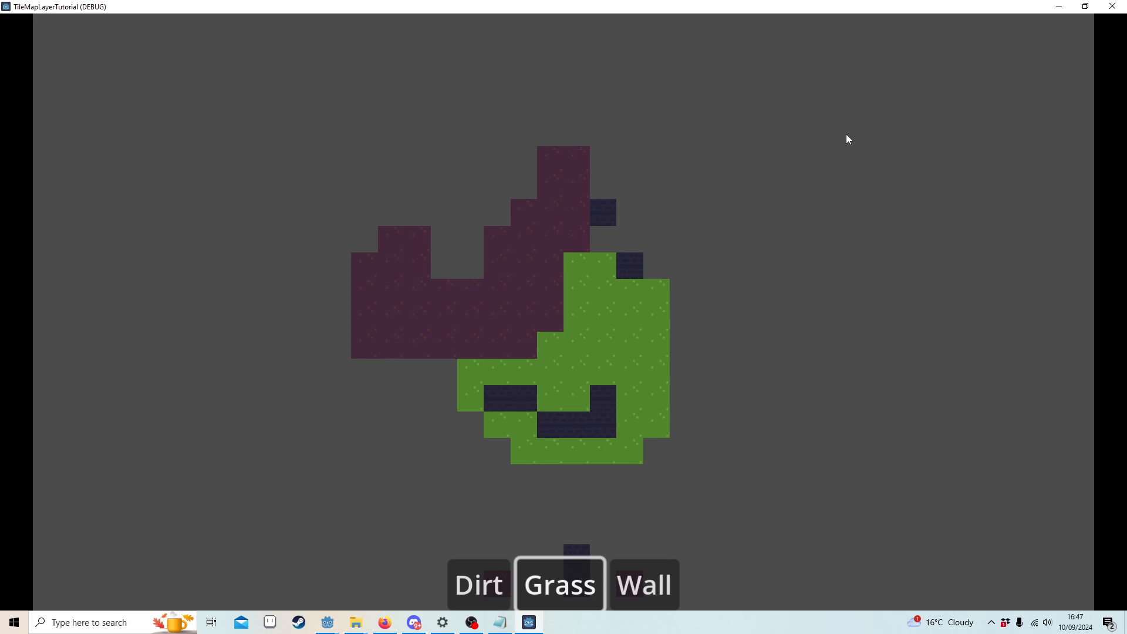